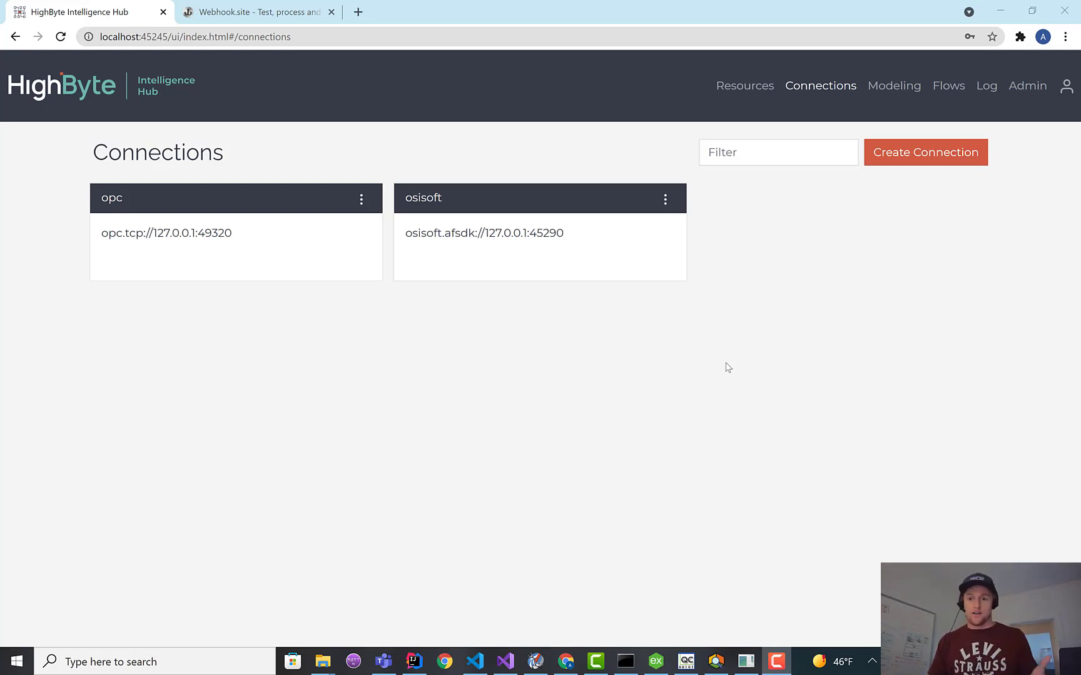
{"action": "mouse_move", "coordinate": [674, 541]}
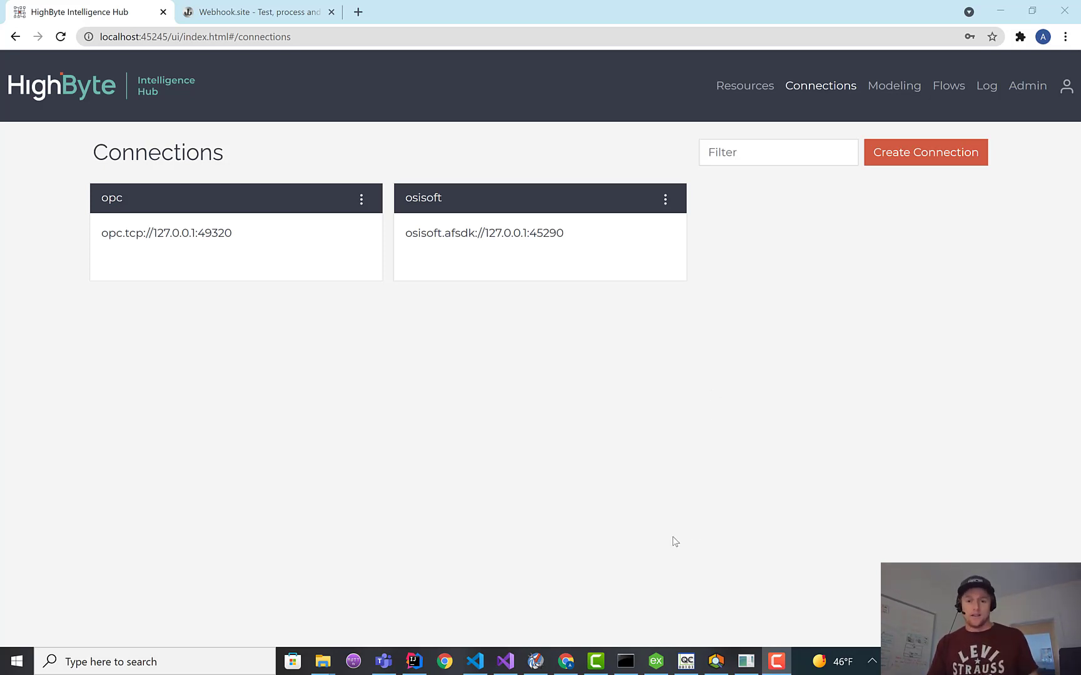
{"action": "mouse_move", "coordinate": [462, 324]}
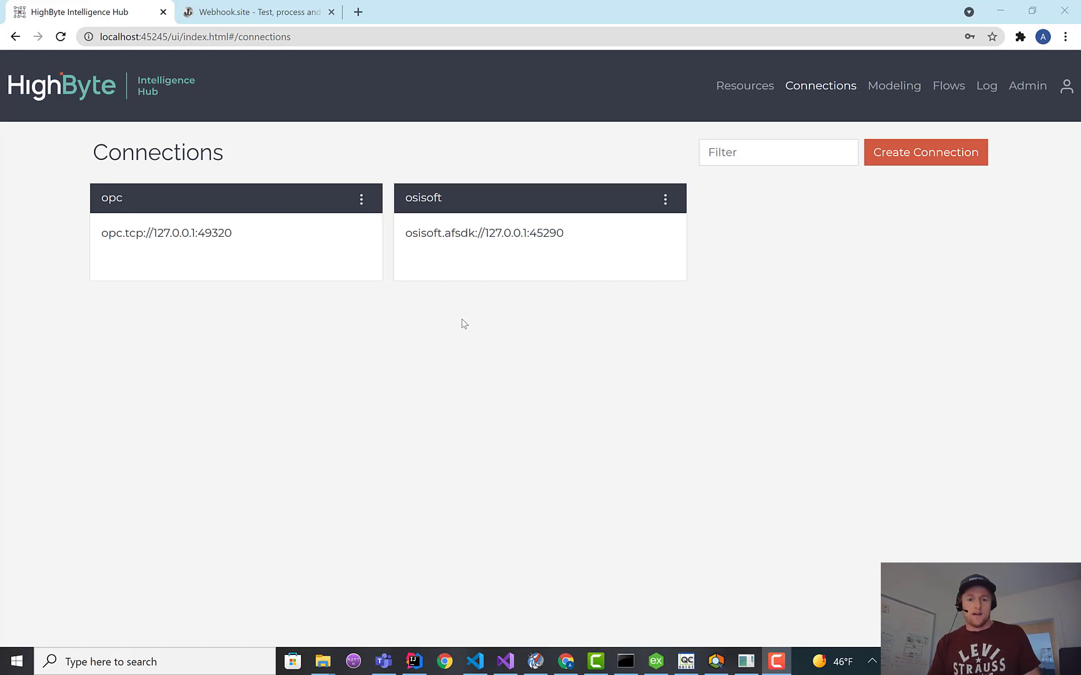
{"action": "mouse_move", "coordinate": [358, 221]}
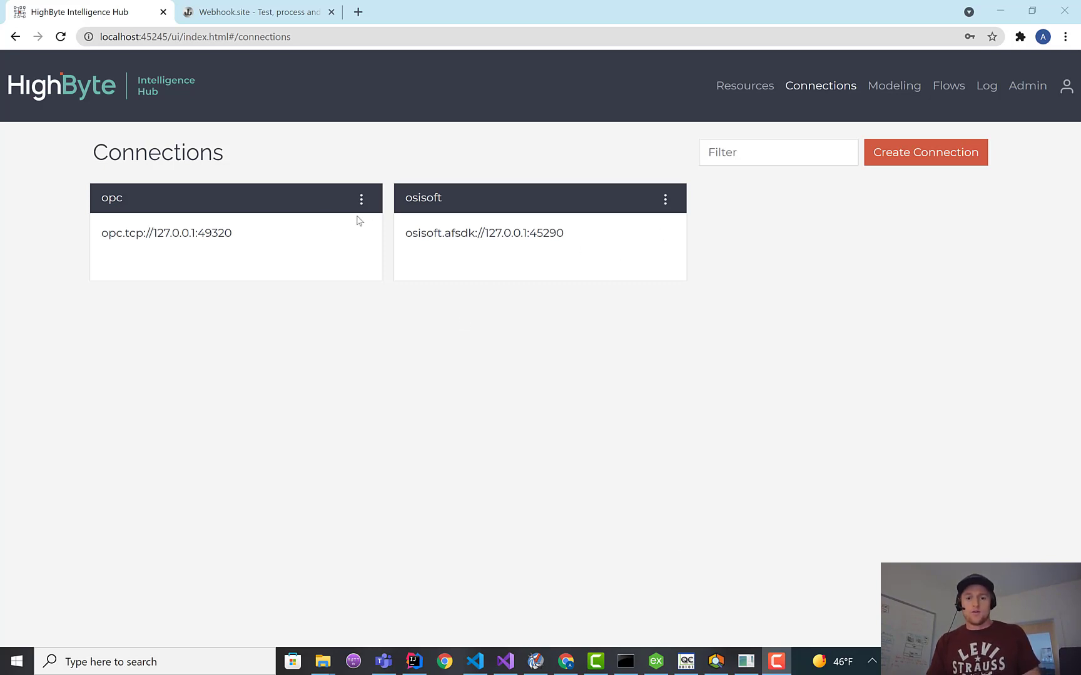
{"action": "mouse_move", "coordinate": [276, 207]}
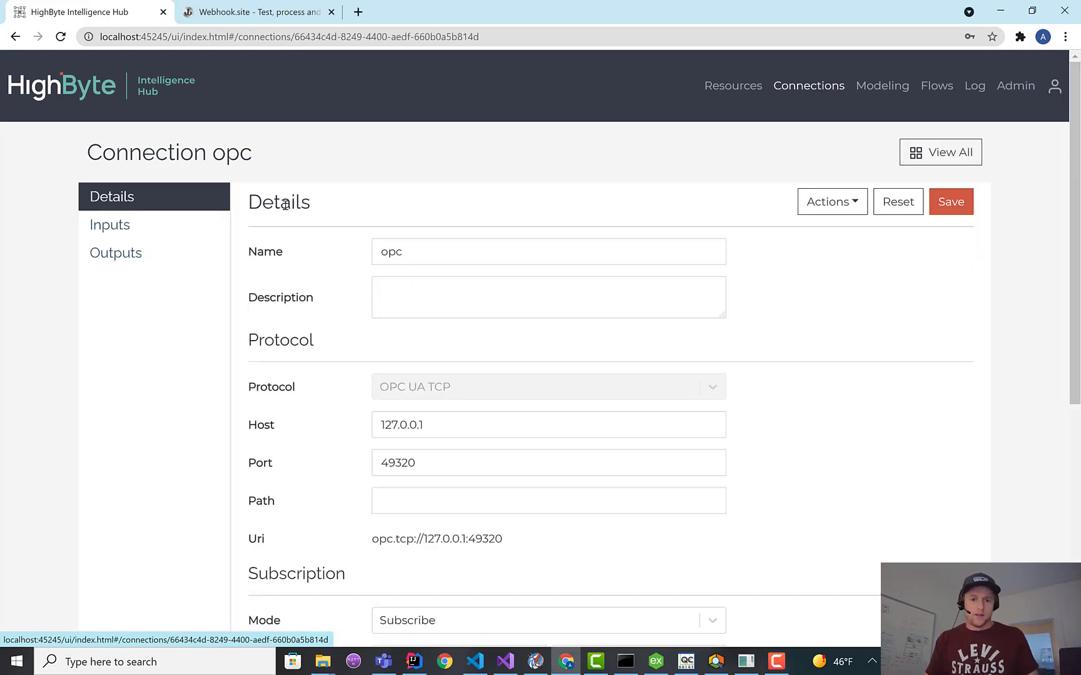
Show the opc connection's nine OPC UA inputs, such as currentPressure and cycleCount.
{"action": "left_click", "coordinate": [109, 225]}
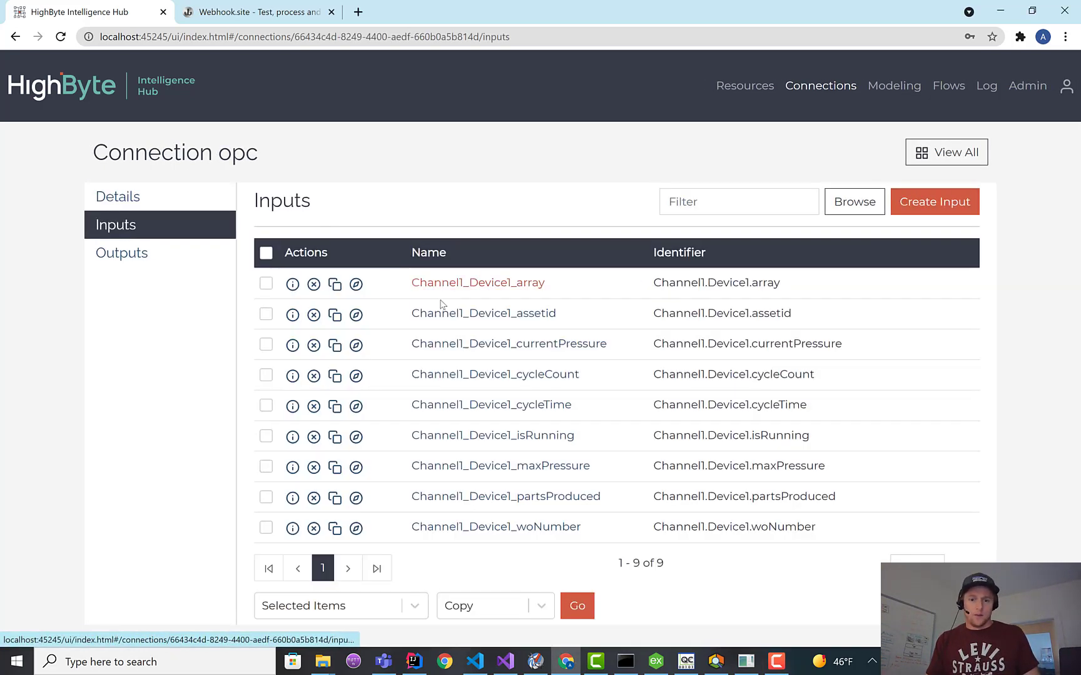
Browse the chiller and fan model attributes, then show the chiller1 instance mappings.
{"action": "left_click", "coordinate": [882, 86]}
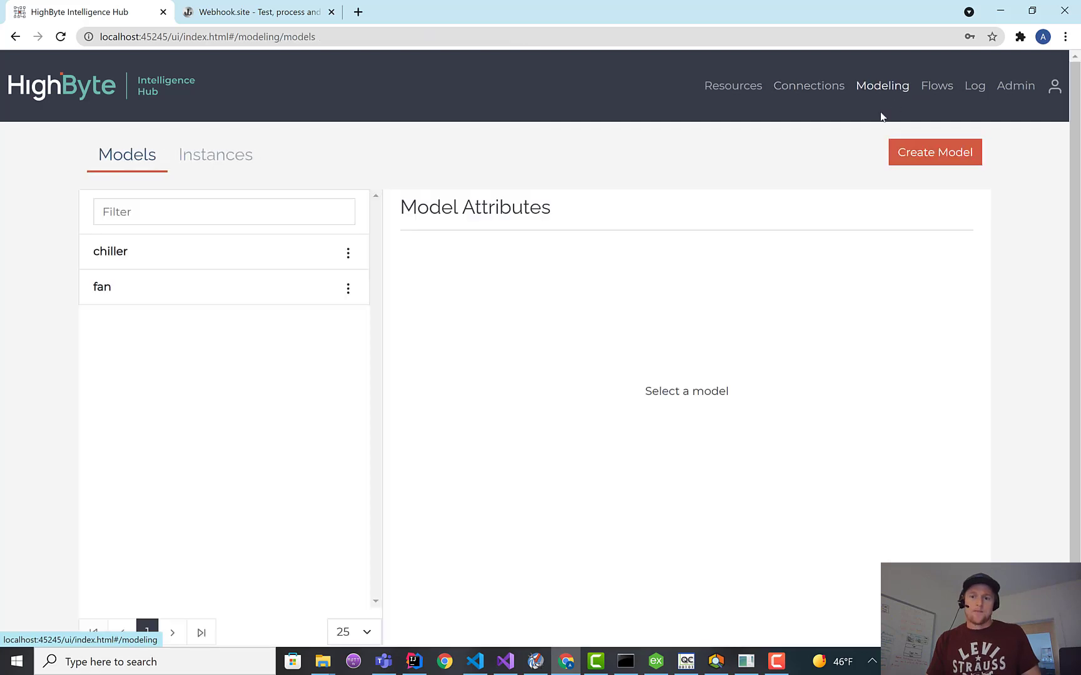
{"action": "mouse_move", "coordinate": [702, 189]}
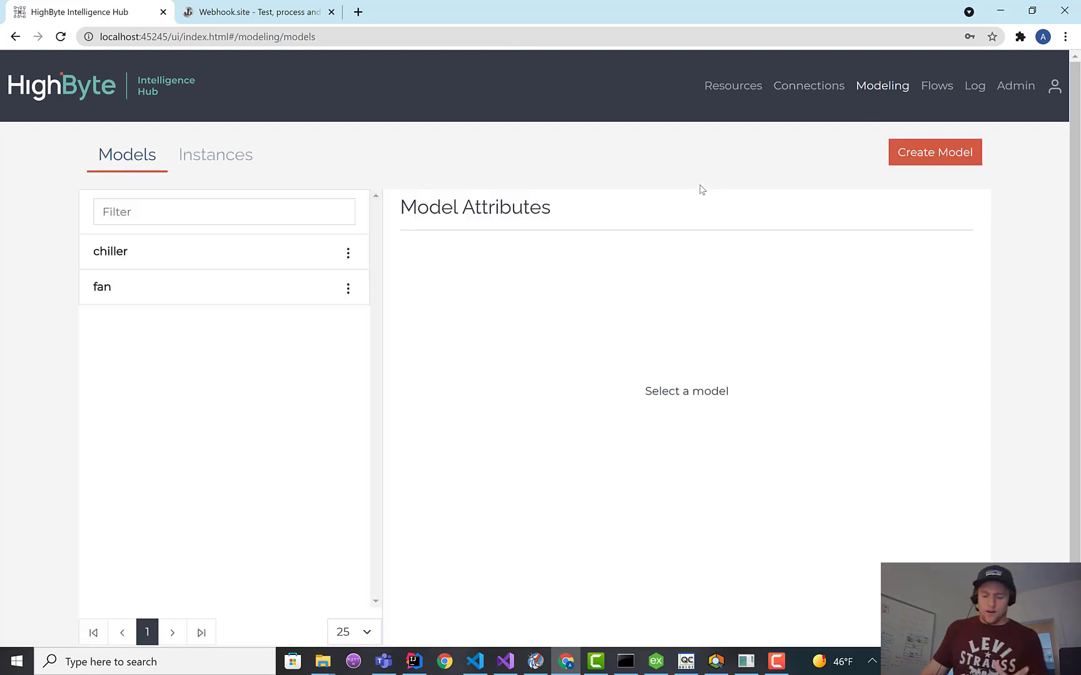
{"action": "mouse_move", "coordinate": [674, 191]}
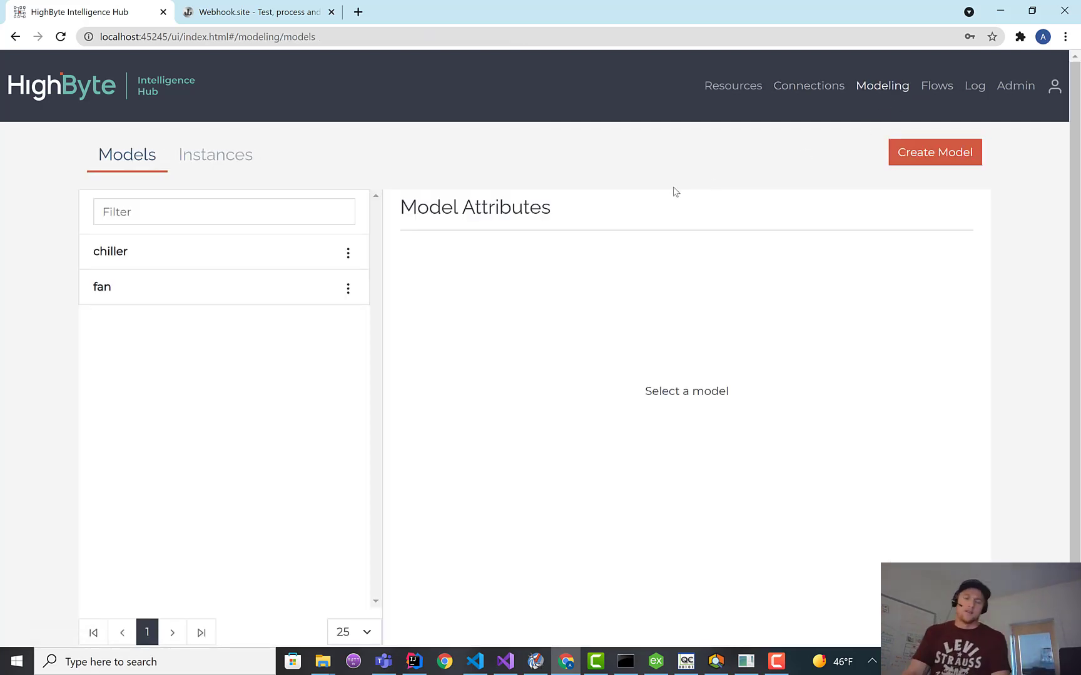
{"action": "mouse_move", "coordinate": [637, 194]}
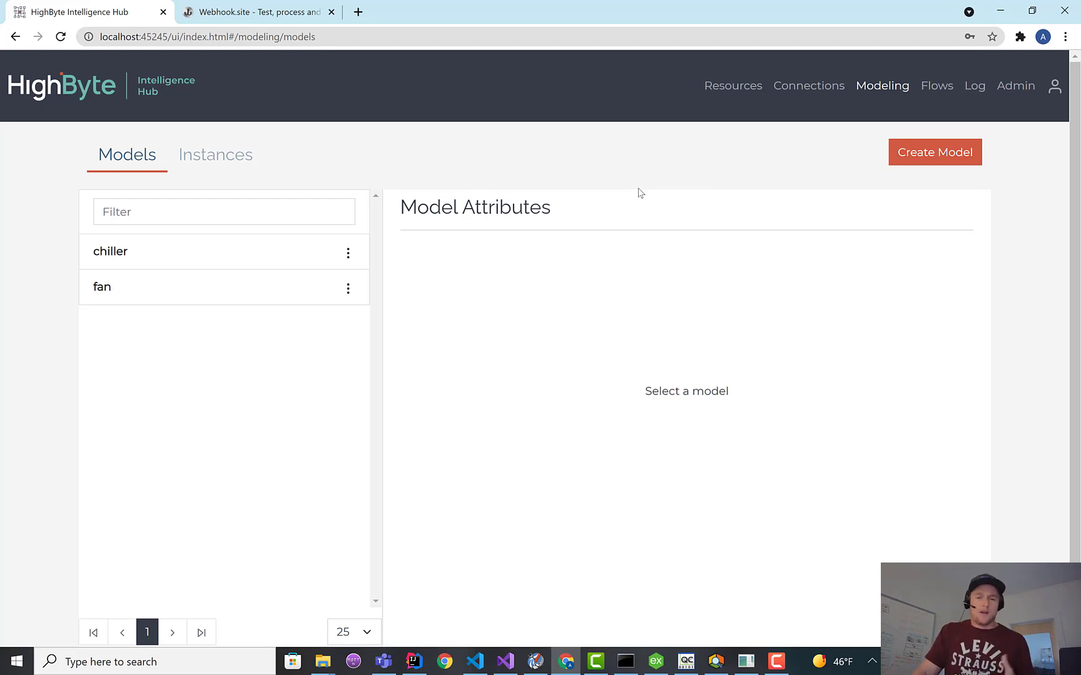
{"action": "mouse_move", "coordinate": [626, 184]}
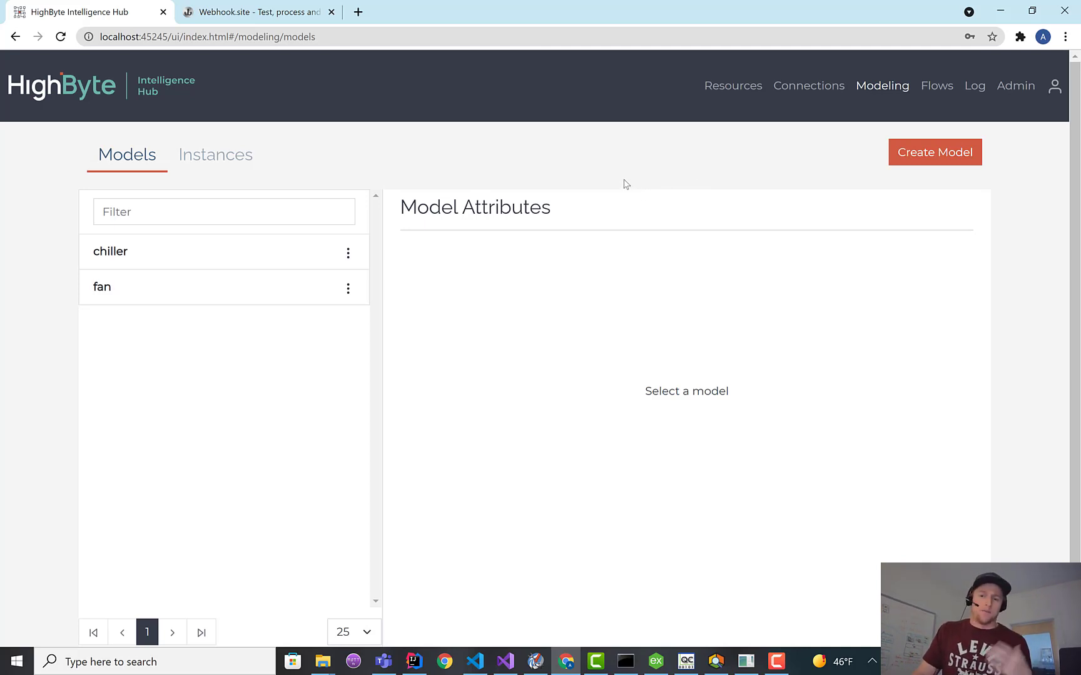
{"action": "mouse_move", "coordinate": [628, 187]}
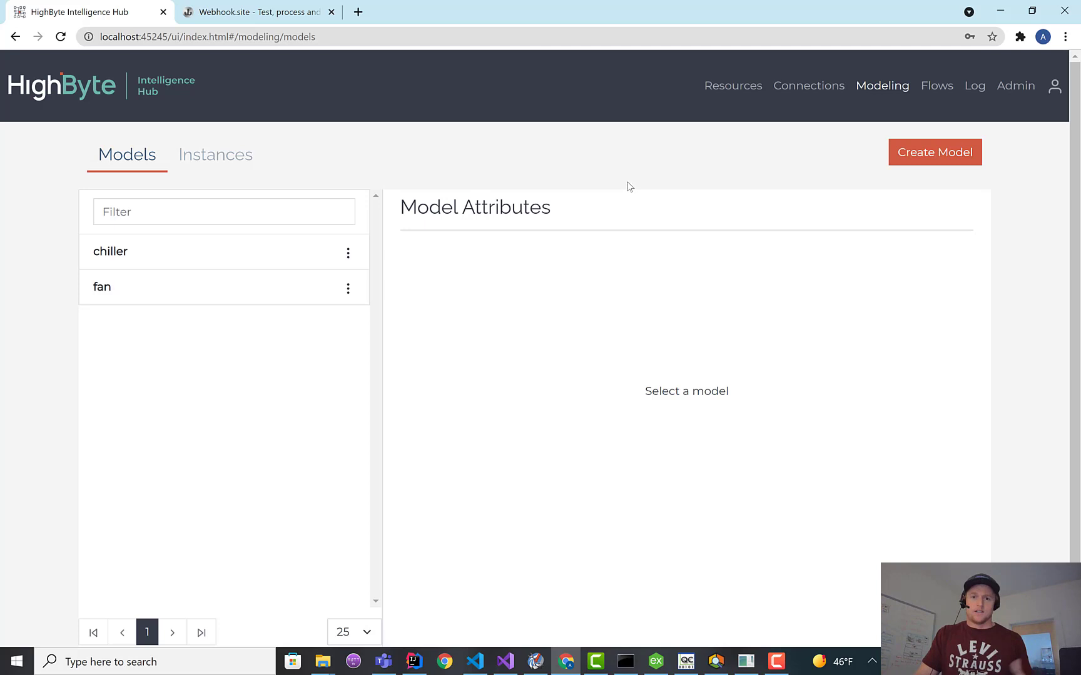
{"action": "mouse_move", "coordinate": [445, 157]}
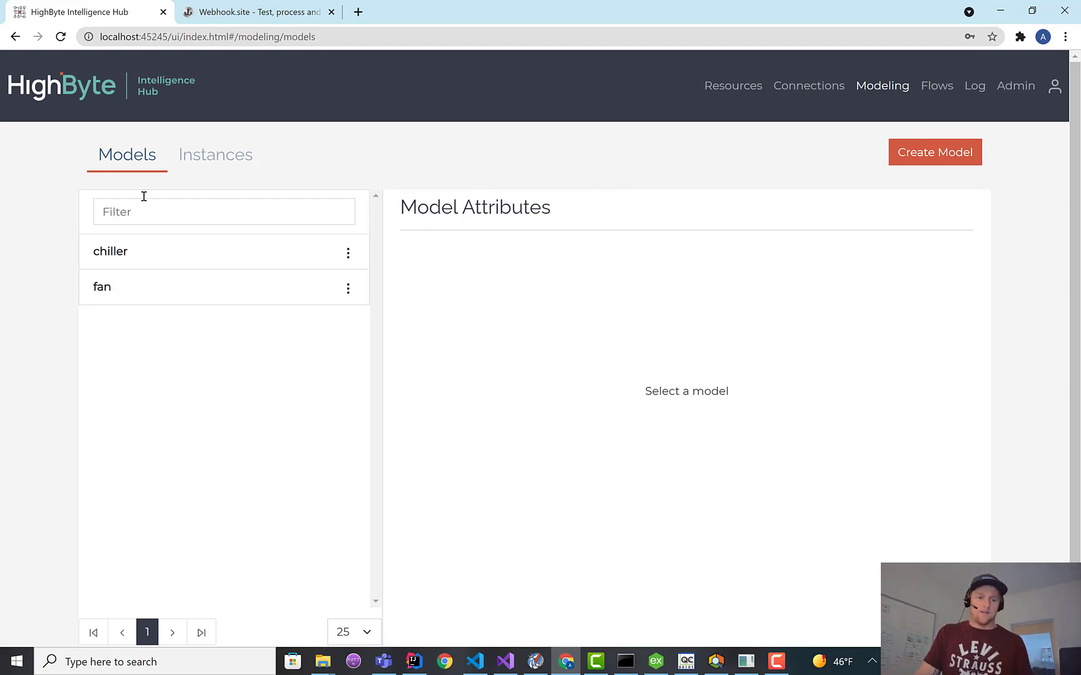
{"action": "mouse_move", "coordinate": [145, 257]}
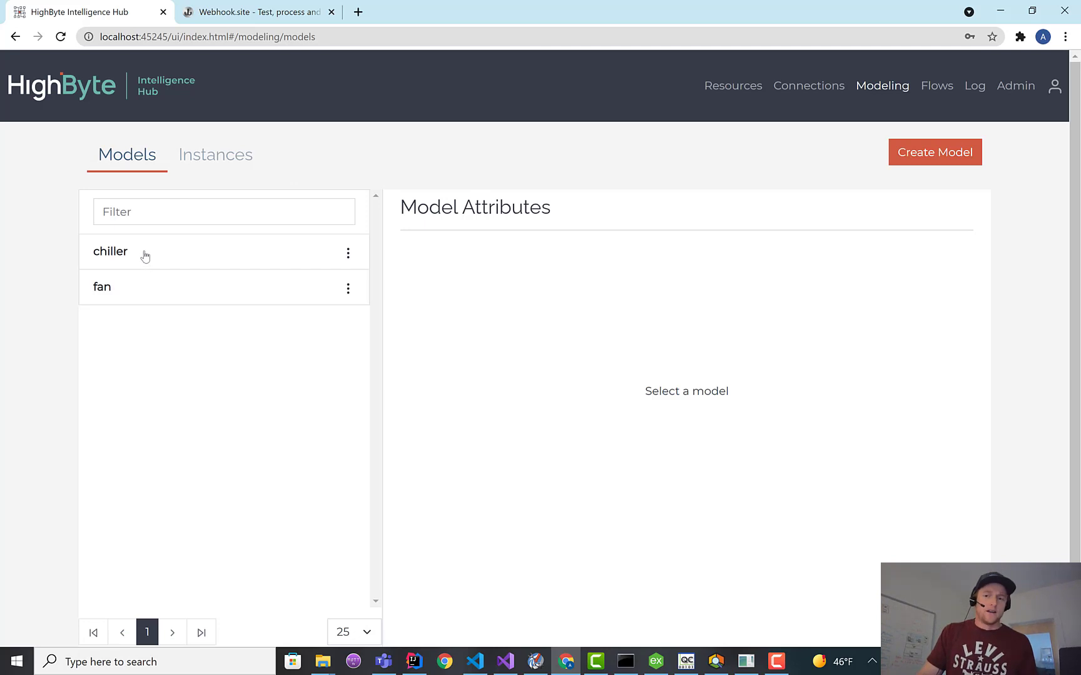
{"action": "mouse_move", "coordinate": [137, 255]}
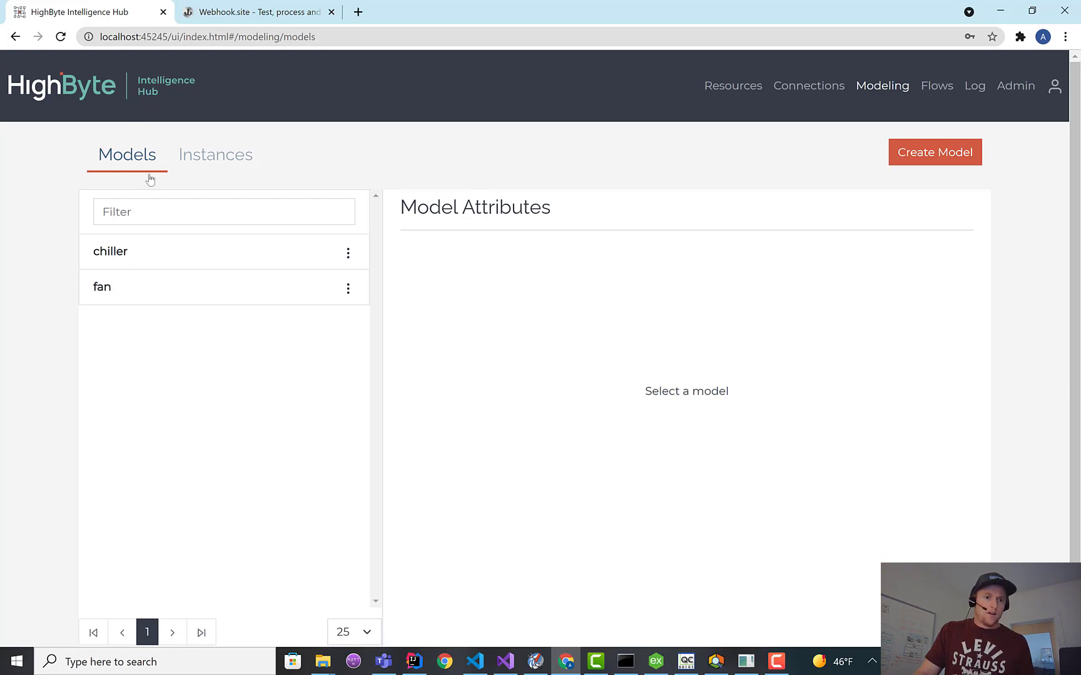
{"action": "left_click", "coordinate": [110, 251]}
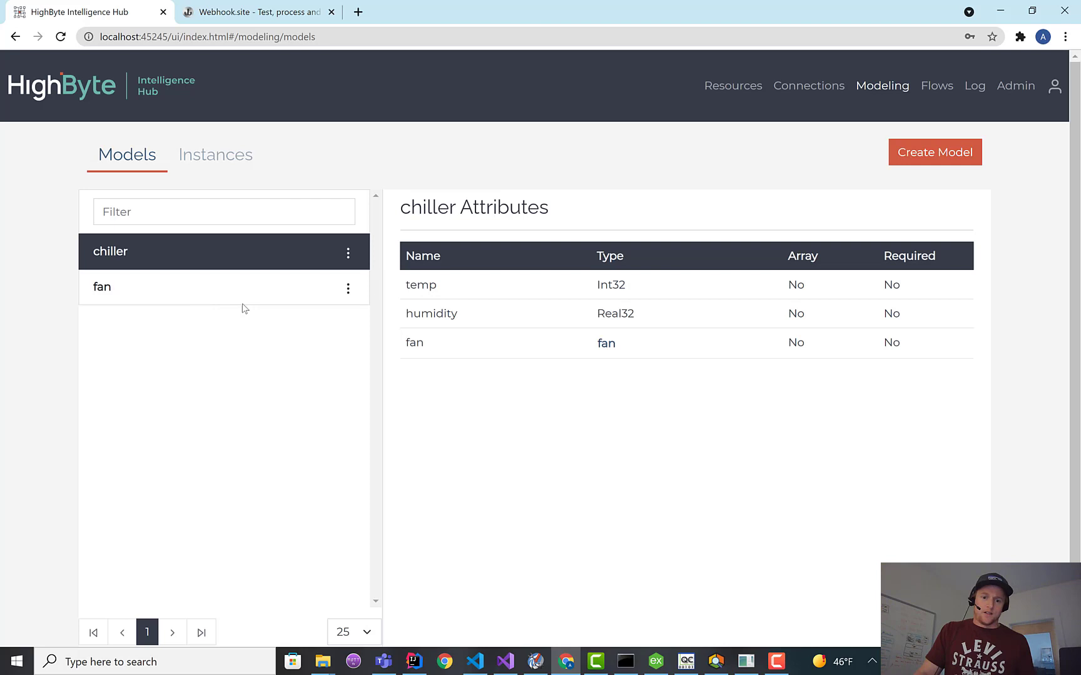
{"action": "left_click", "coordinate": [101, 286]}
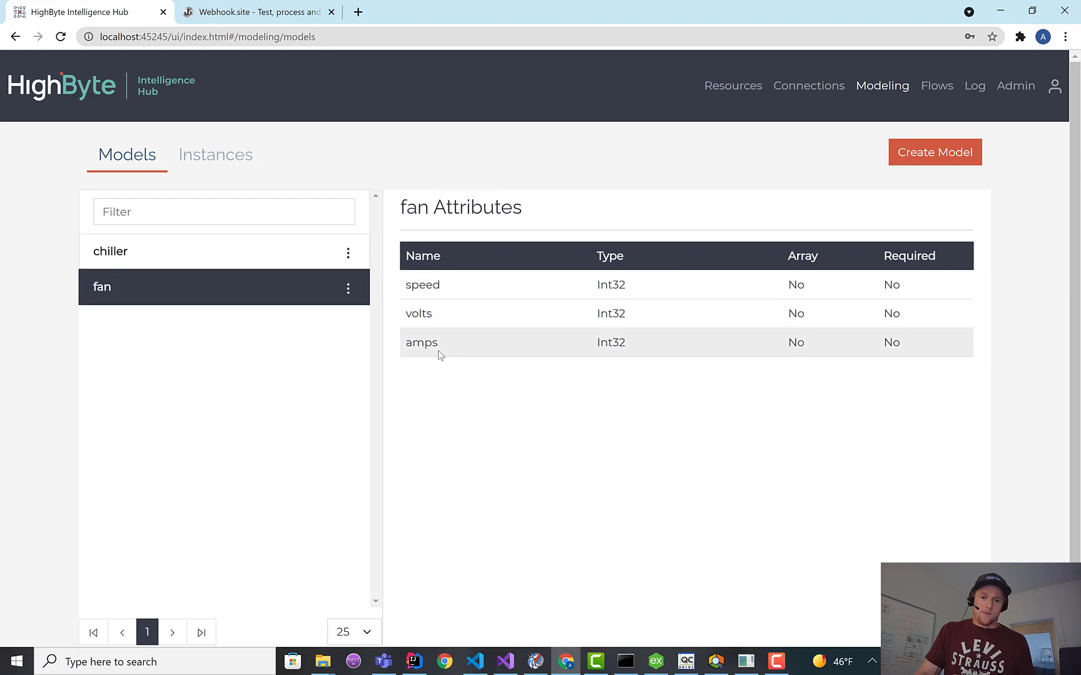
{"action": "left_click", "coordinate": [221, 155]}
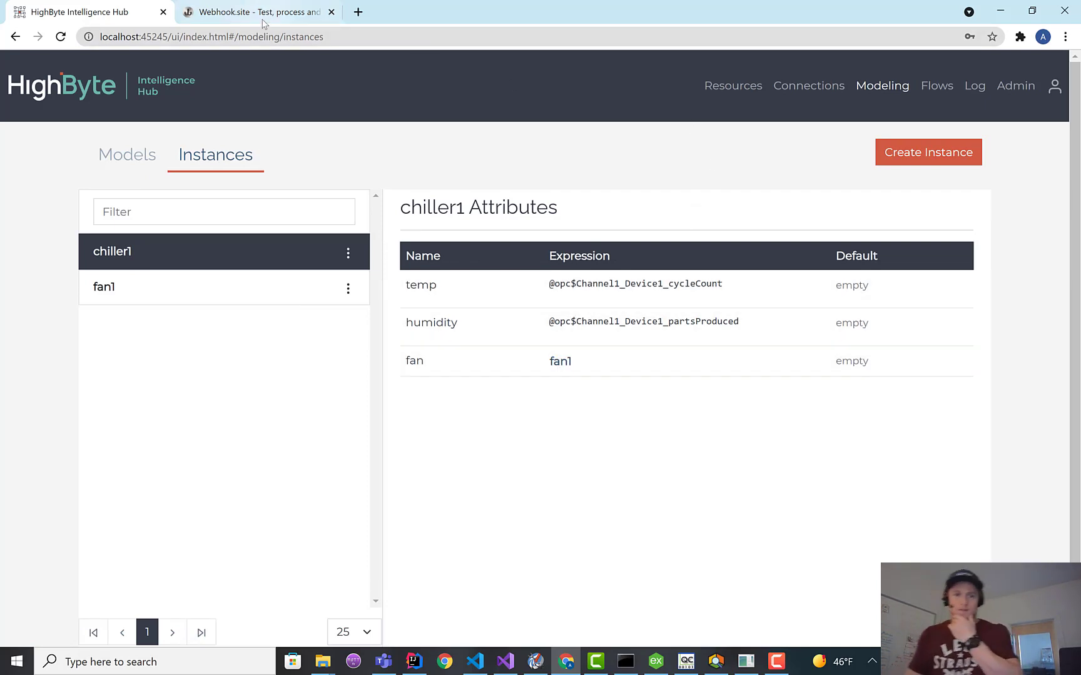
{"action": "left_click", "coordinate": [255, 12]}
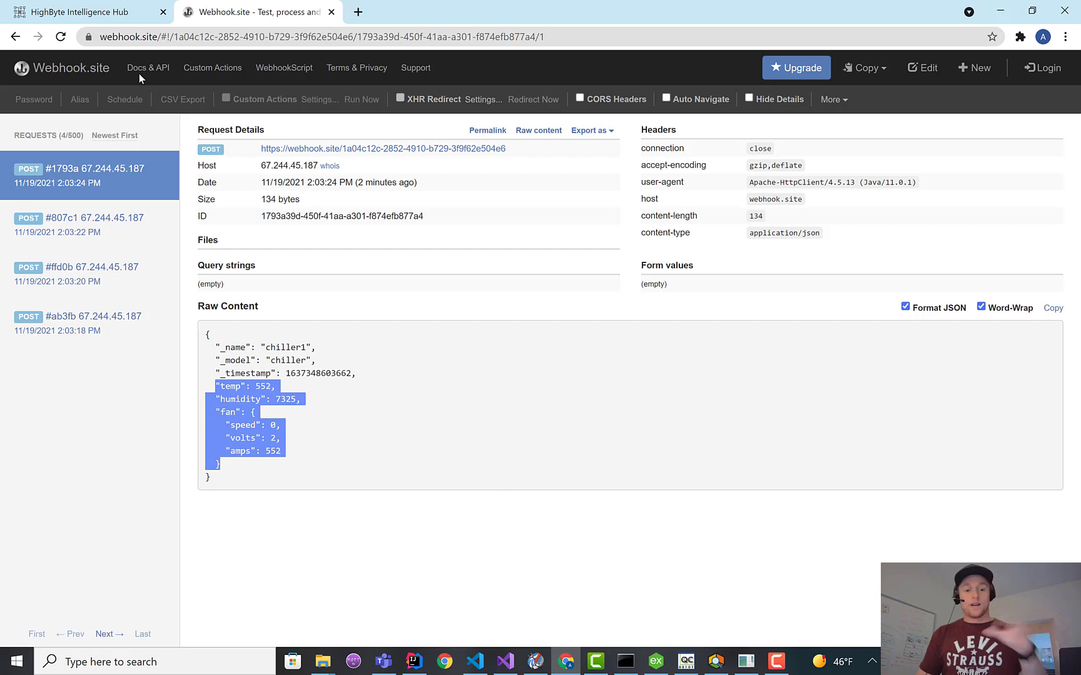
{"action": "left_click", "coordinate": [83, 12]}
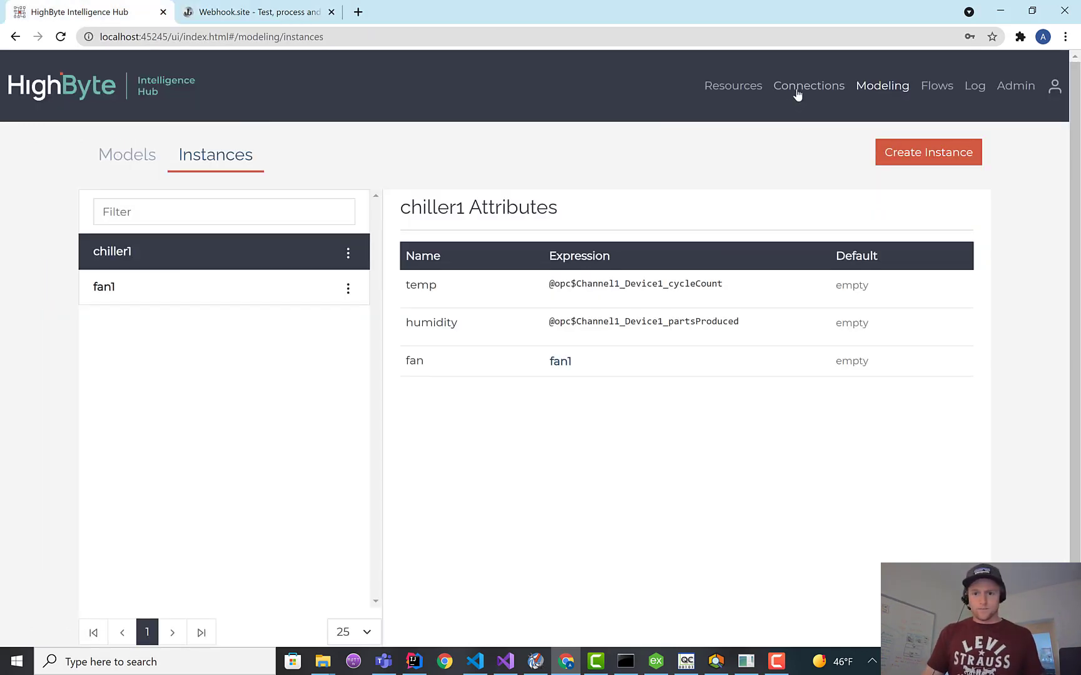
Start a Point-type osisoft output named 'point' and explore its path and model fields.
{"action": "left_click", "coordinate": [809, 86]}
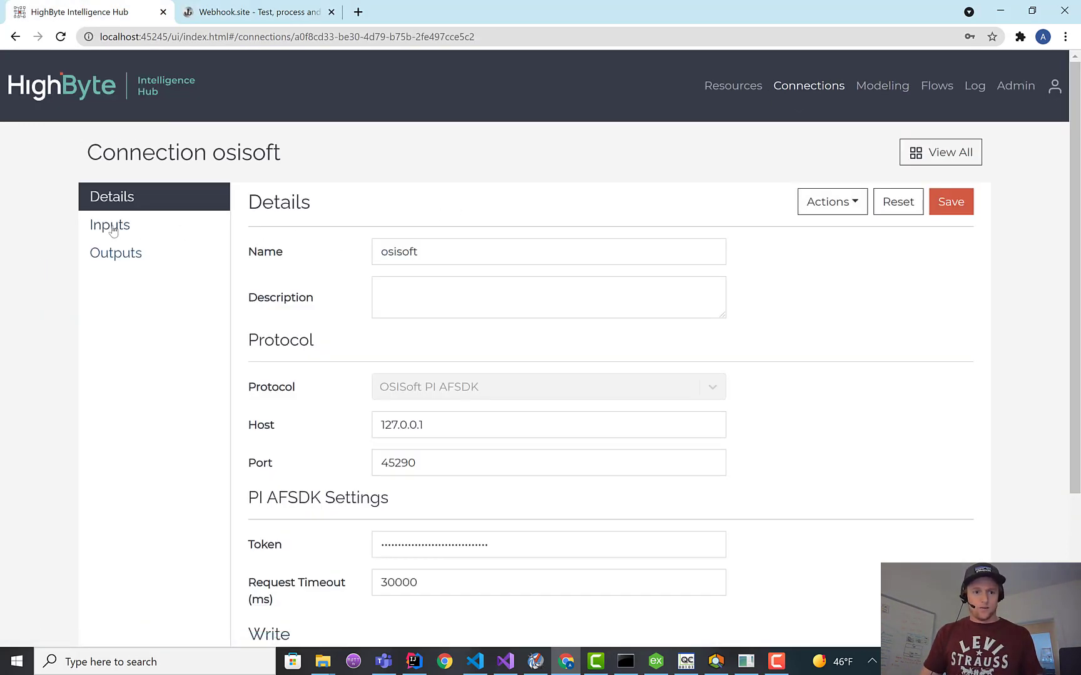
{"action": "left_click", "coordinate": [116, 252]}
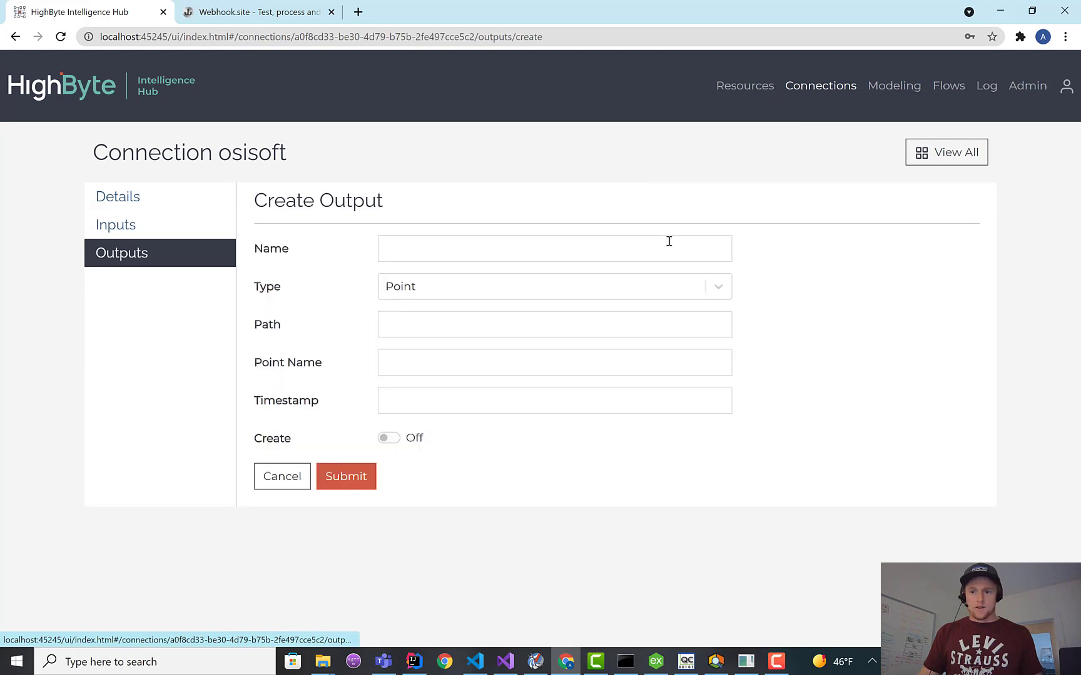
{"action": "type", "text": "point"}
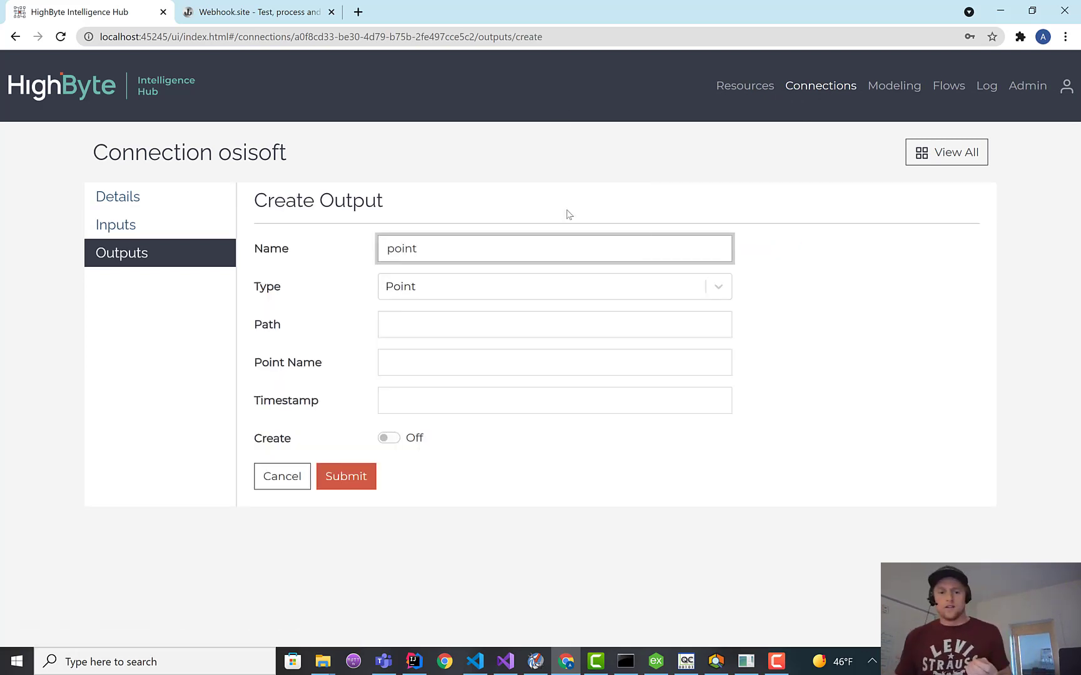
{"action": "left_click", "coordinate": [553, 287]}
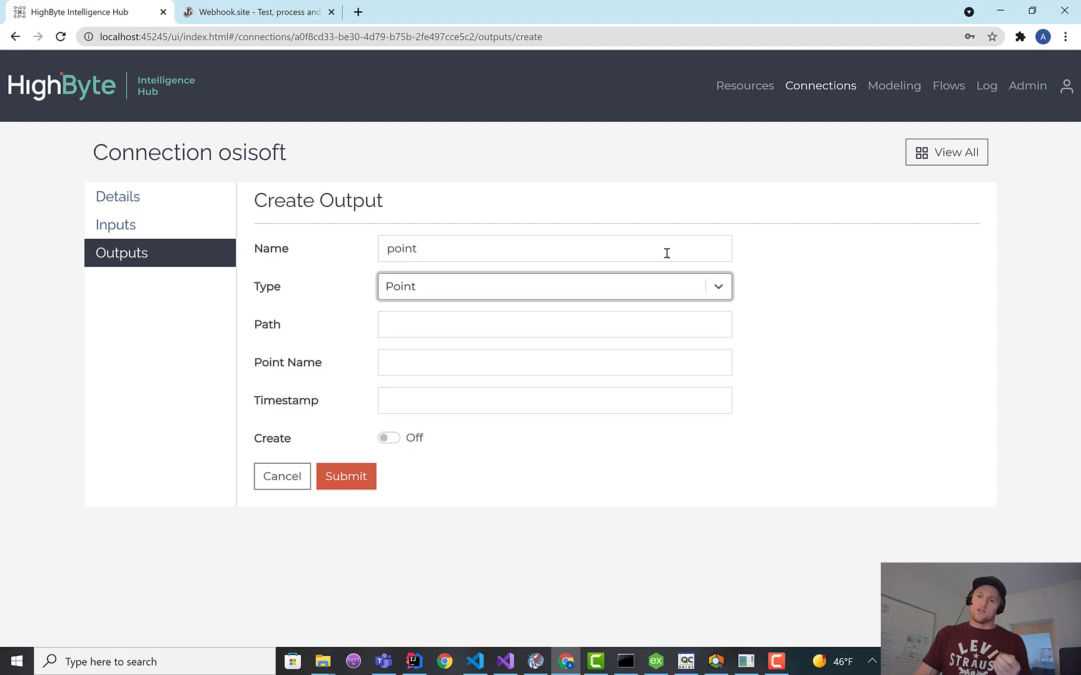
{"action": "mouse_move", "coordinate": [759, 207]}
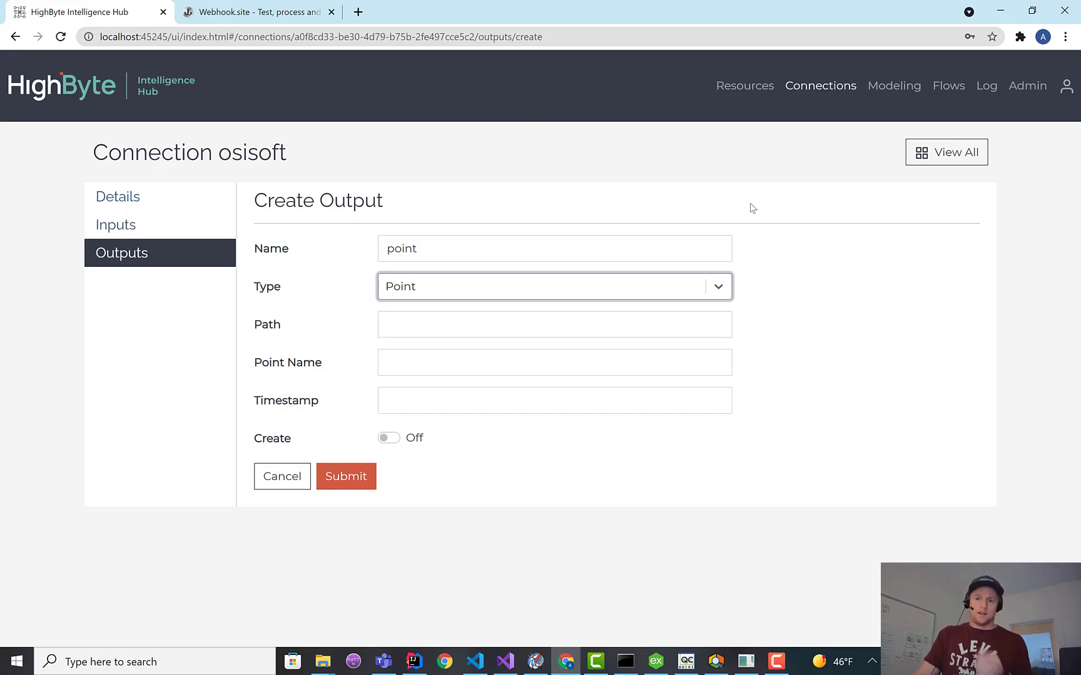
{"action": "mouse_move", "coordinate": [745, 210]}
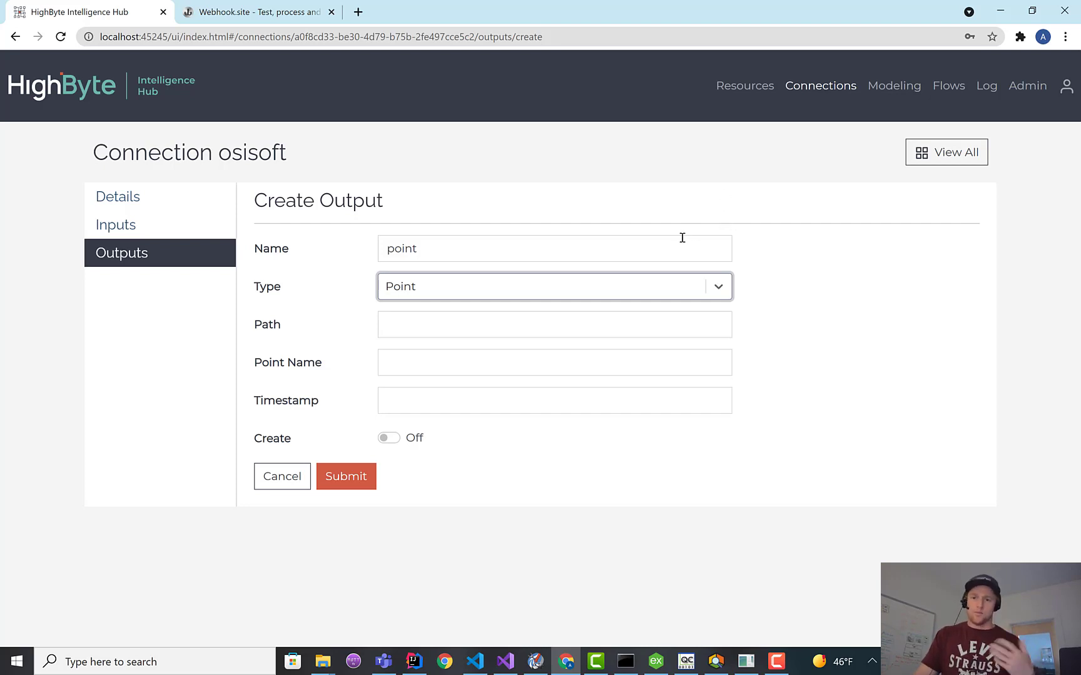
{"action": "mouse_move", "coordinate": [644, 229]}
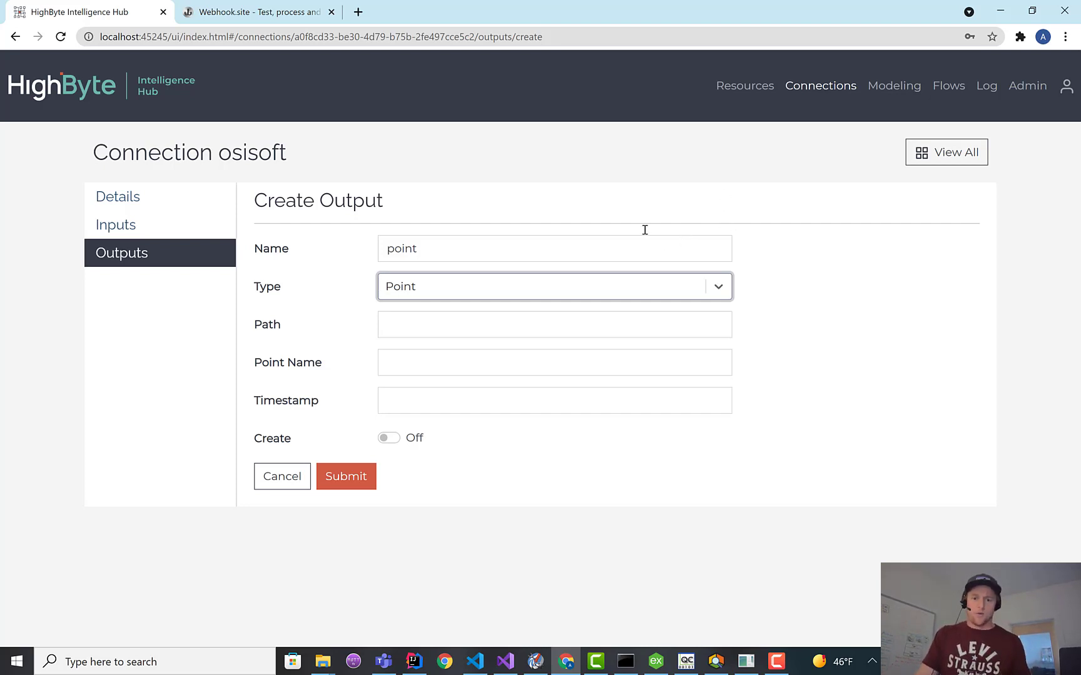
{"action": "left_click", "coordinate": [554, 324]}
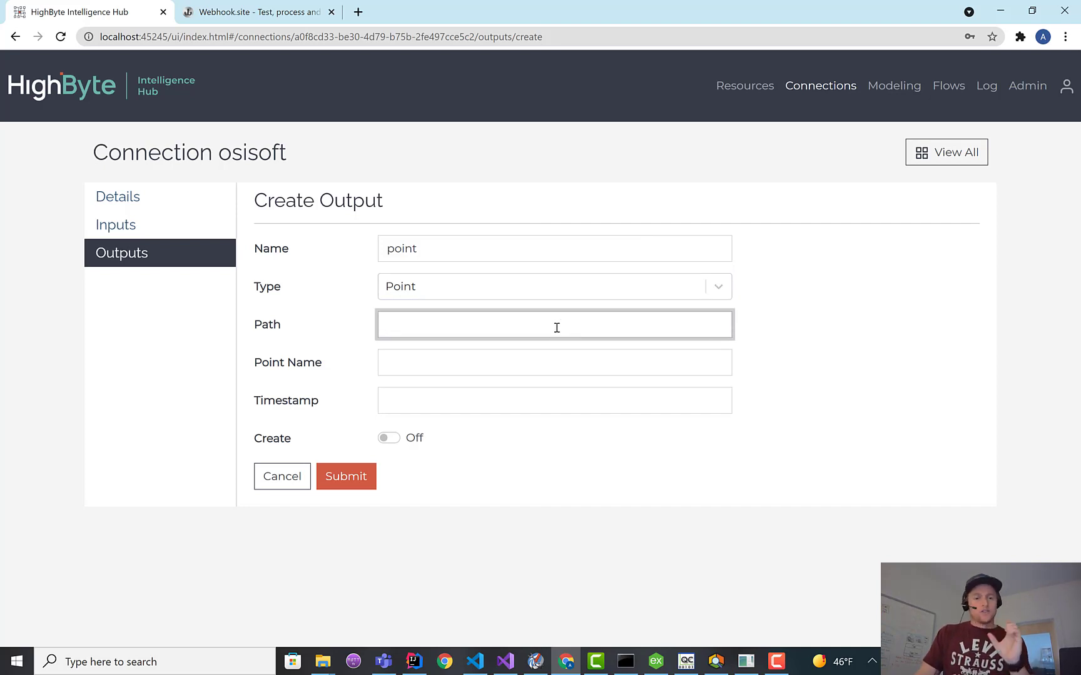
{"action": "left_click", "coordinate": [553, 324]}
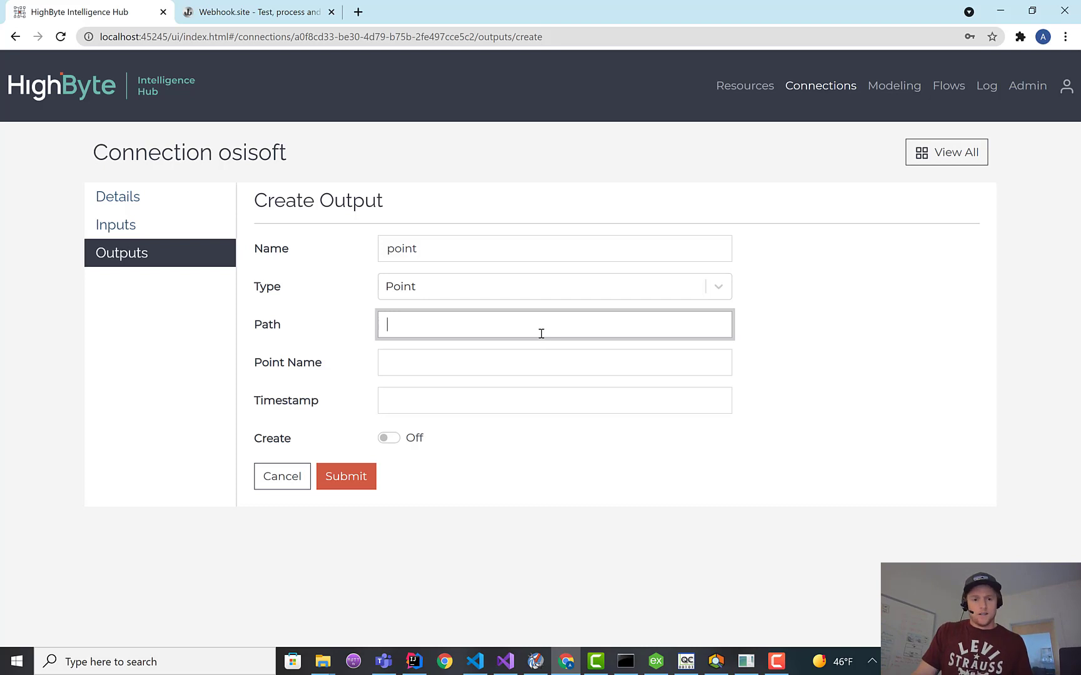
{"action": "left_click", "coordinate": [554, 363]}
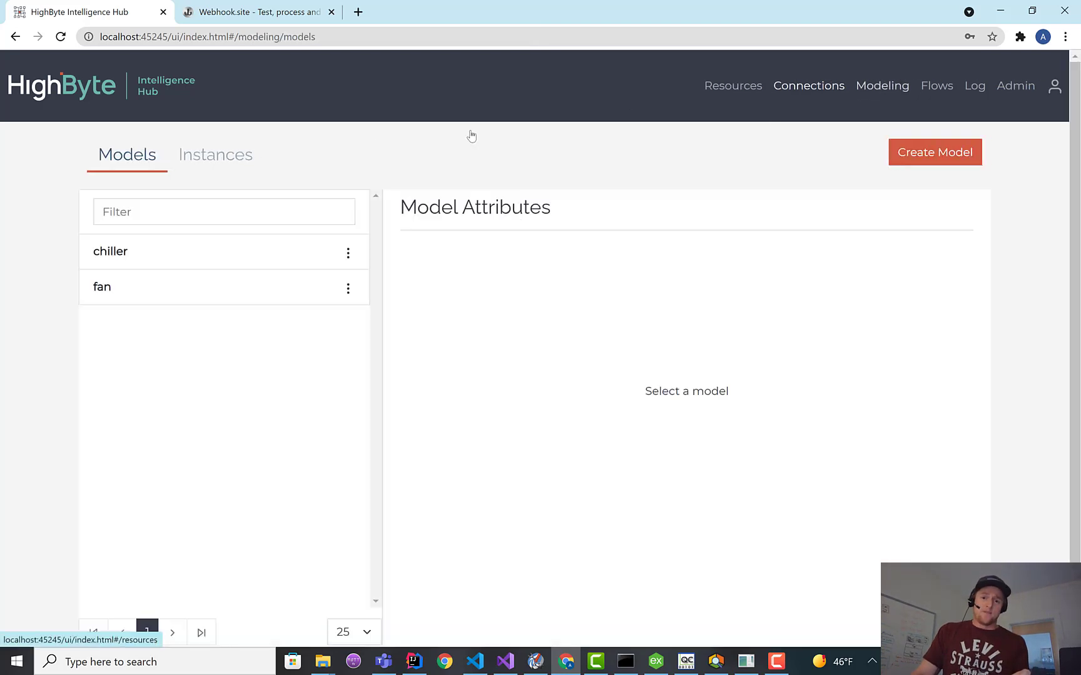
Review the chiller1 instance attributes and return to the osisoft connection's outputs.
{"action": "left_click", "coordinate": [215, 155]}
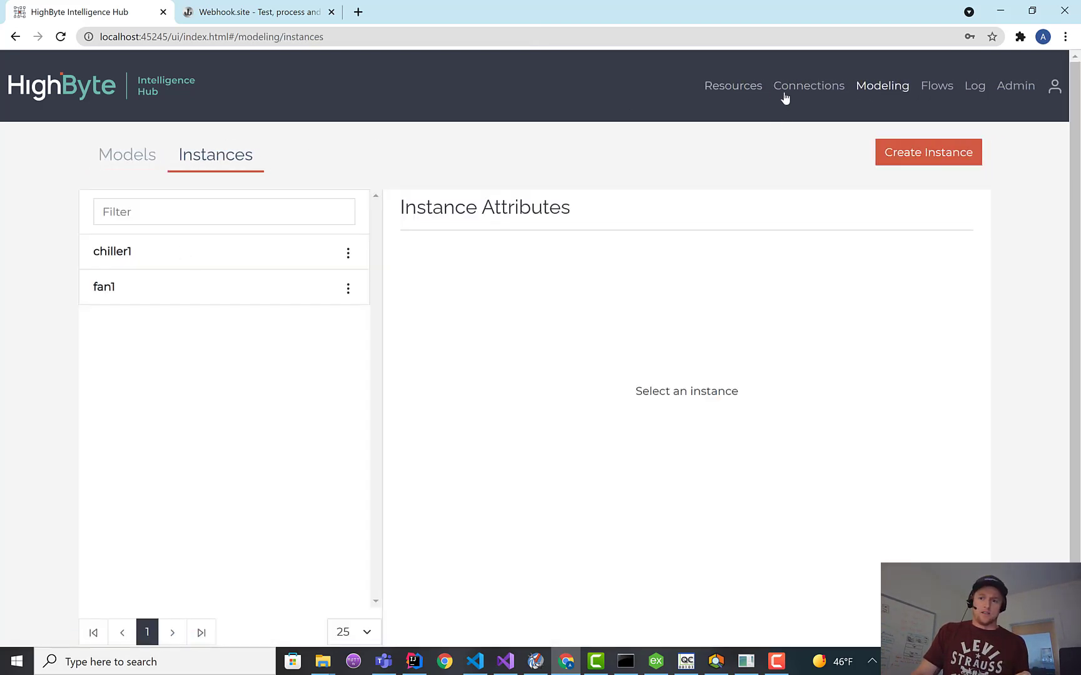
{"action": "left_click", "coordinate": [112, 251]}
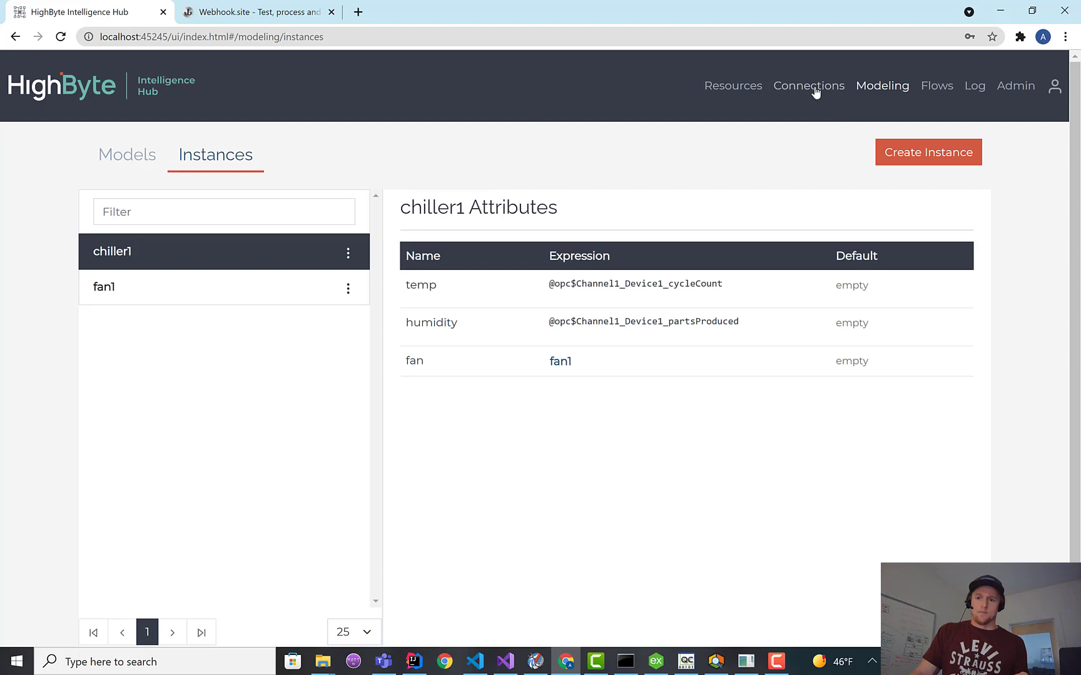
{"action": "left_click", "coordinate": [809, 86]}
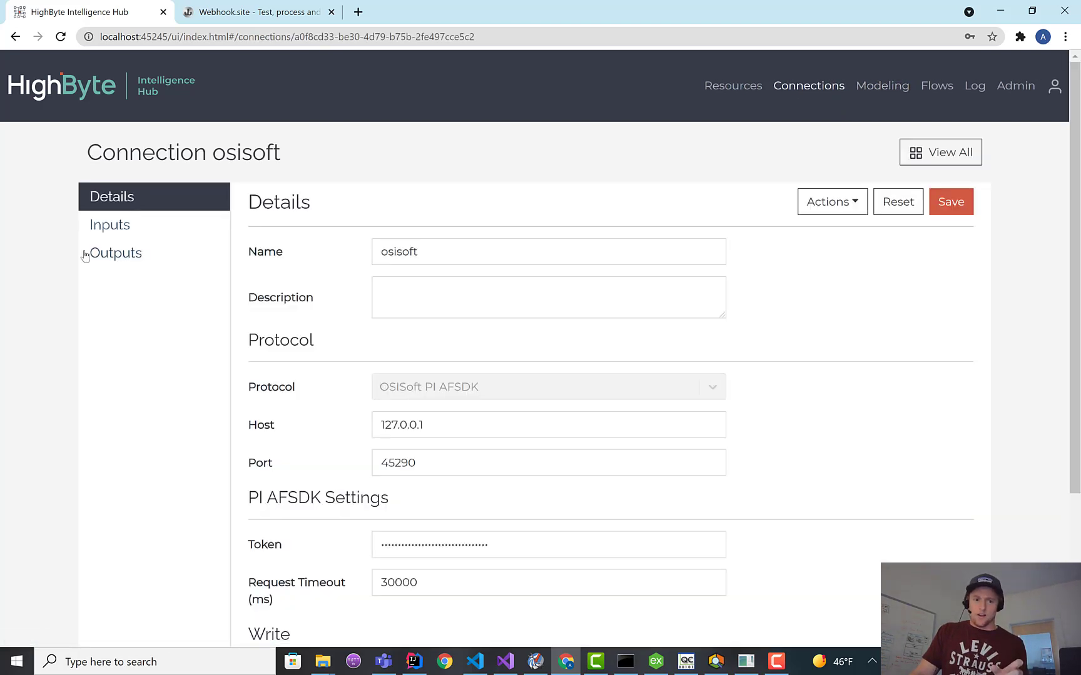
{"action": "left_click", "coordinate": [115, 252]}
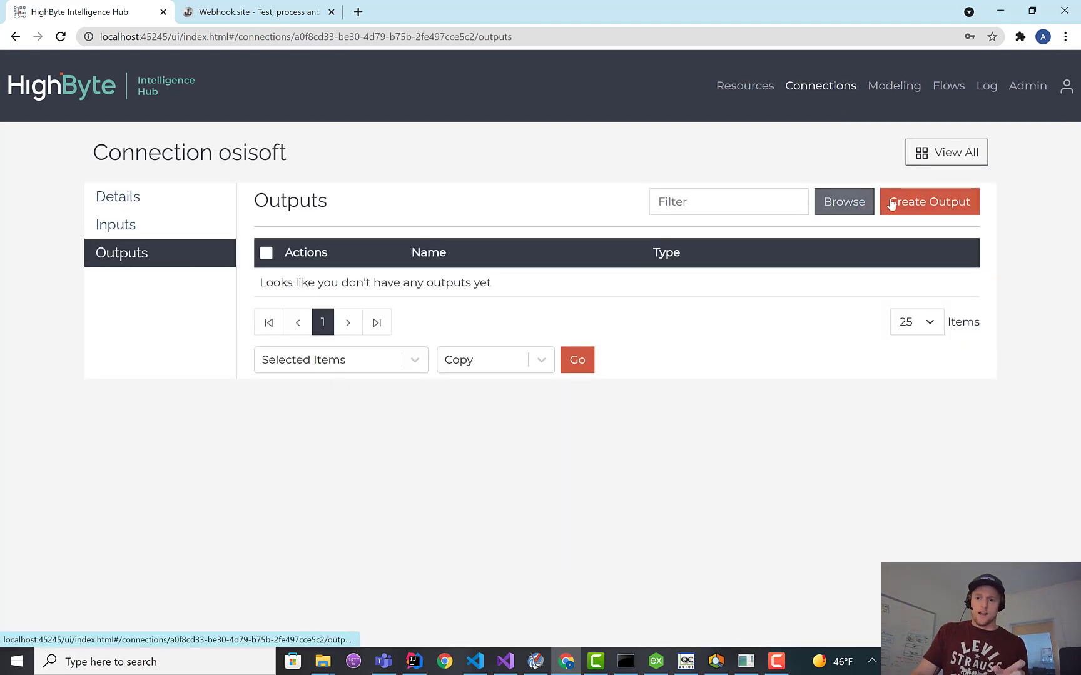
Save a Point output named 'point' with Create on and other fields blank.
{"action": "left_click", "coordinate": [928, 202]}
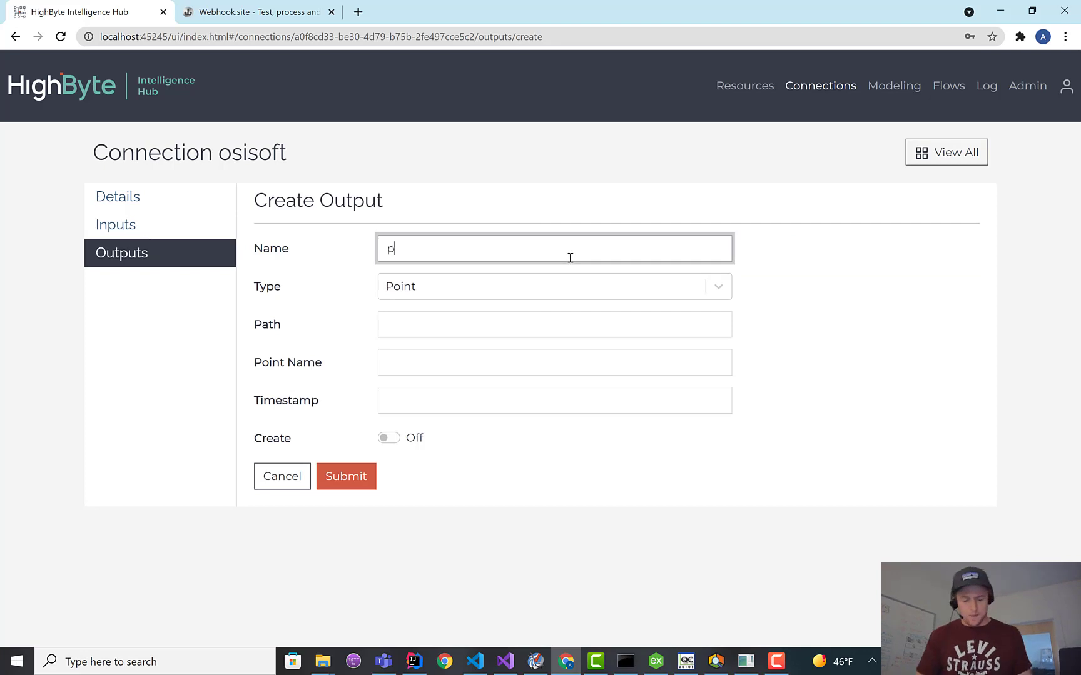
{"action": "type", "text": "oint"}
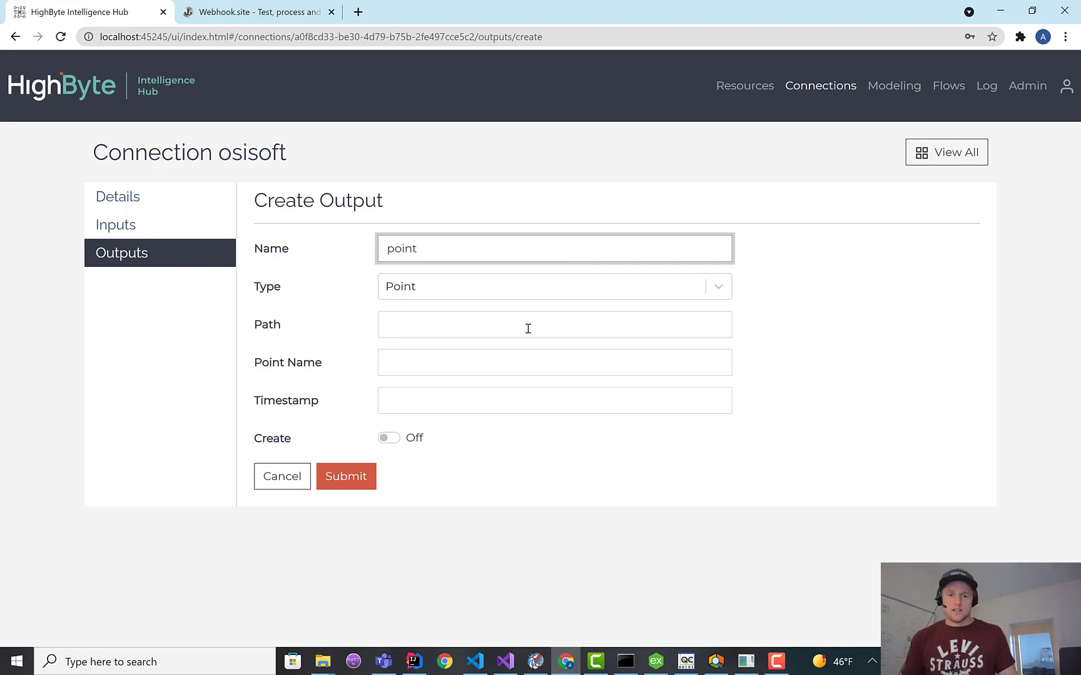
{"action": "left_click", "coordinate": [554, 362]}
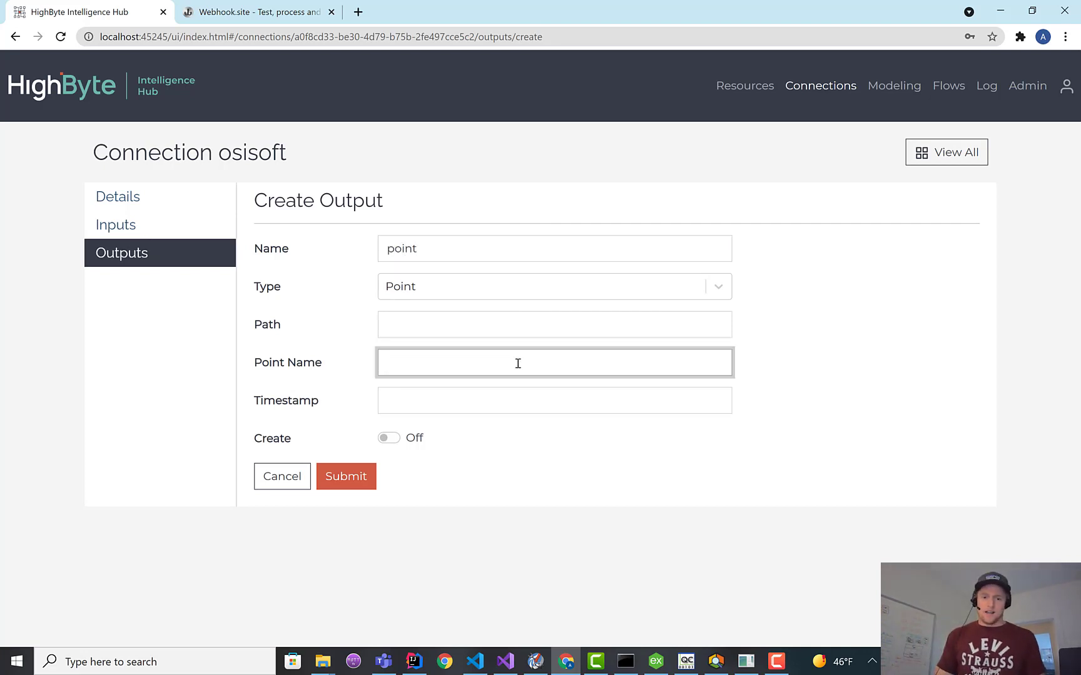
{"action": "type", "text": "{@this"}
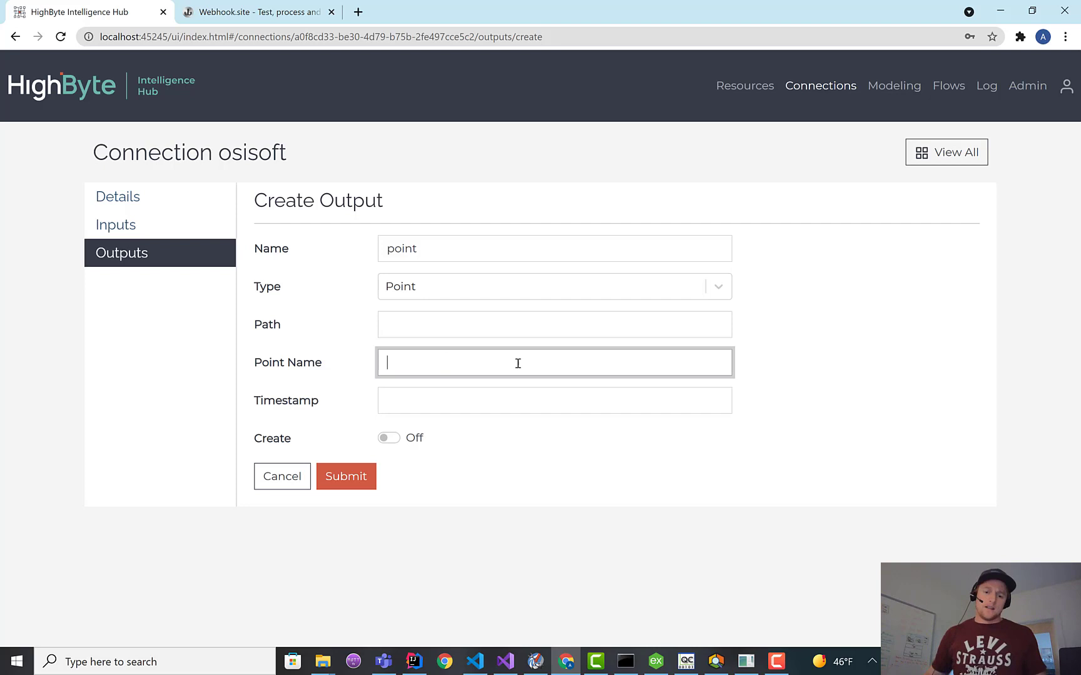
{"action": "left_click", "coordinate": [553, 401]}
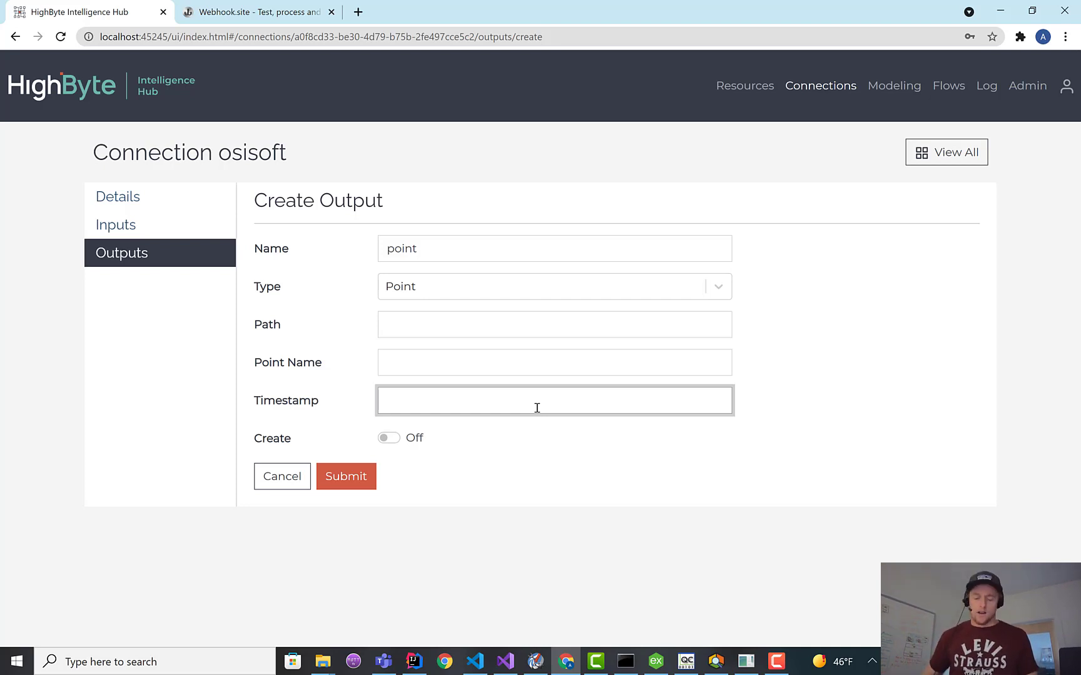
{"action": "type", "text": "{@th"}
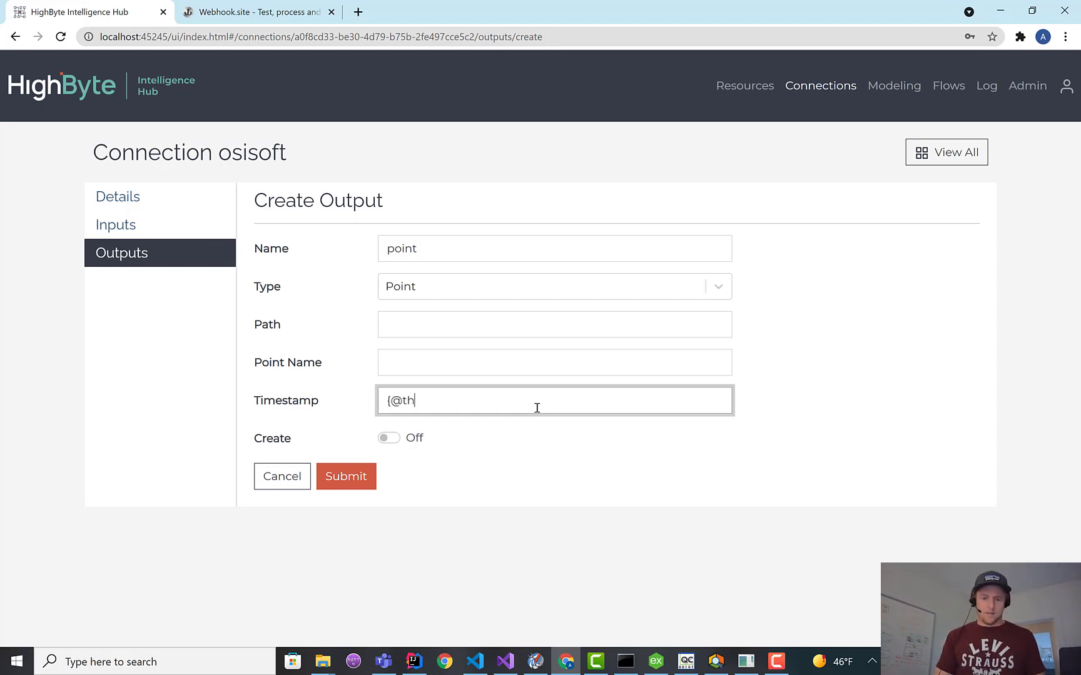
{"action": "type", "text": "is"}
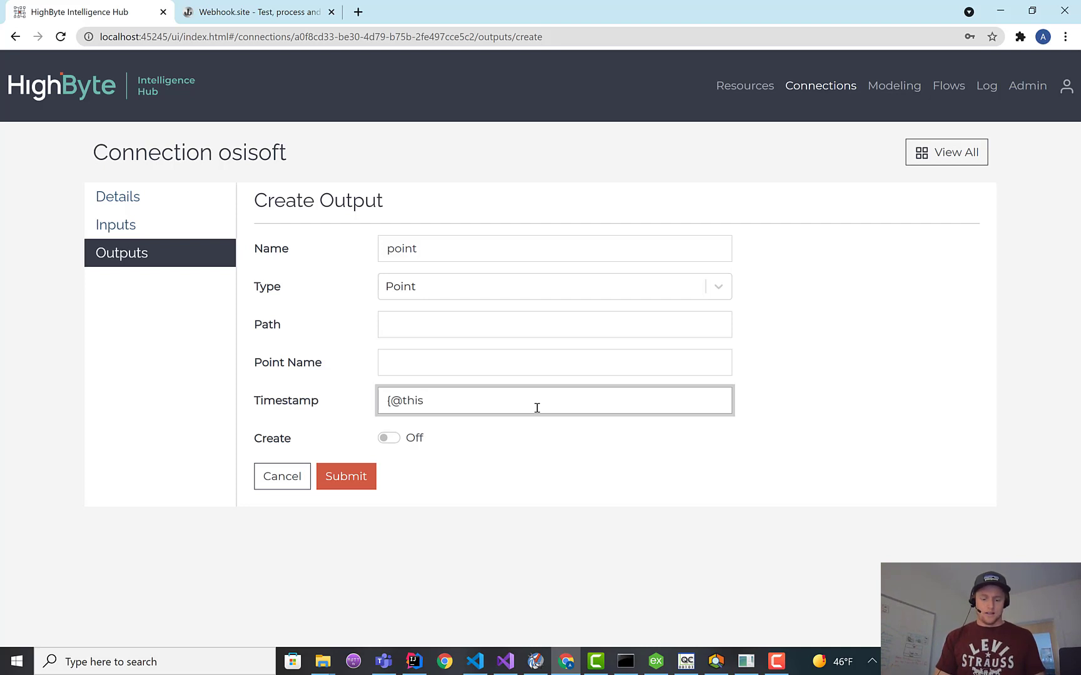
{"action": "type", "text": ".time}"}
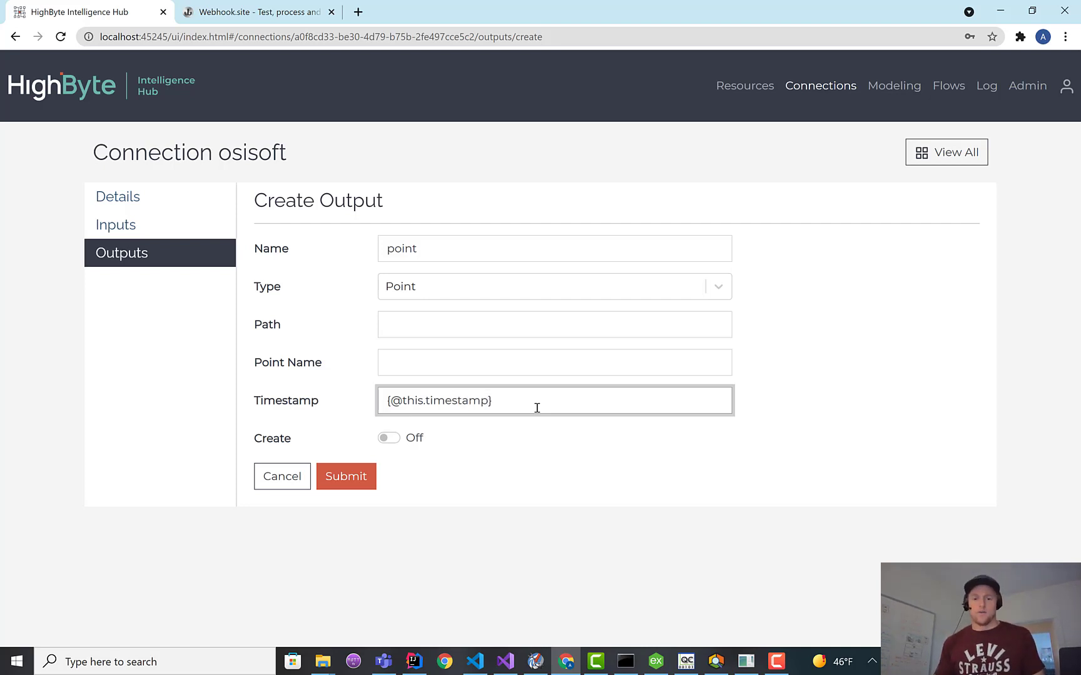
{"action": "type", "text": "a"}
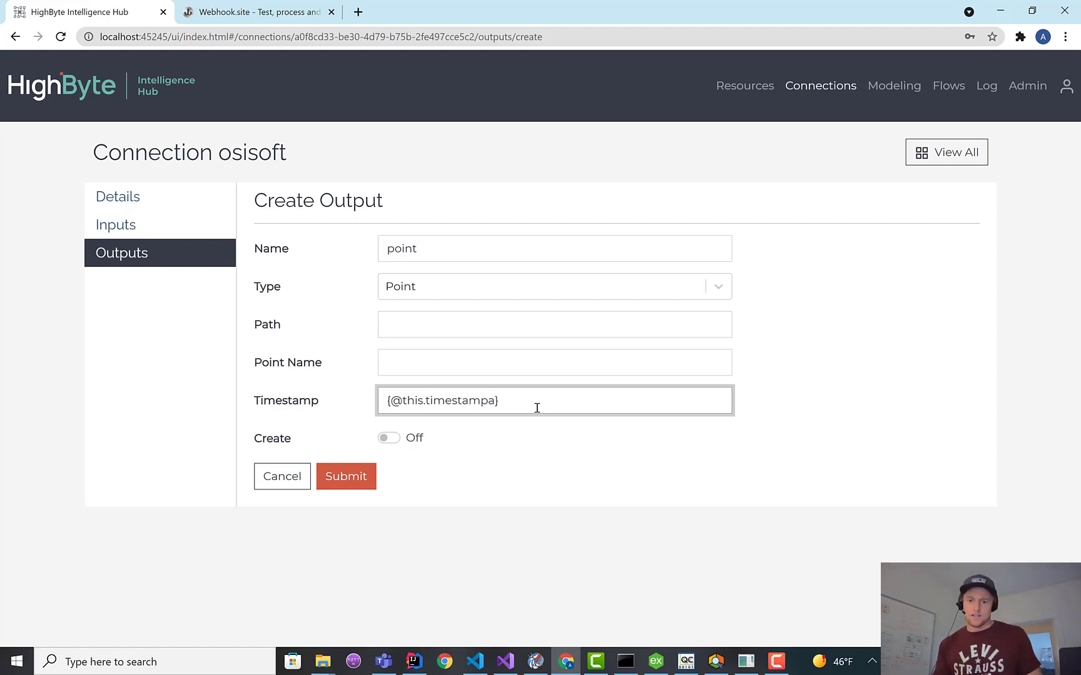
{"action": "key", "text": "Backspace"}
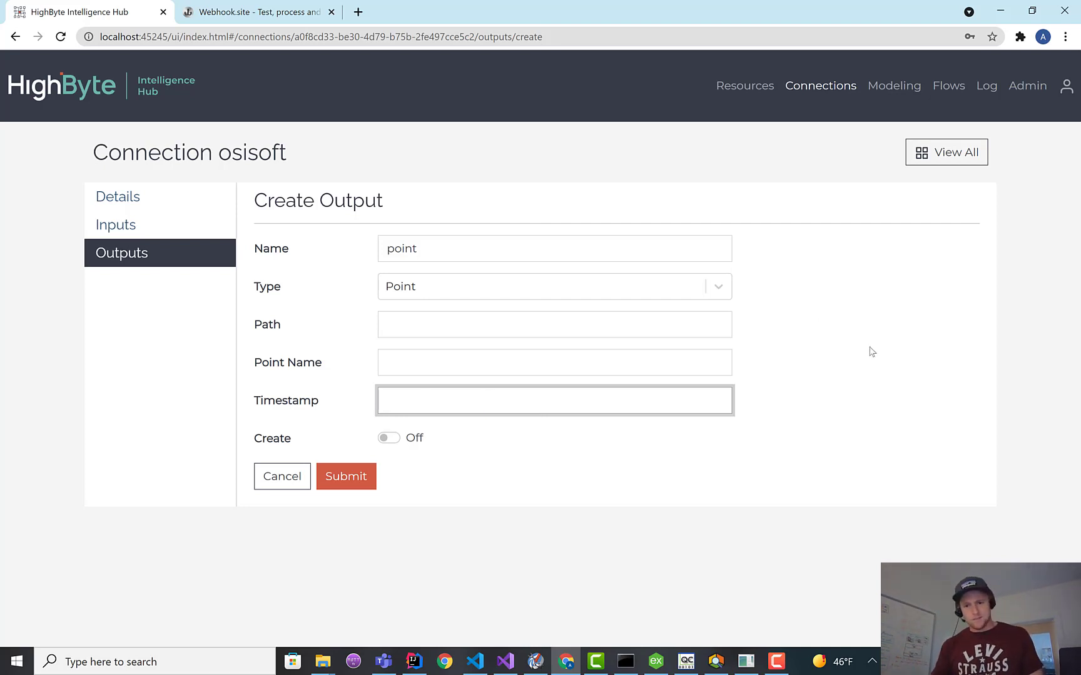
{"action": "left_click", "coordinate": [387, 438]}
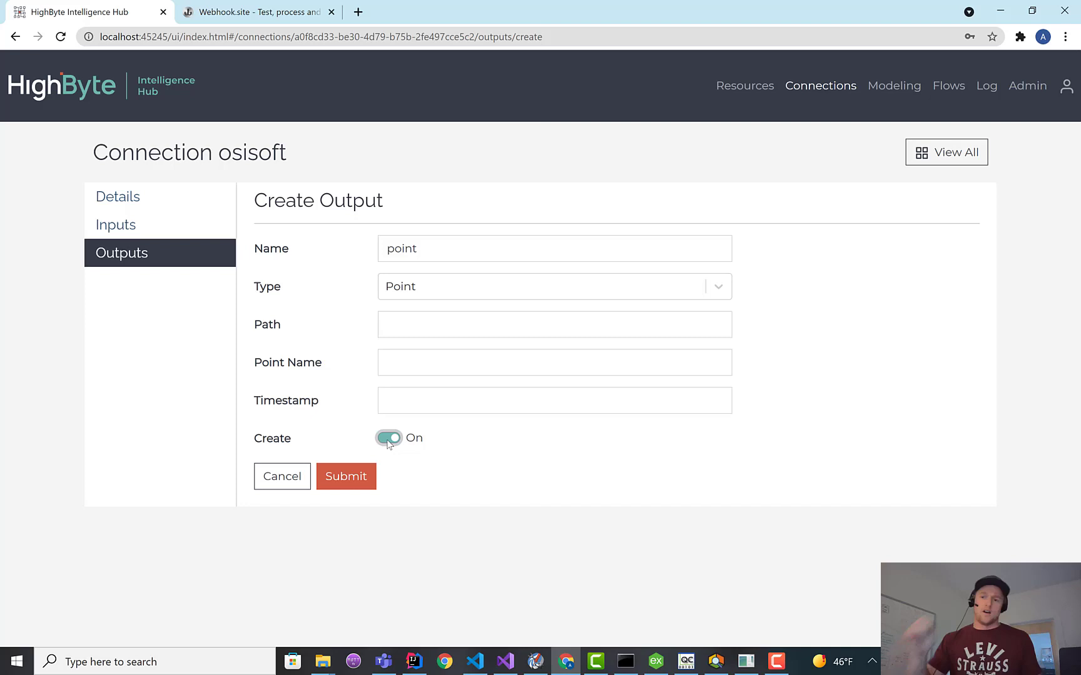
{"action": "left_click", "coordinate": [345, 476]}
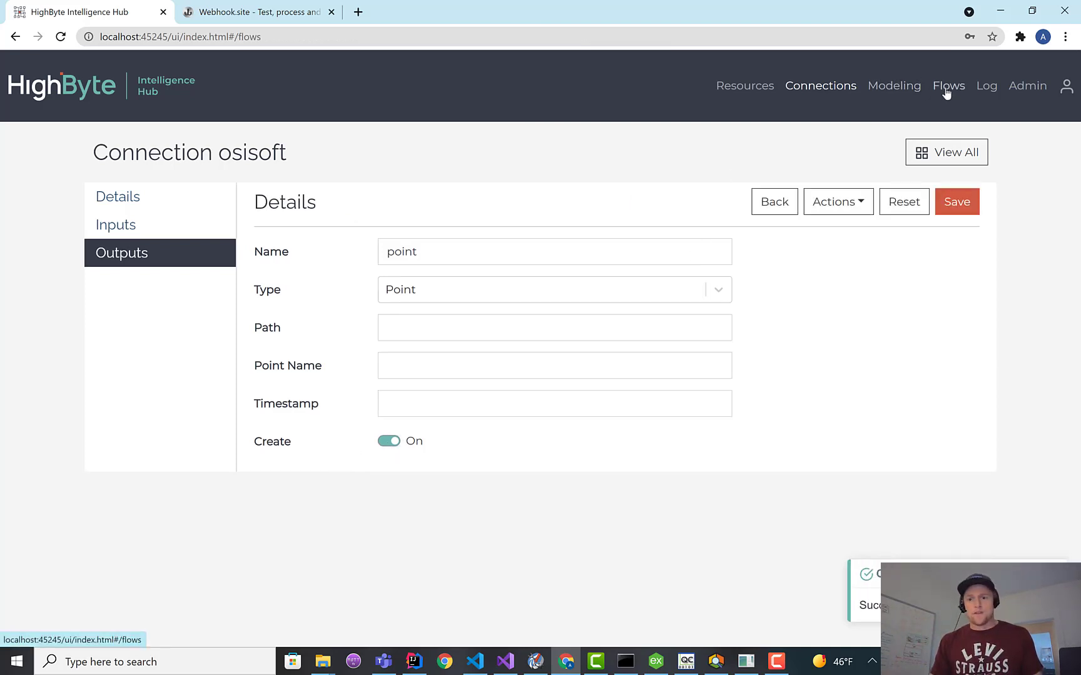
Create the toPI flow sending chiller1 to osisoft$point.
{"action": "left_click", "coordinate": [948, 85]}
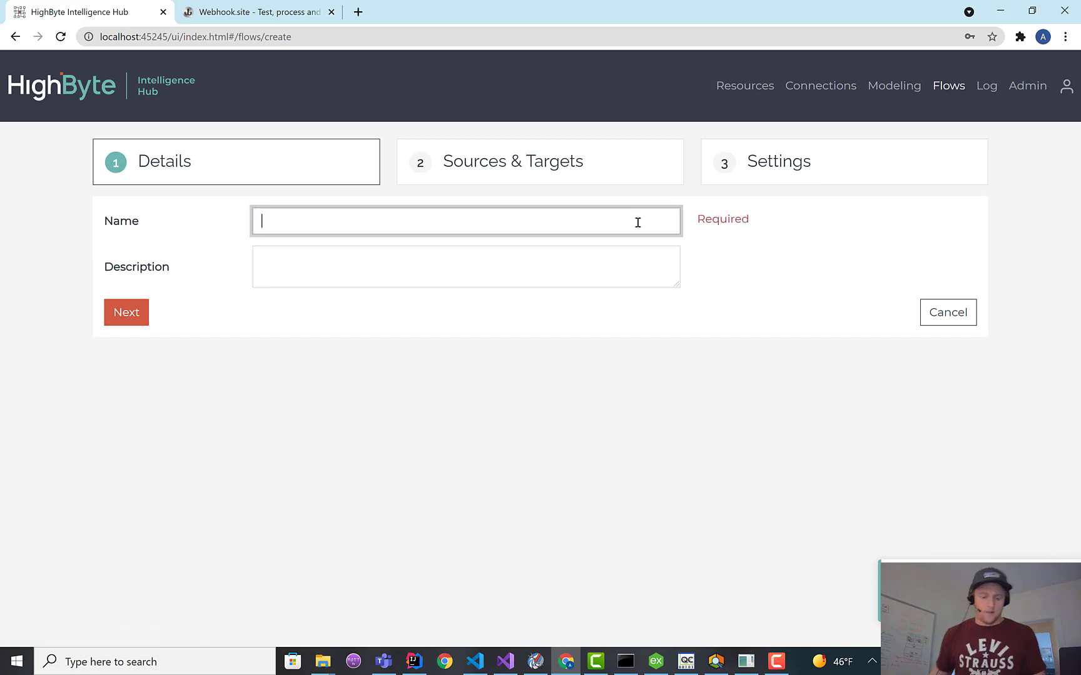
{"action": "left_click", "coordinate": [126, 312]}
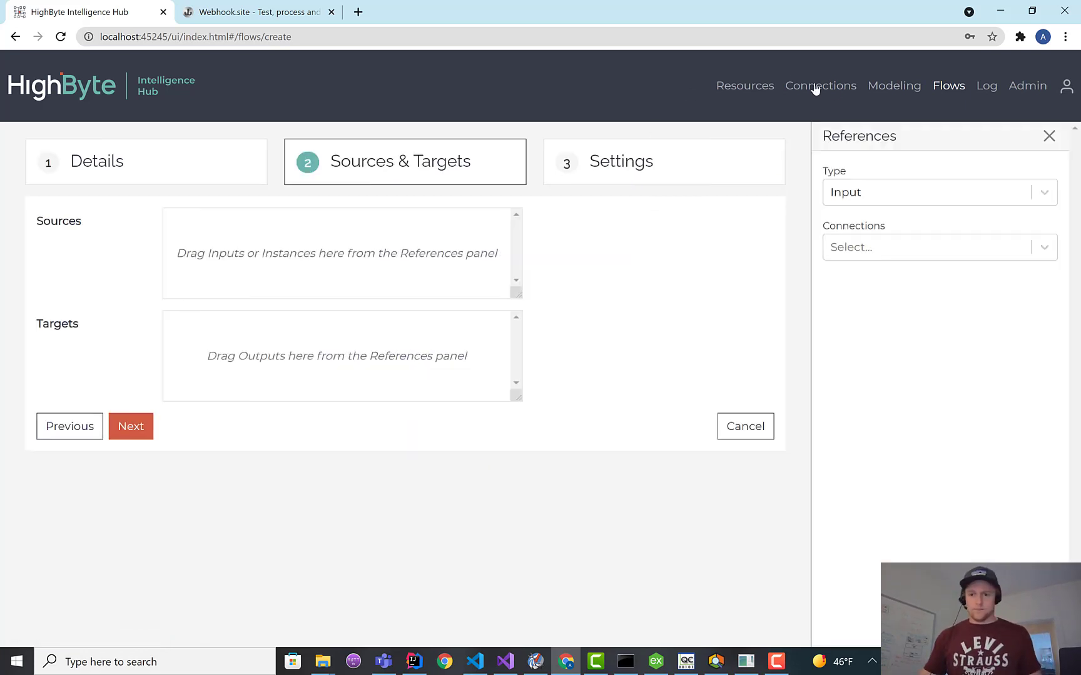
{"action": "left_click", "coordinate": [937, 192]}
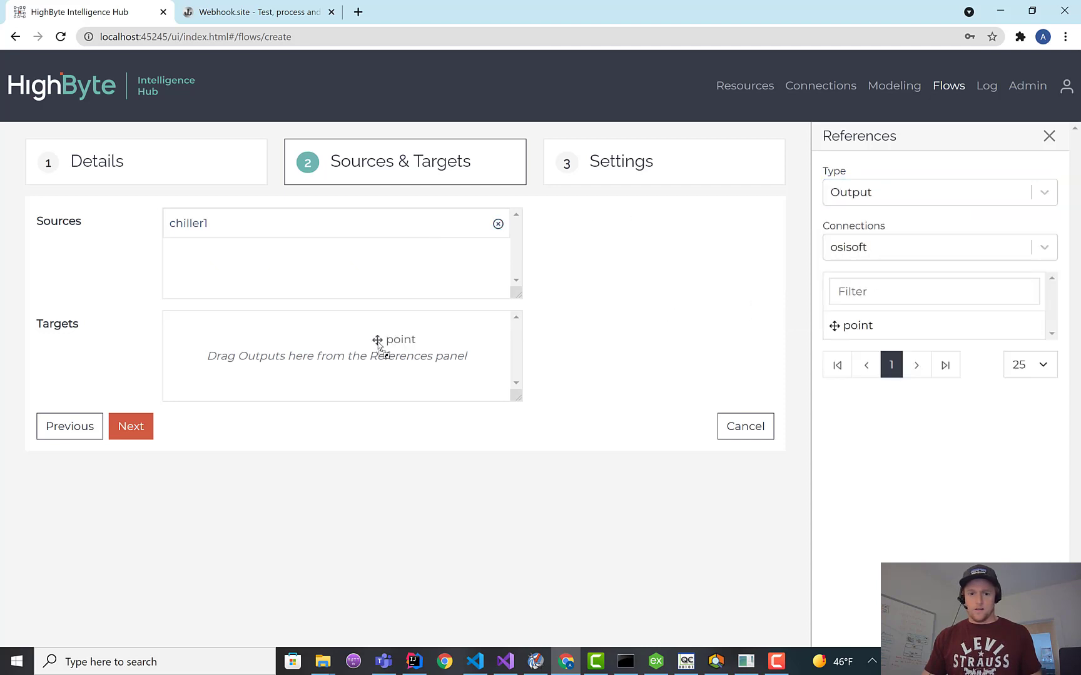
{"action": "left_click", "coordinate": [130, 426]}
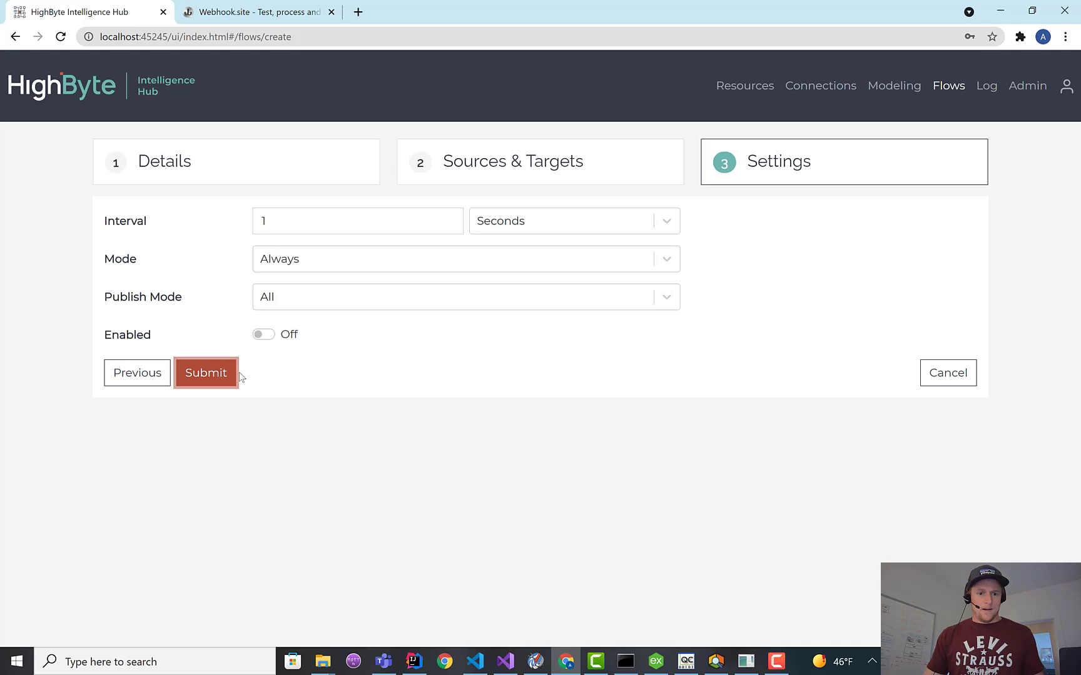
{"action": "left_click", "coordinate": [205, 373]}
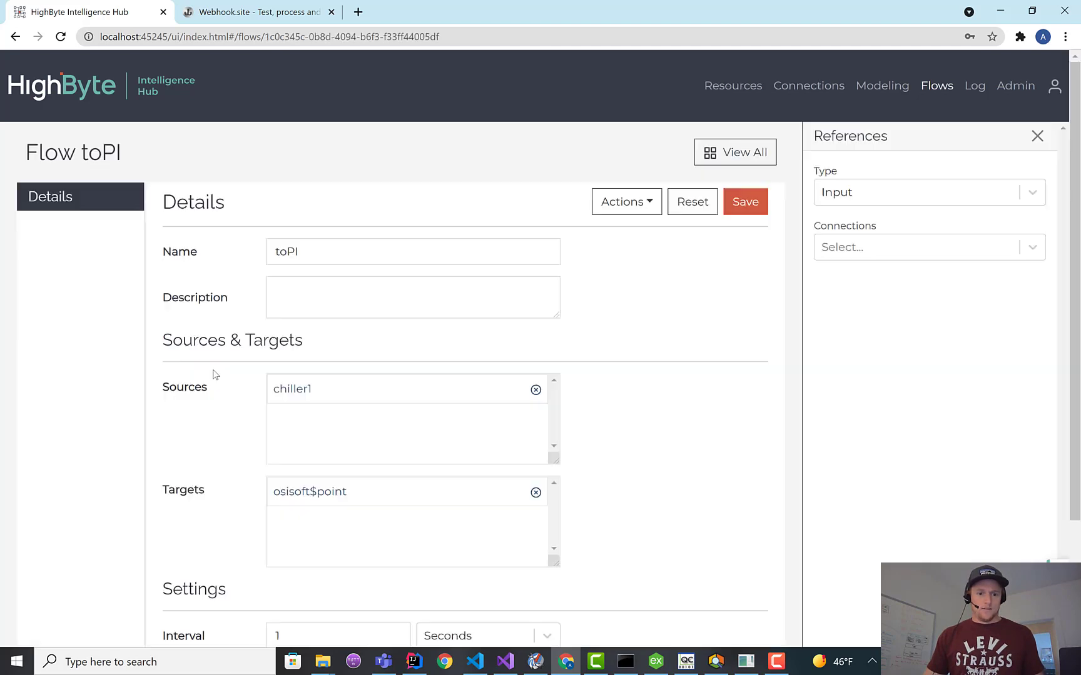
Refresh the runtime log, view the flows list, and switch to PI Point Builder.
{"action": "left_click", "coordinate": [974, 86]}
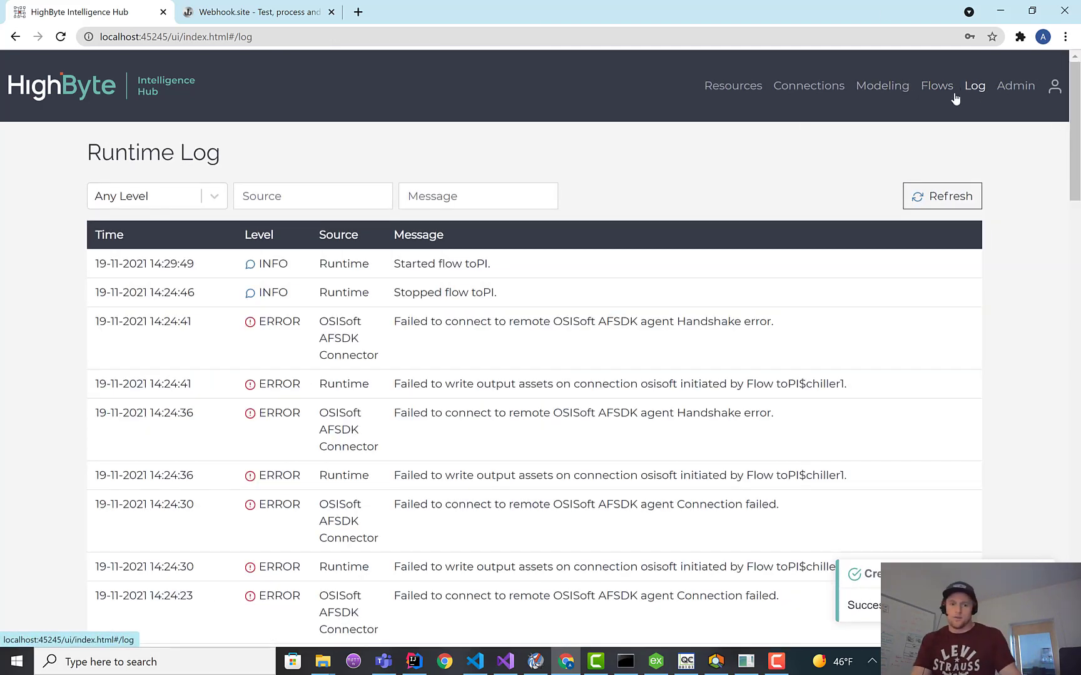
{"action": "left_click", "coordinate": [947, 195]}
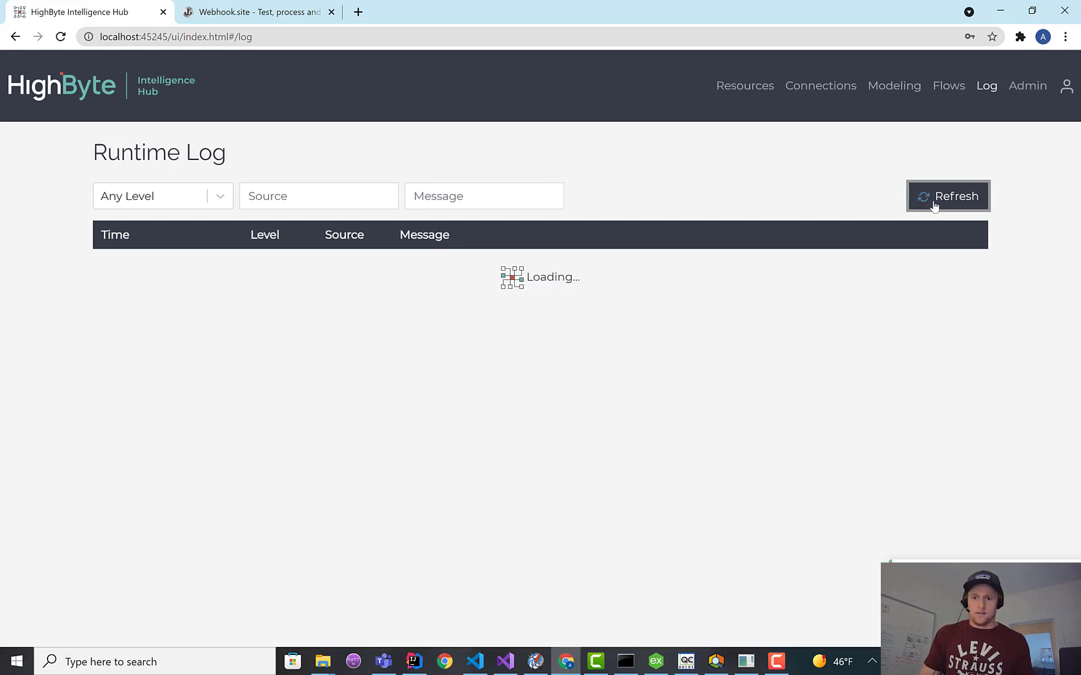
{"action": "left_click", "coordinate": [936, 86]}
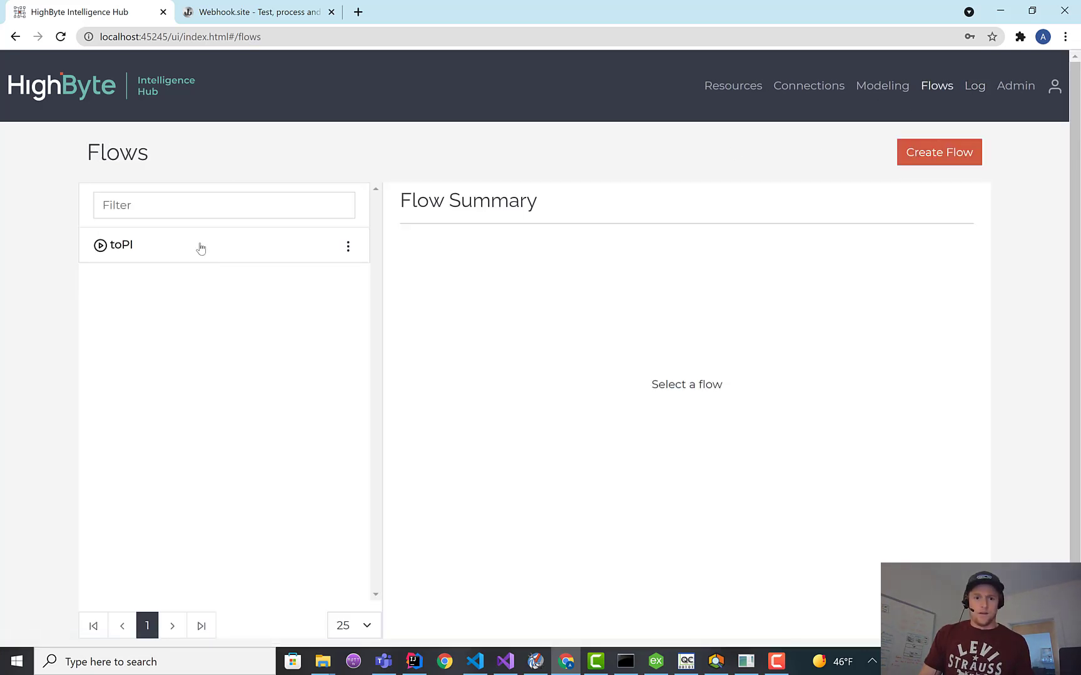
{"action": "left_click", "coordinate": [121, 245]}
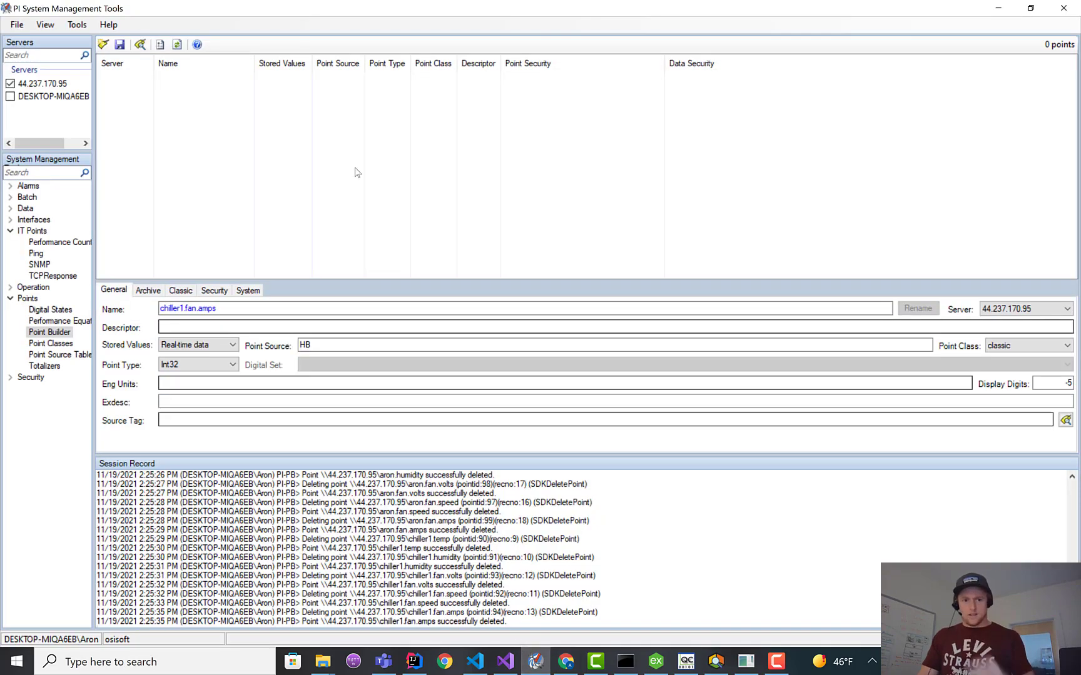
{"action": "mouse_move", "coordinate": [141, 44]}
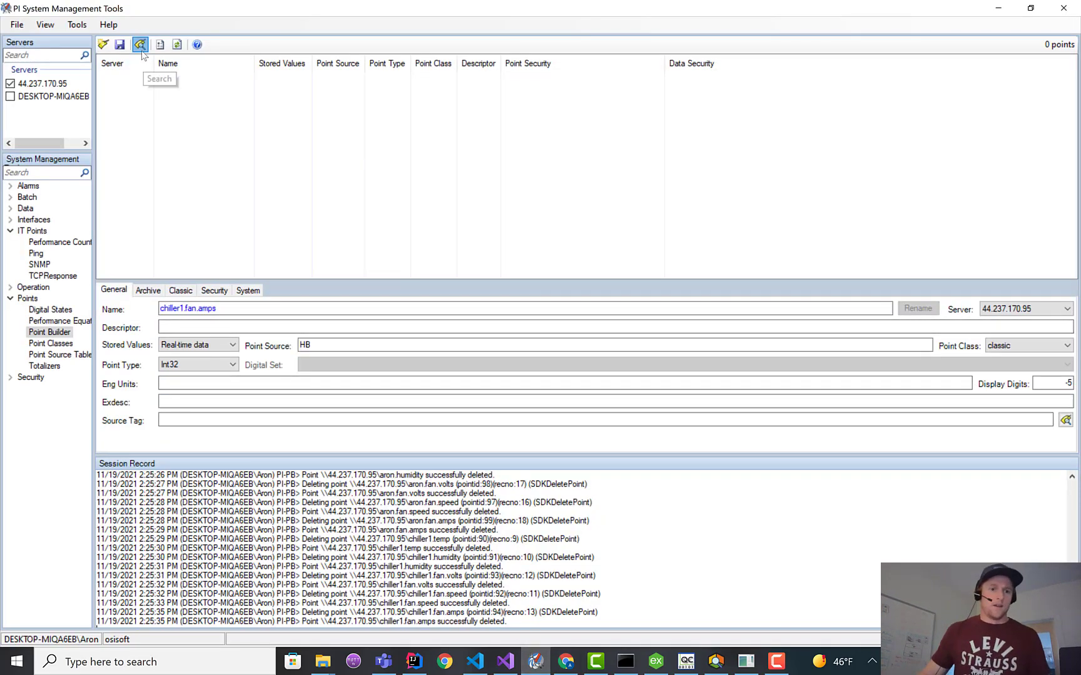
Search Point Builder for source HB and inspect the chiller1 temp and fan points.
{"action": "left_click", "coordinate": [140, 44]}
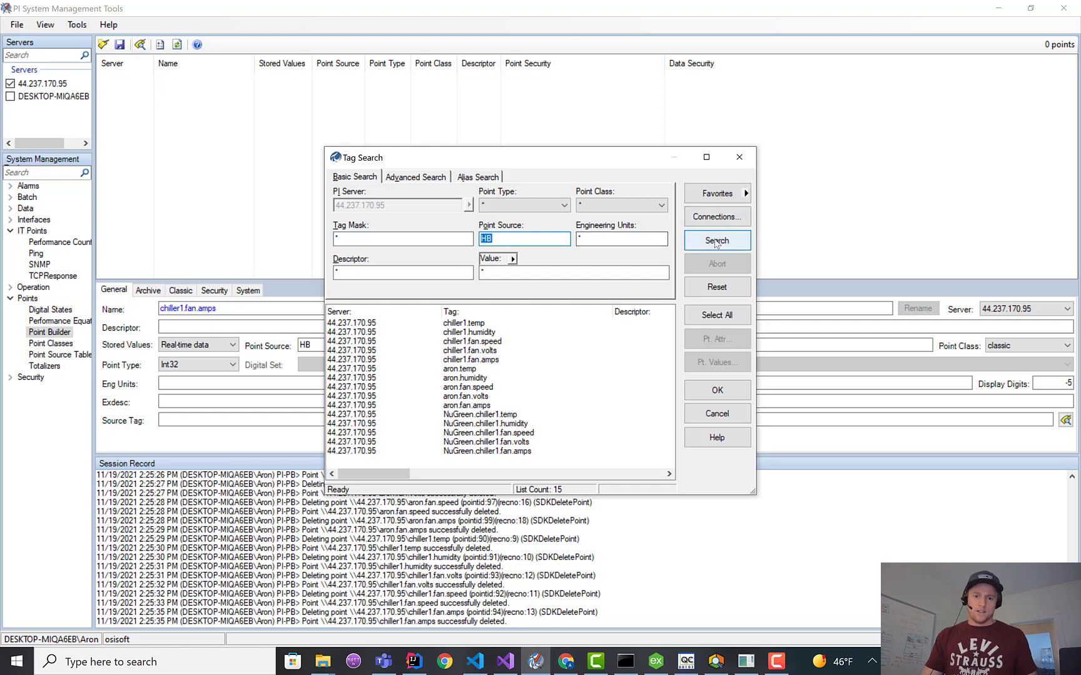
{"action": "left_click", "coordinate": [716, 241]}
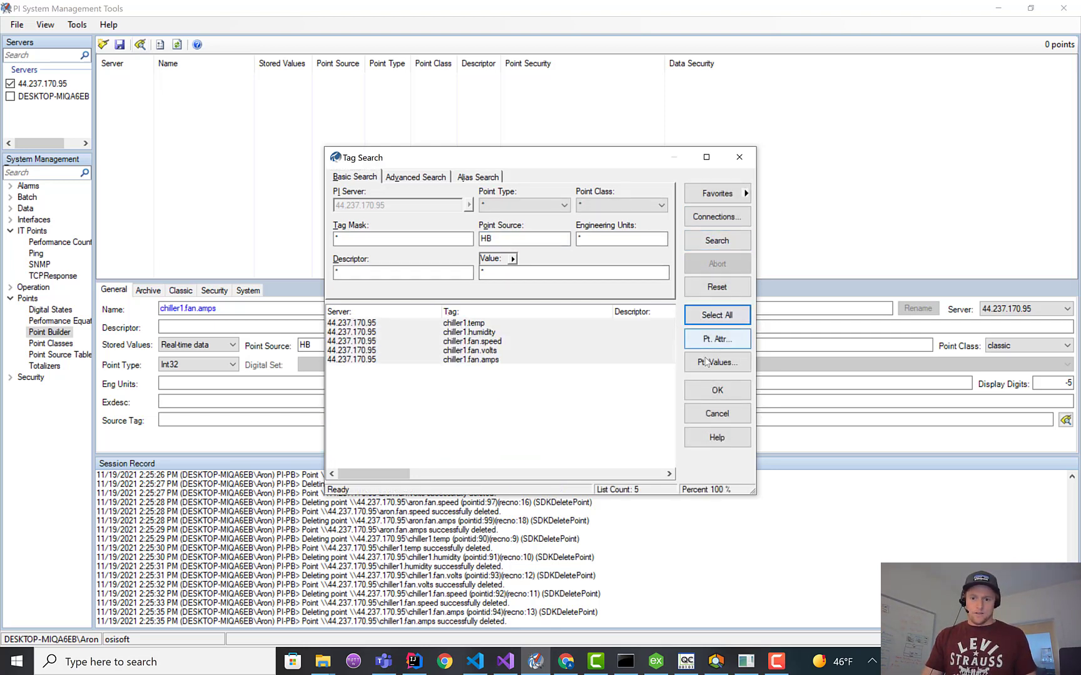
{"action": "left_click", "coordinate": [717, 391]}
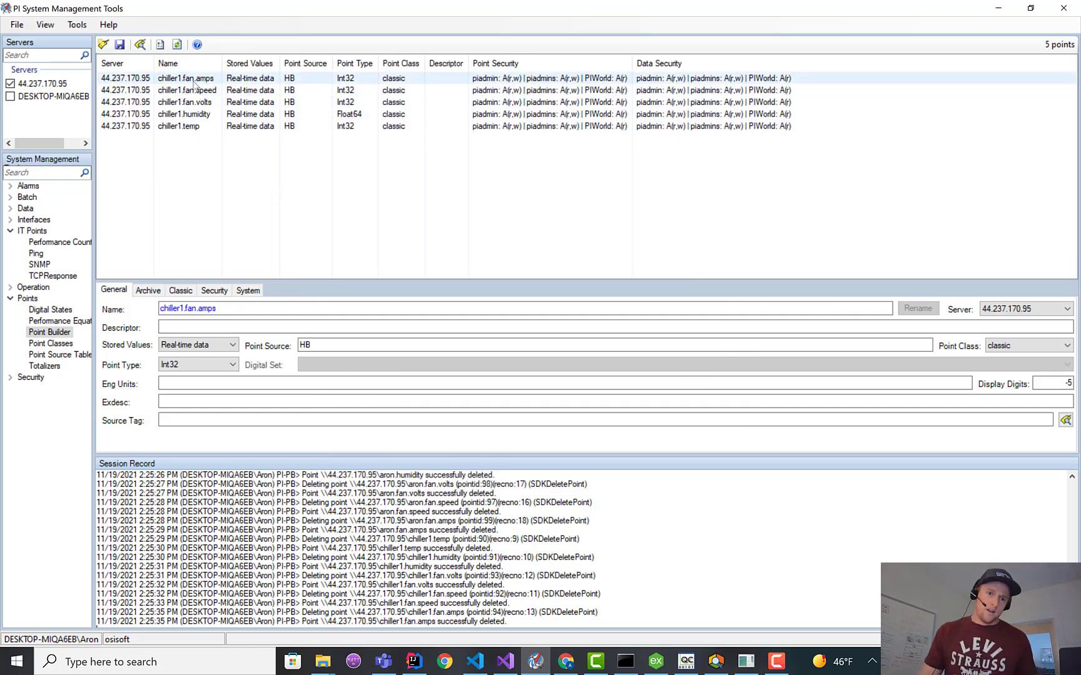
{"action": "left_click", "coordinate": [186, 90]}
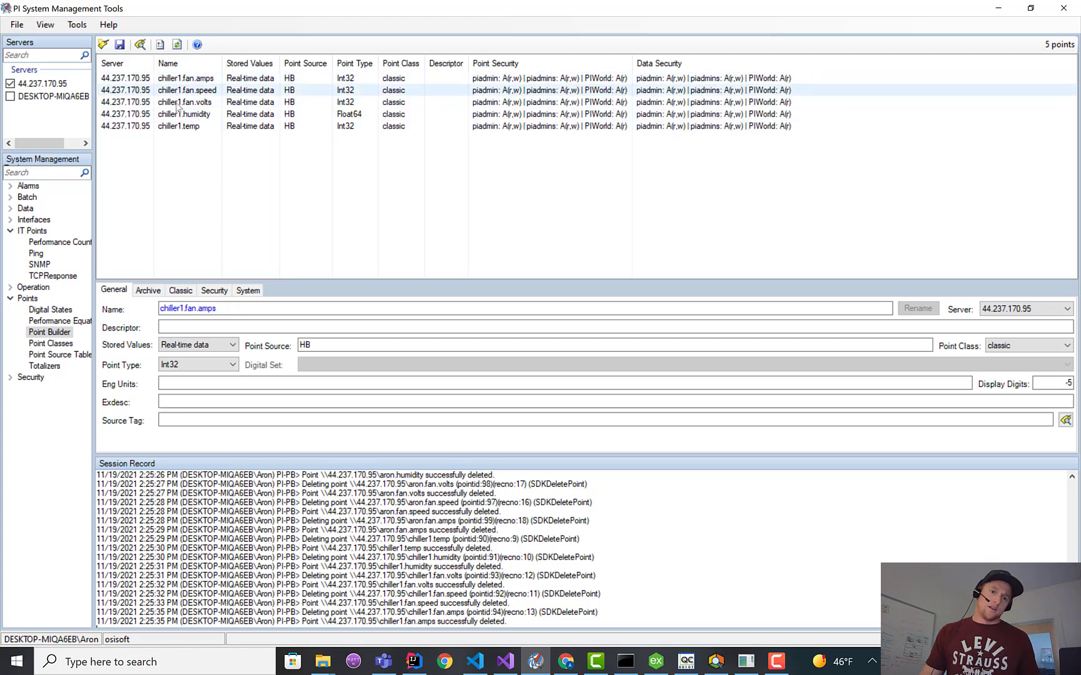
{"action": "left_click", "coordinate": [186, 126]}
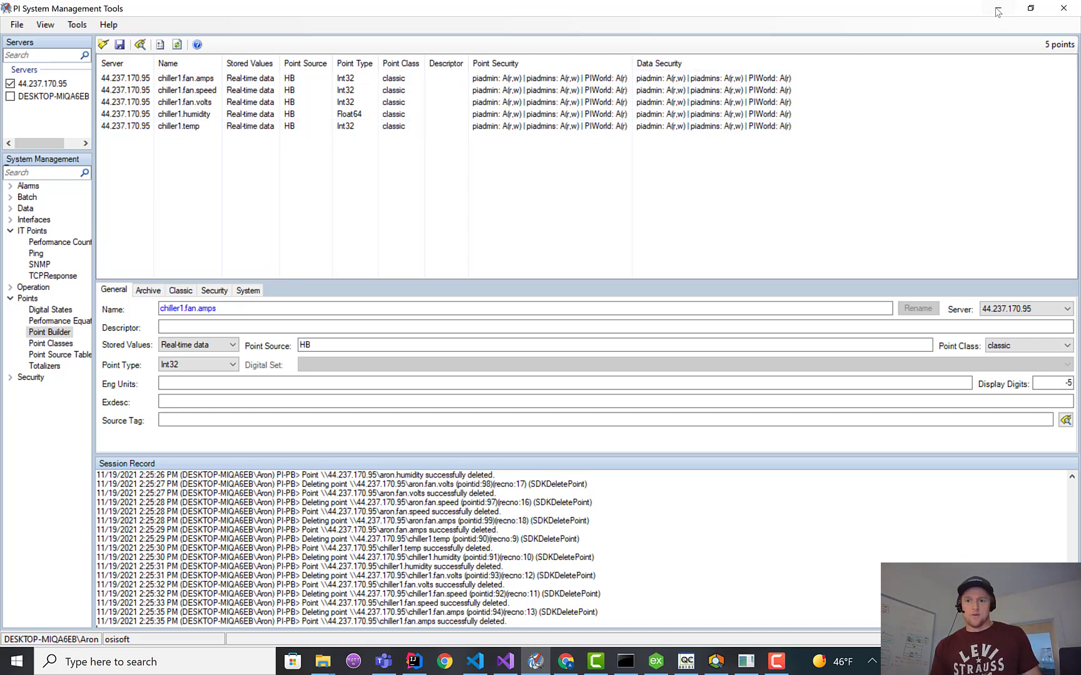
{"action": "left_click", "coordinate": [186, 78]}
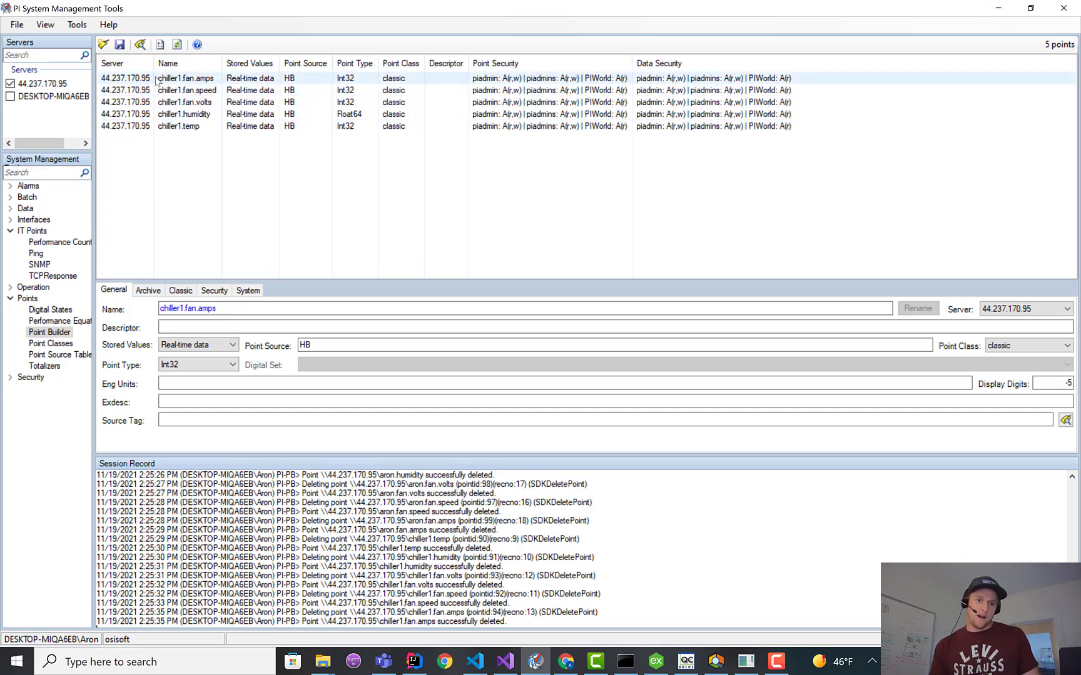
{"action": "left_click", "coordinate": [180, 126]}
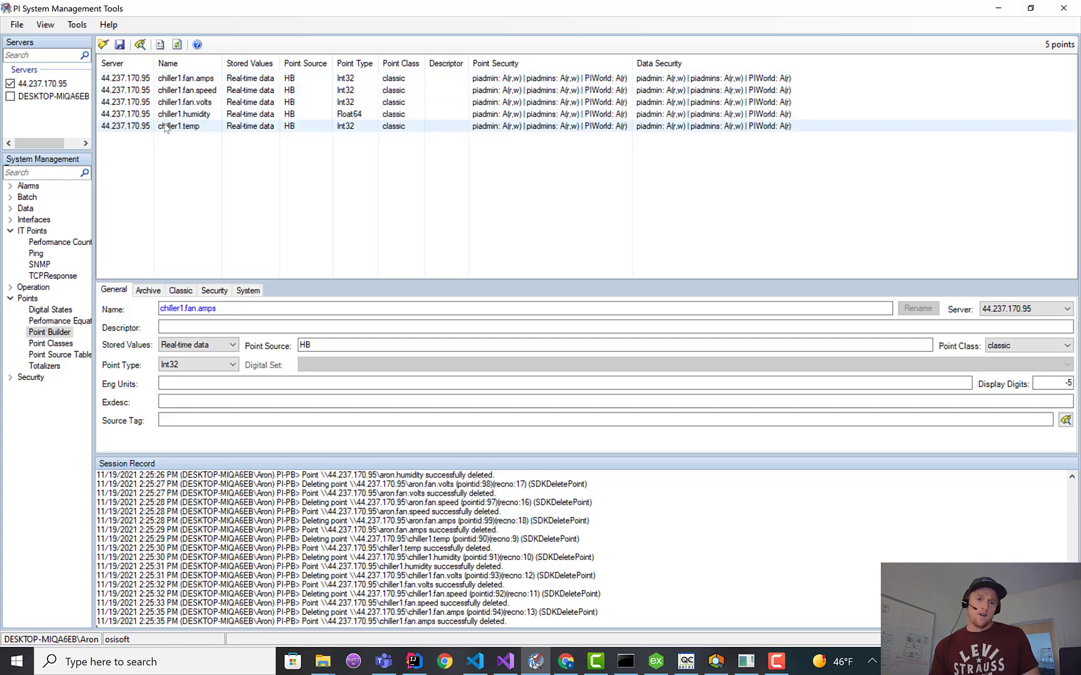
{"action": "left_click", "coordinate": [187, 89]}
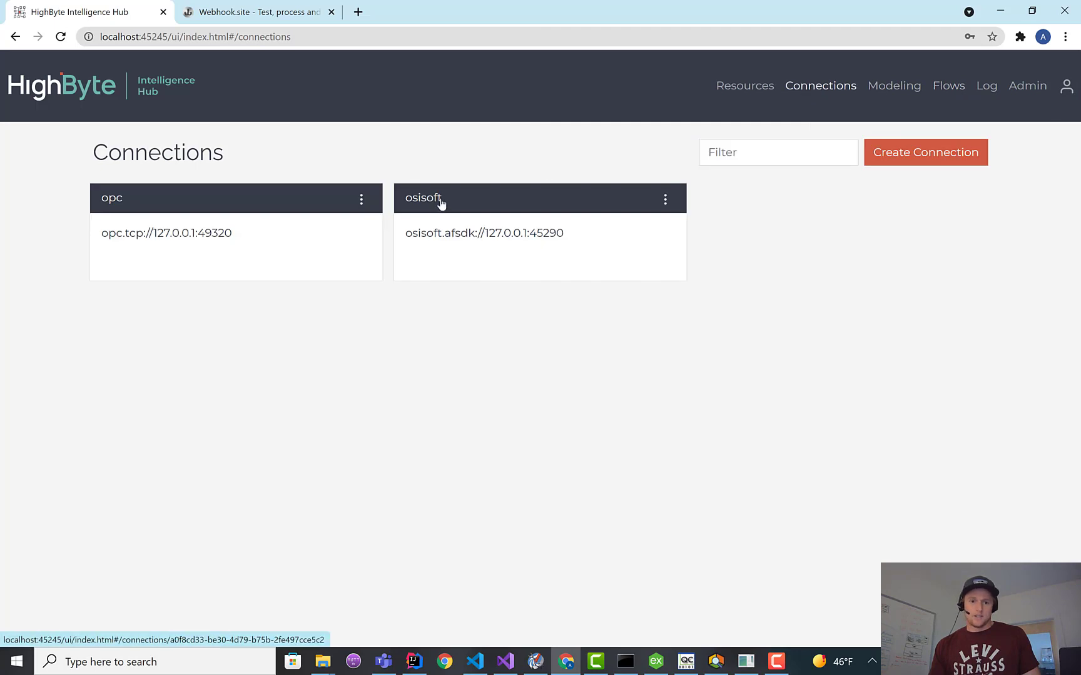
Start an Asset-type osisoft output using the HighByte database.
{"action": "left_click", "coordinate": [422, 198]}
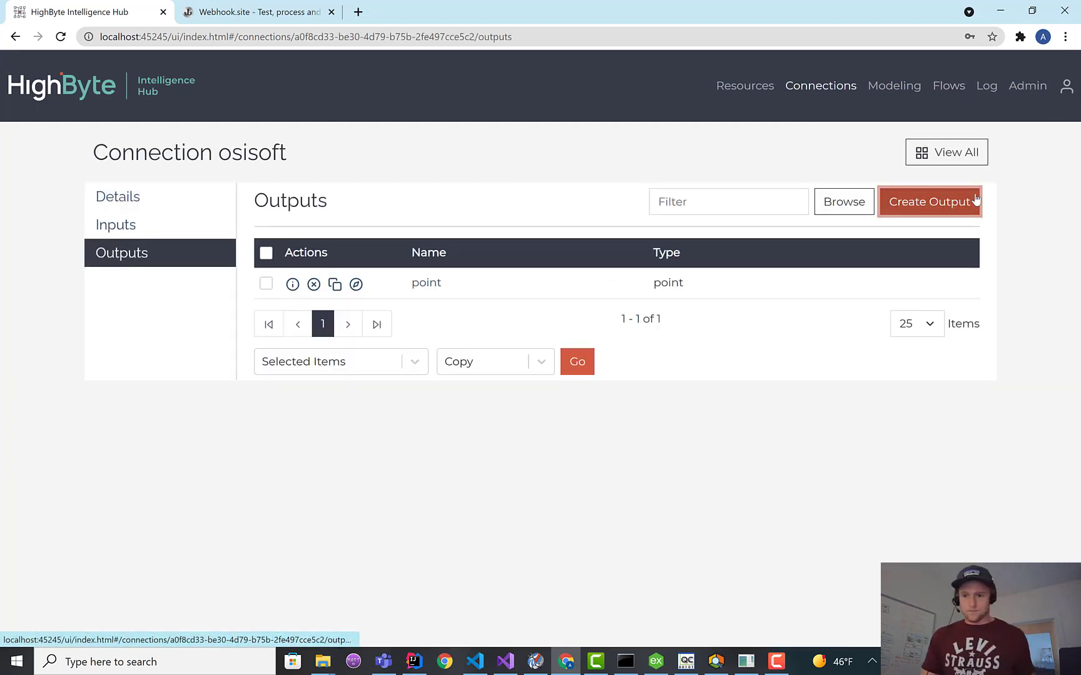
{"action": "left_click", "coordinate": [928, 202]}
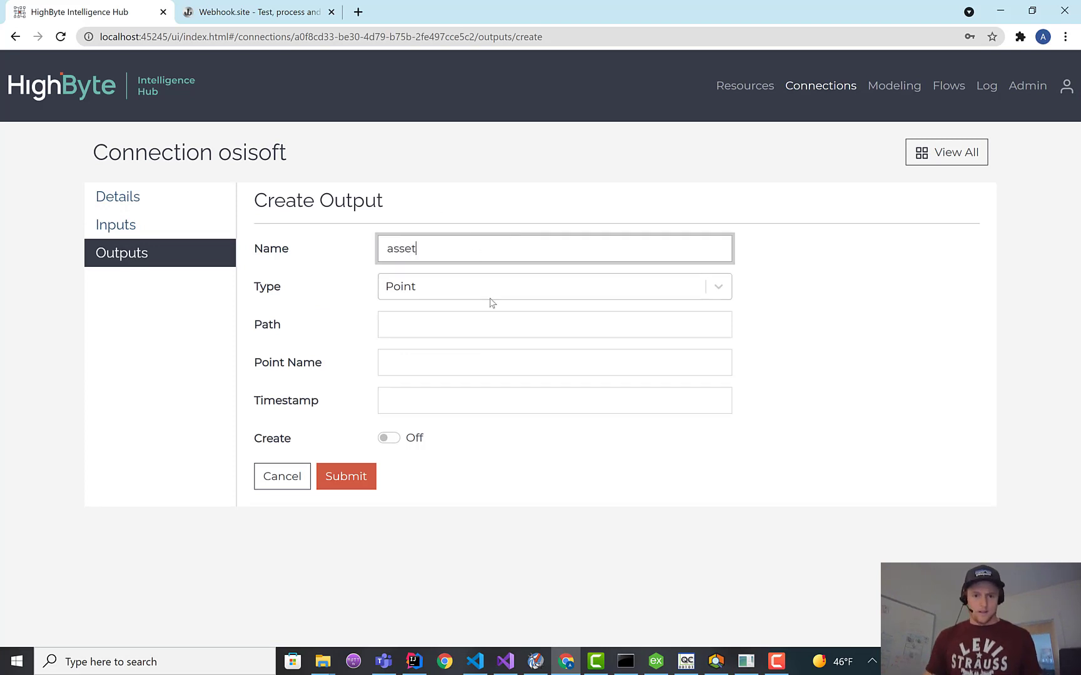
{"action": "left_click", "coordinate": [554, 286]}
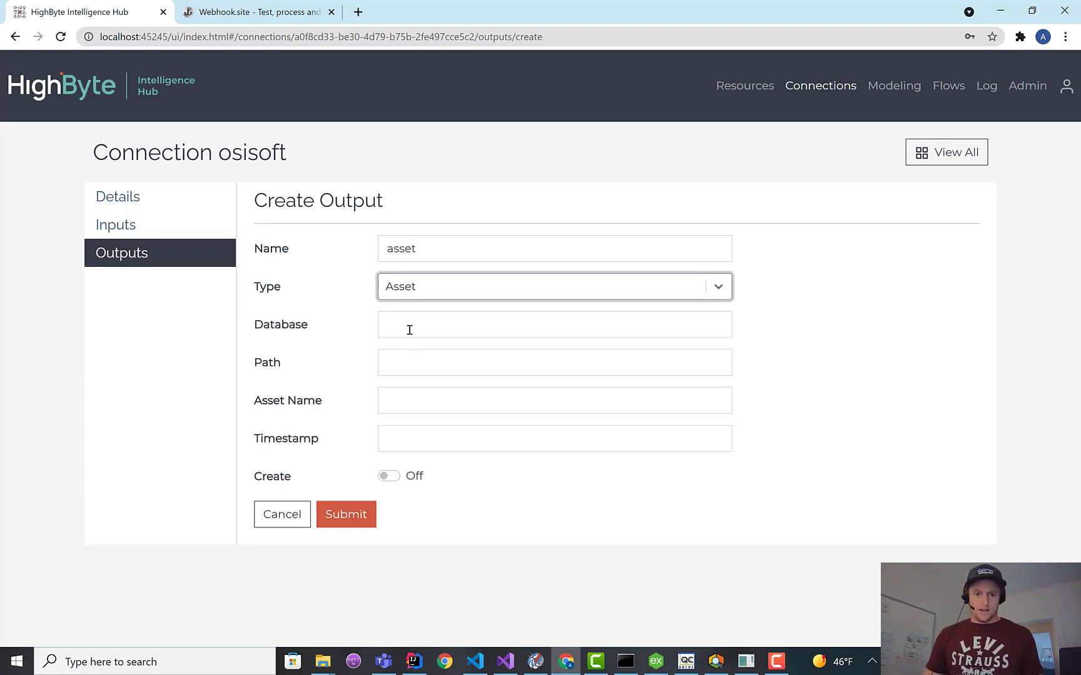
{"action": "type", "text": "HighByte"}
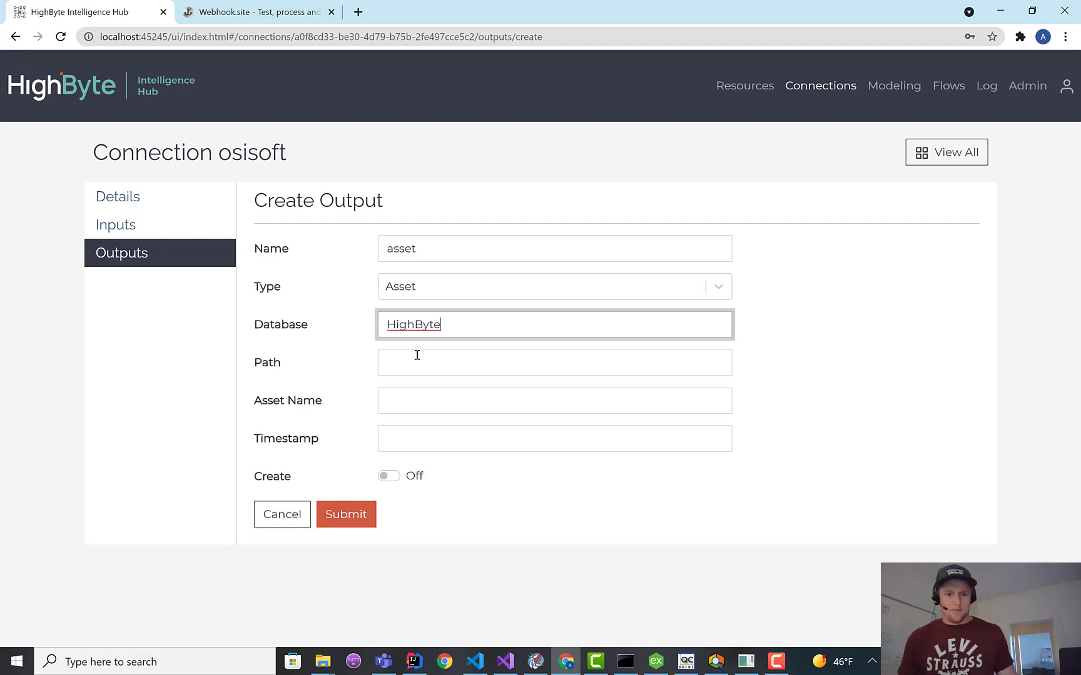
{"action": "left_click", "coordinate": [553, 362]}
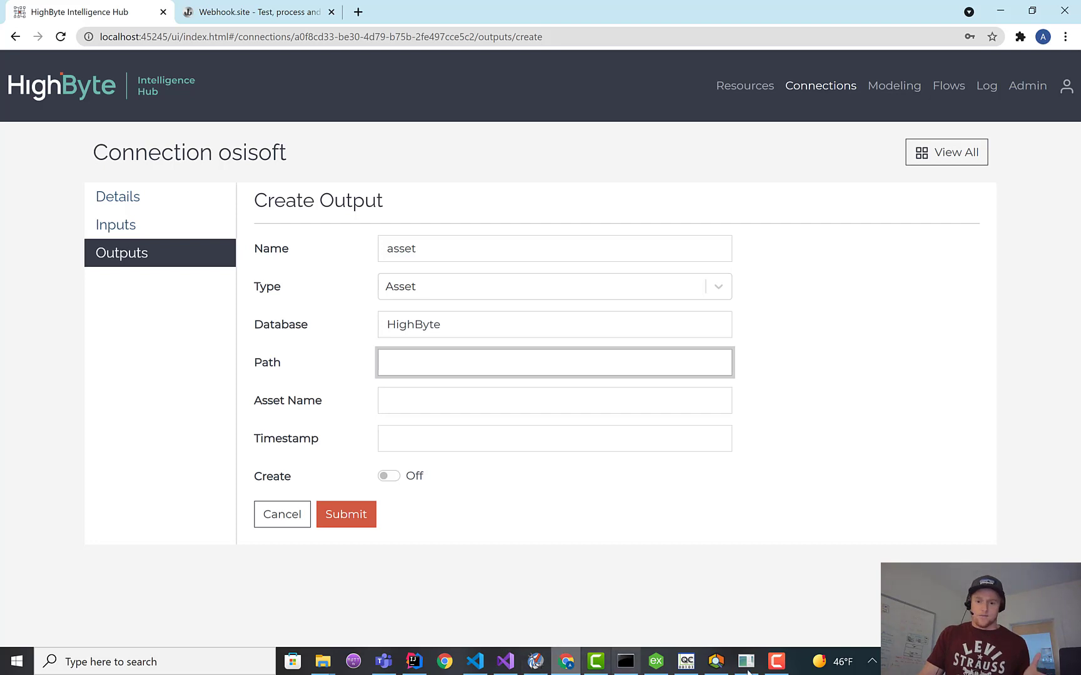
Name the output 'asset', switch Create on, save it, and open Flows.
{"action": "left_click", "coordinate": [685, 662]}
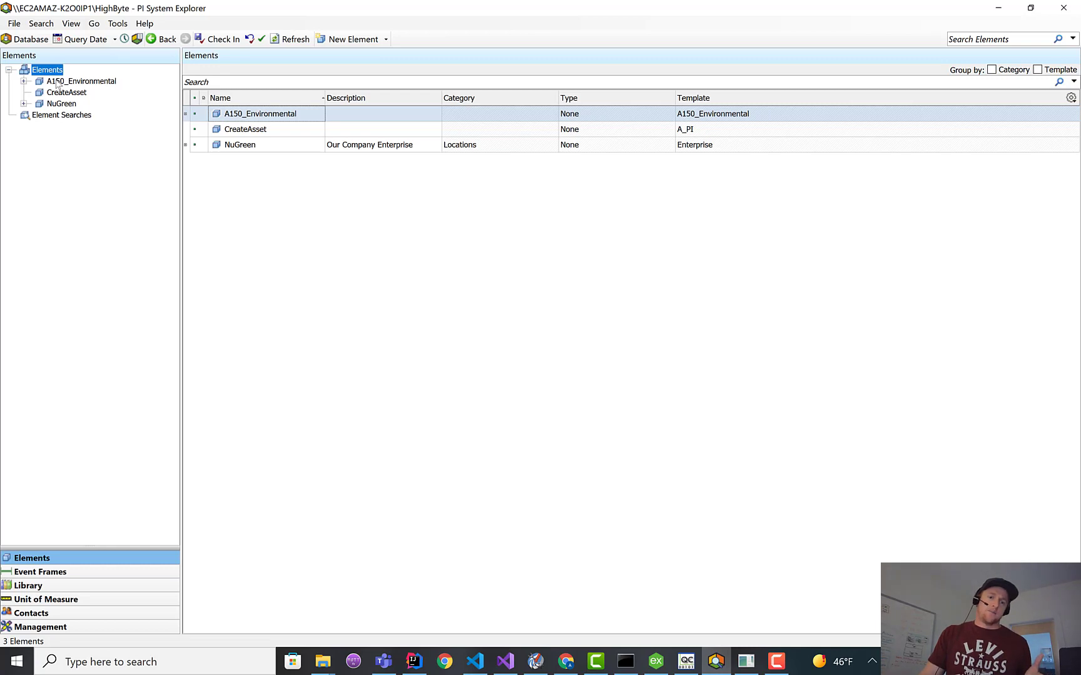
{"action": "mouse_move", "coordinate": [67, 92]}
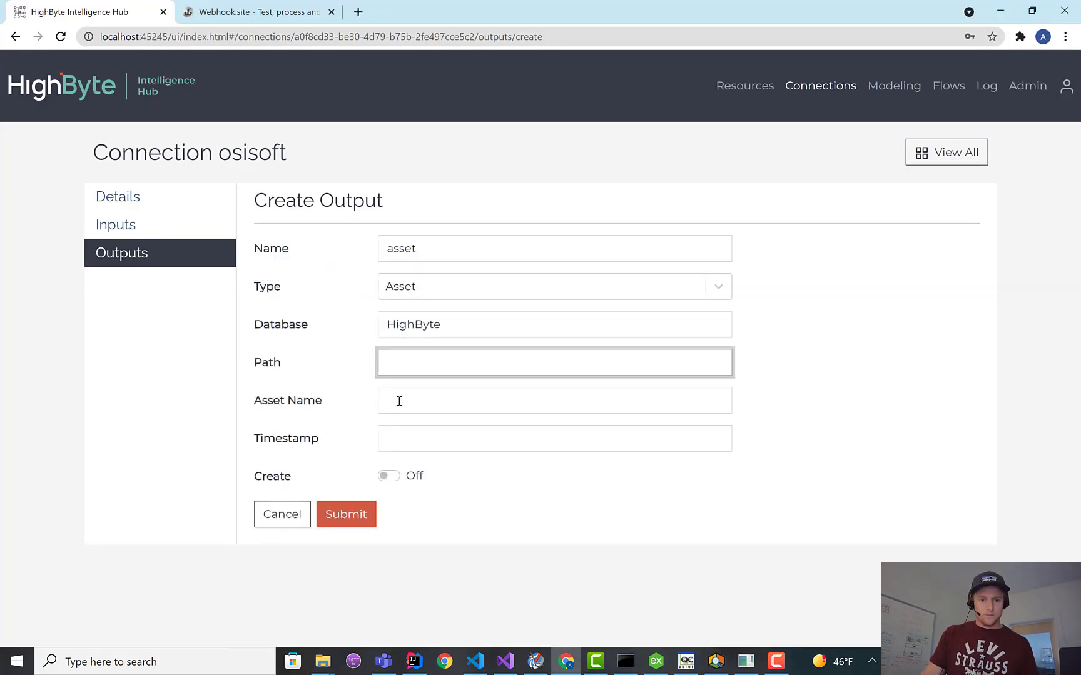
{"action": "left_click", "coordinate": [554, 401]}
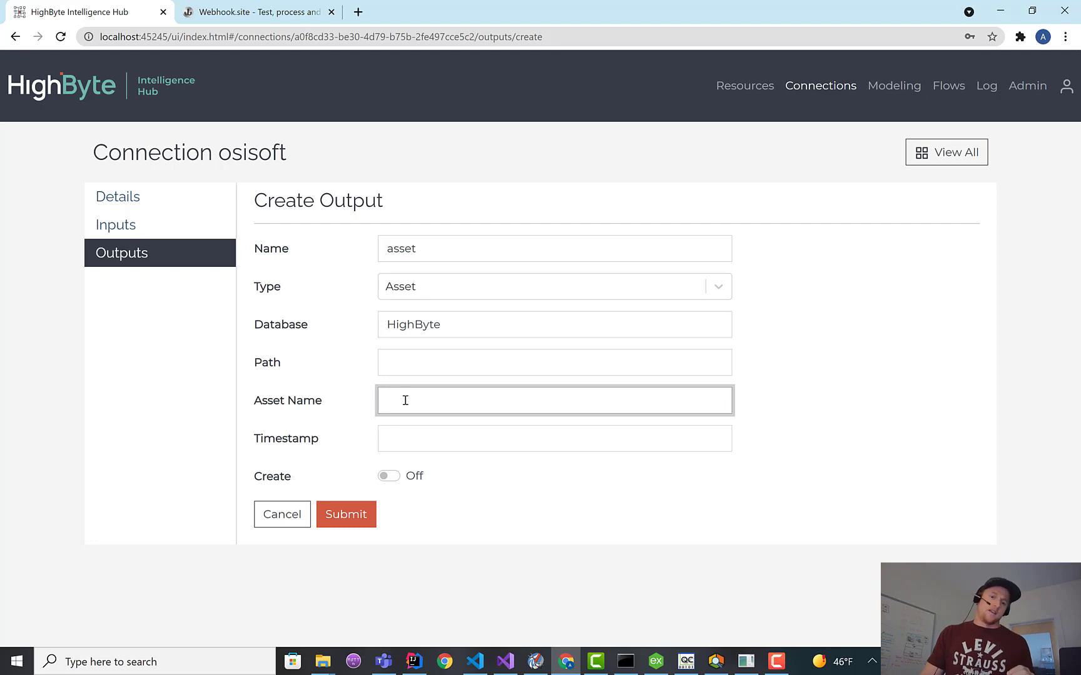
{"action": "left_click", "coordinate": [555, 400]}
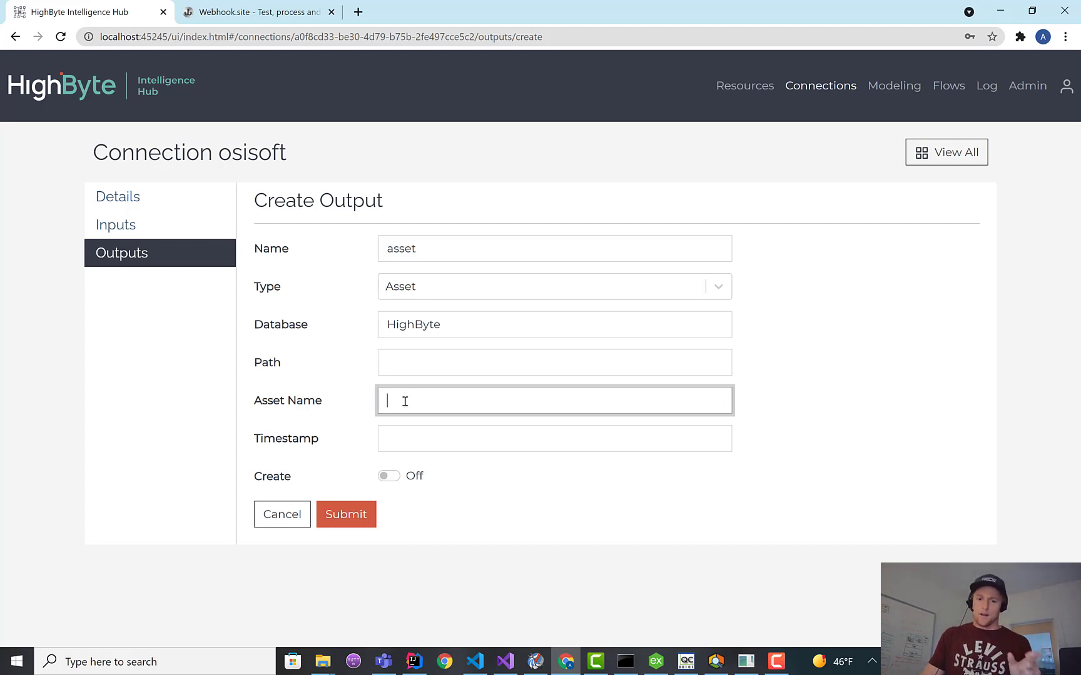
{"action": "type", "text": "sdfs"}
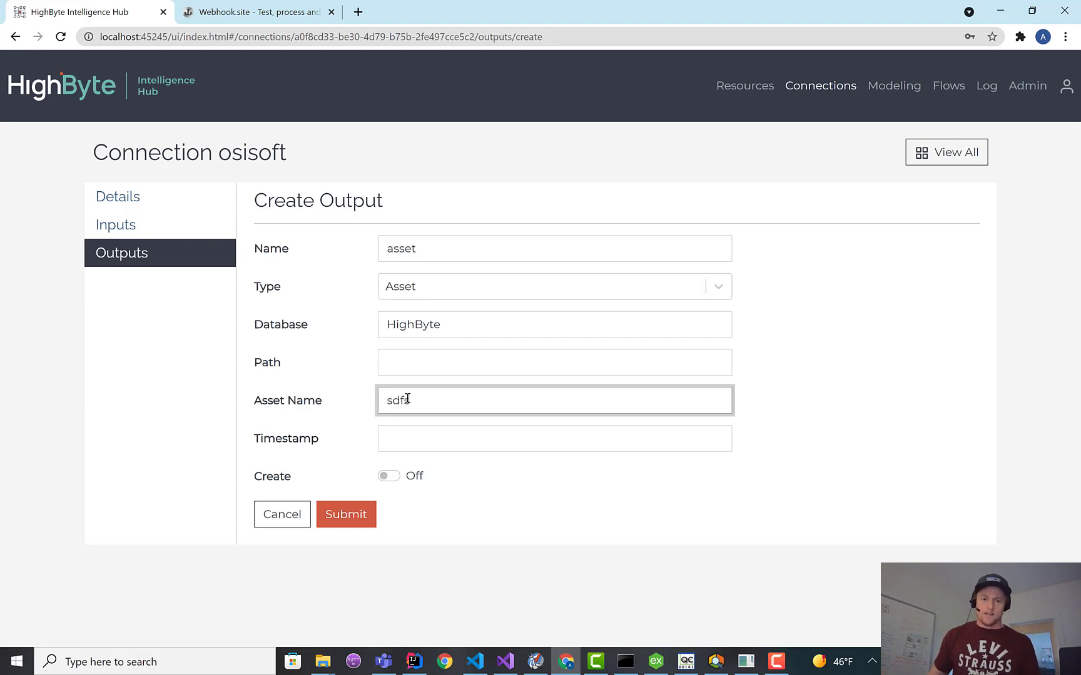
{"action": "type", "text": "{@this.assetN"}
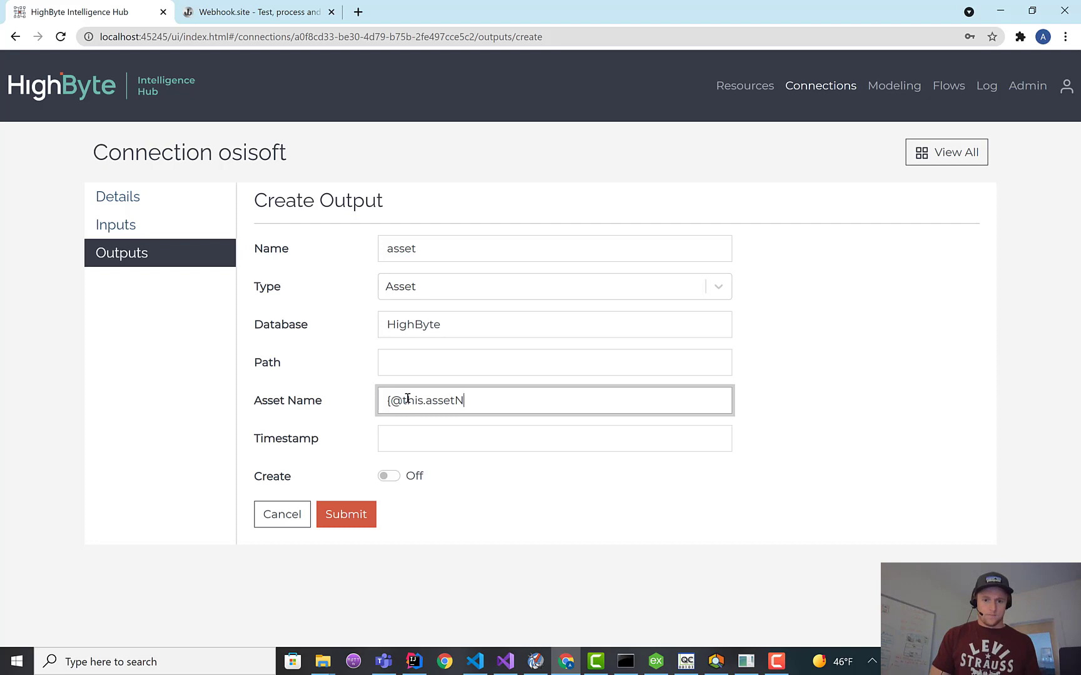
{"action": "type", "text": "ame}"}
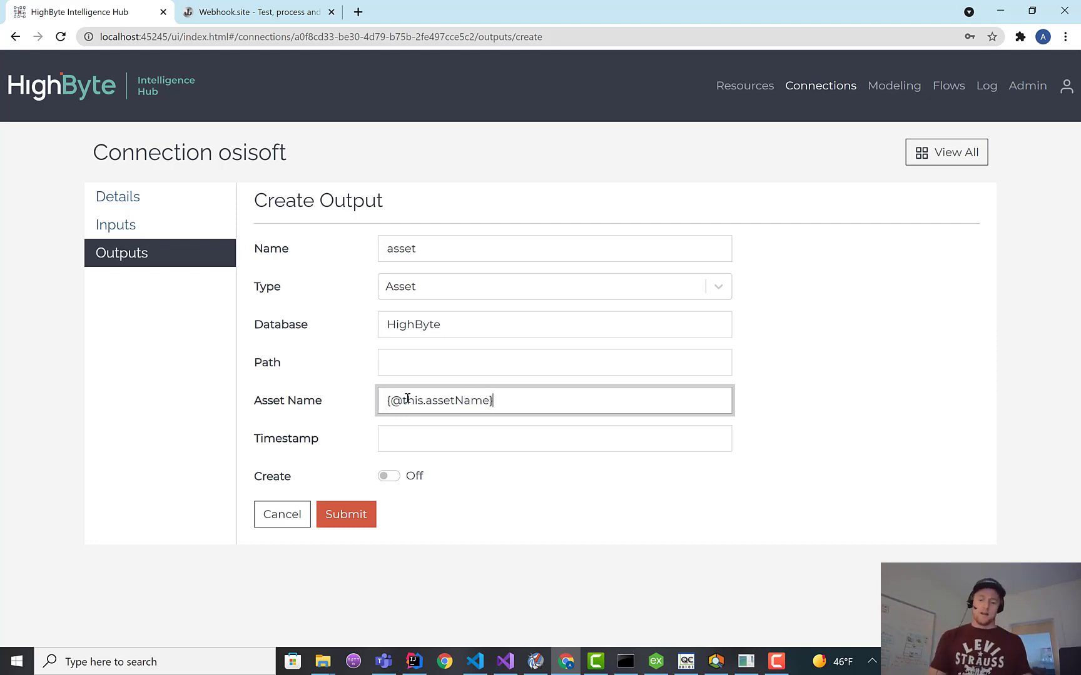
{"action": "left_click", "coordinate": [554, 401]}
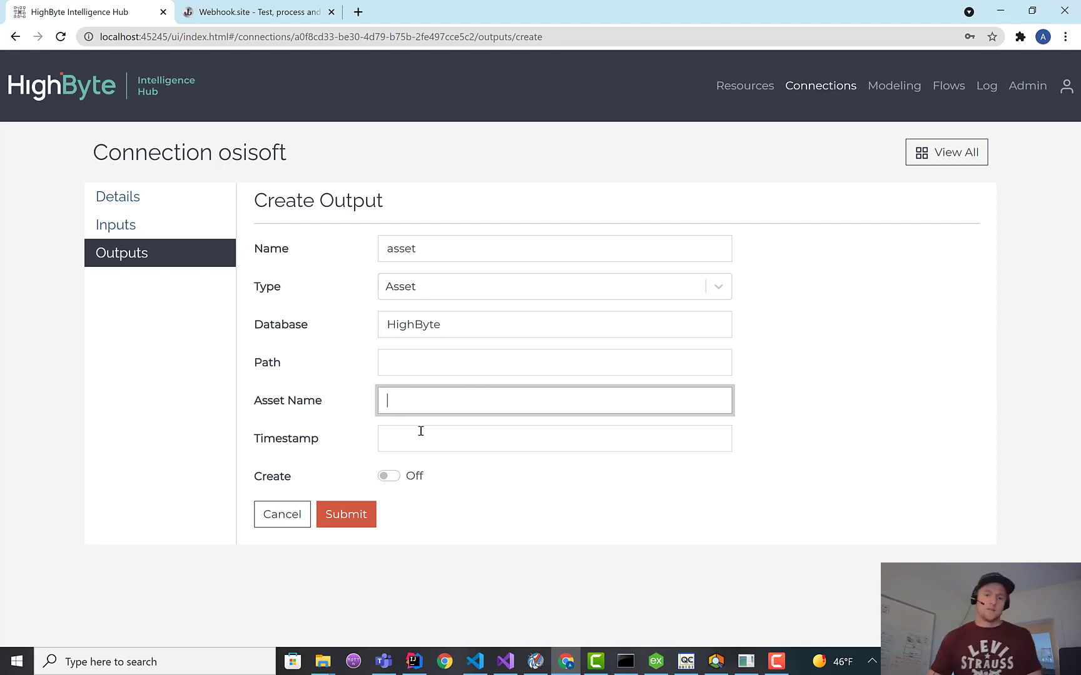
{"action": "left_click", "coordinate": [553, 438]}
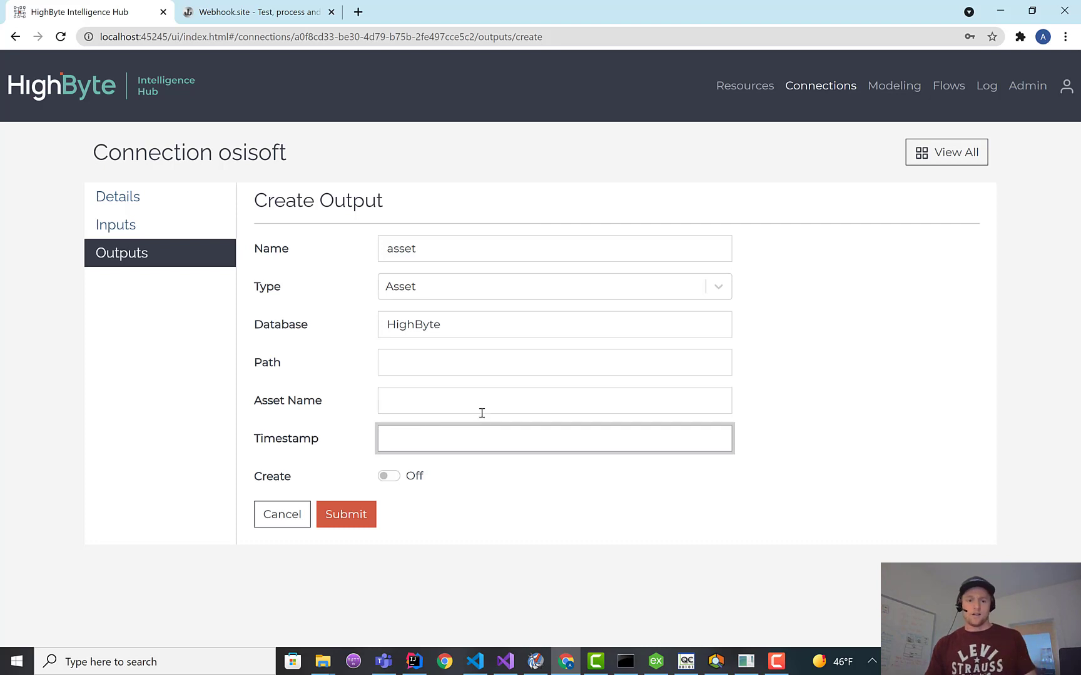
{"action": "left_click", "coordinate": [388, 477]}
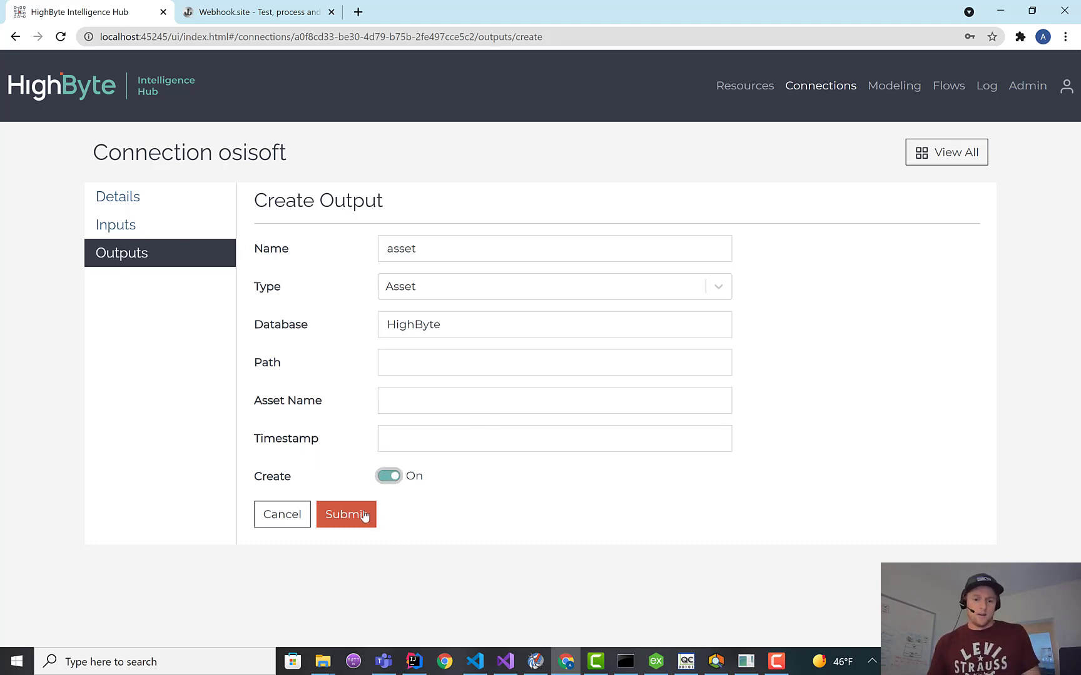
{"action": "left_click", "coordinate": [346, 514]}
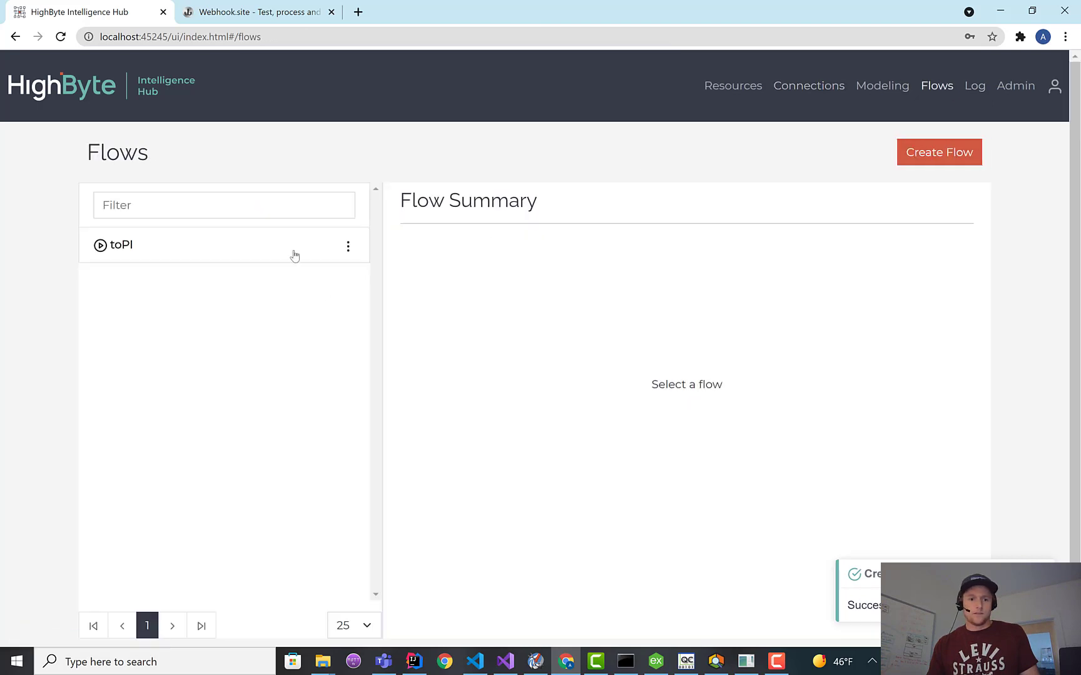
Retarget the toPI flow to osisoft$asset, keeping chiller1 as source, and save.
{"action": "left_click", "coordinate": [121, 244]}
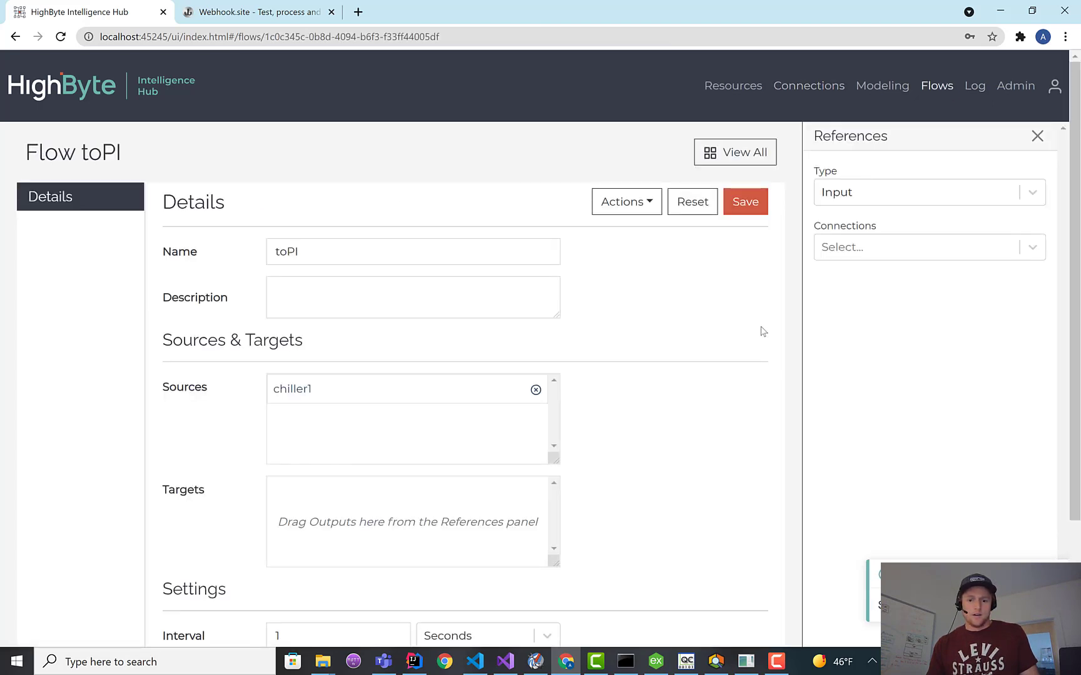
{"action": "left_click", "coordinate": [928, 192]}
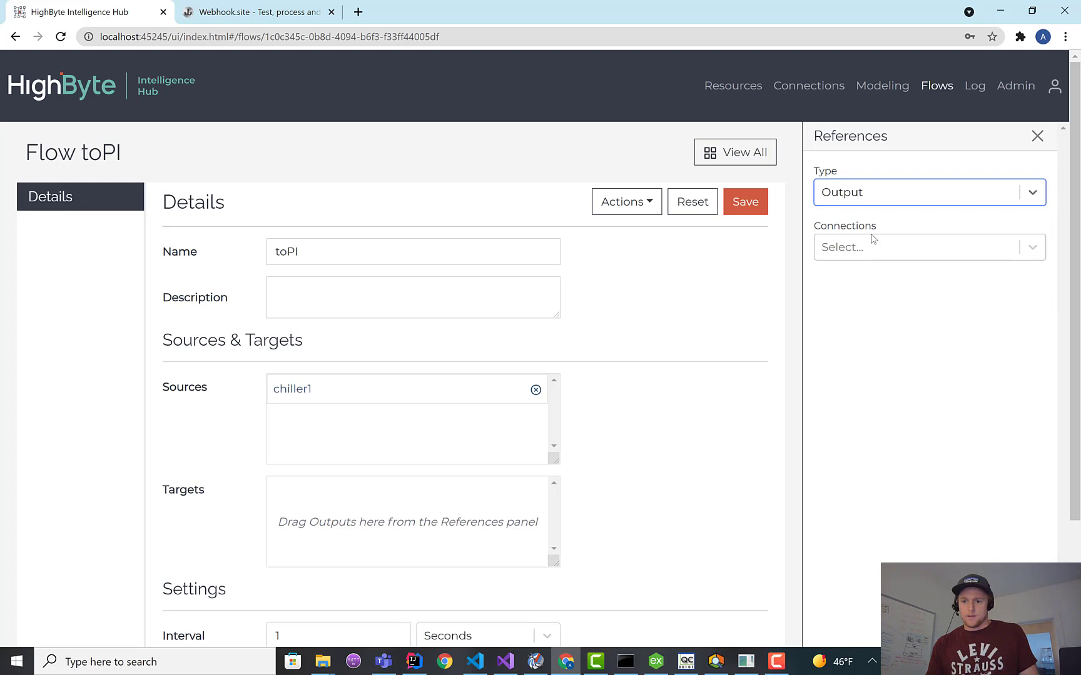
{"action": "left_click", "coordinate": [928, 247]}
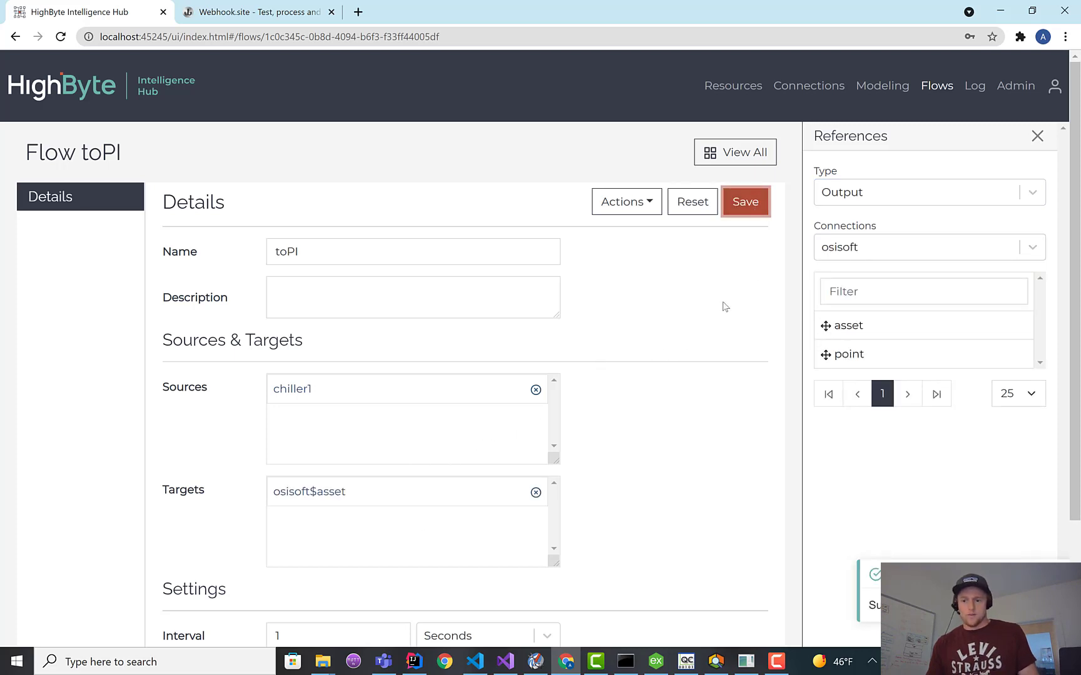
{"action": "left_click", "coordinate": [744, 202]}
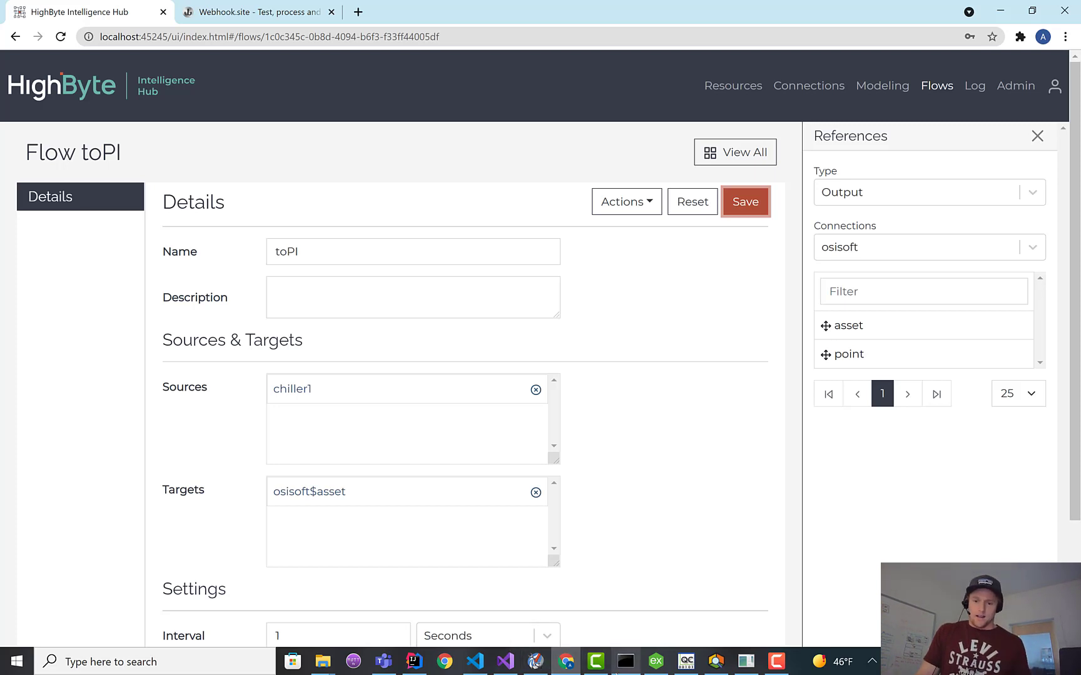
{"action": "mouse_move", "coordinate": [535, 662]}
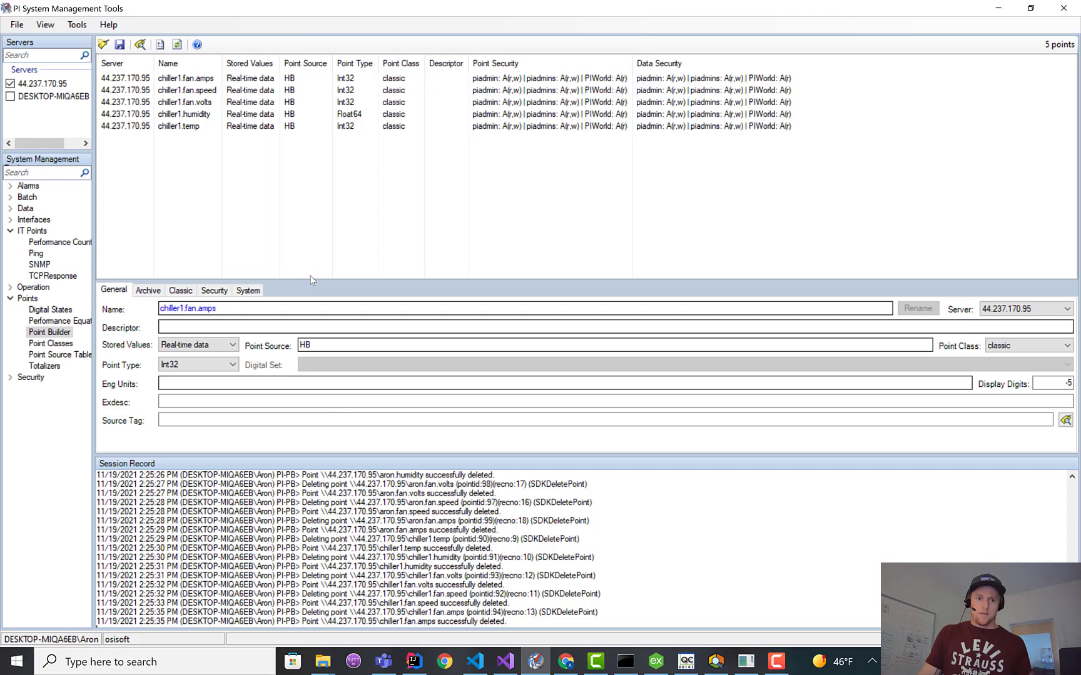
Switch to PI System Explorer to view the HighByte database elements.
{"action": "left_click", "coordinate": [180, 126]}
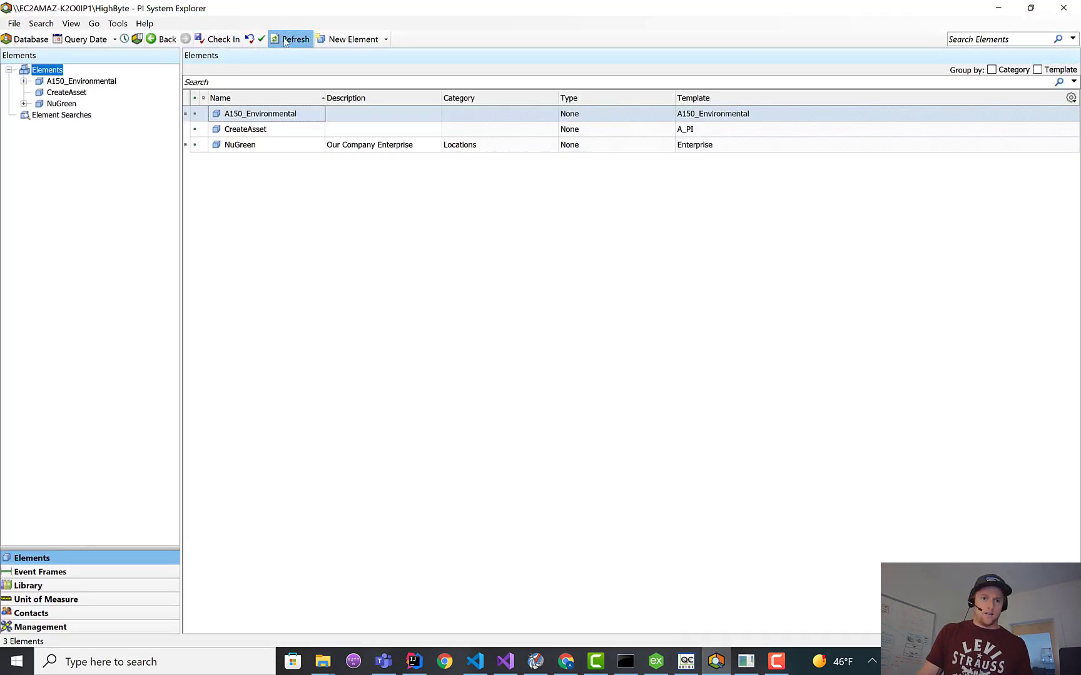
Refresh elements, inspect chiller1 and its fan child's attributes, then view the Library.
{"action": "left_click", "coordinate": [295, 39]}
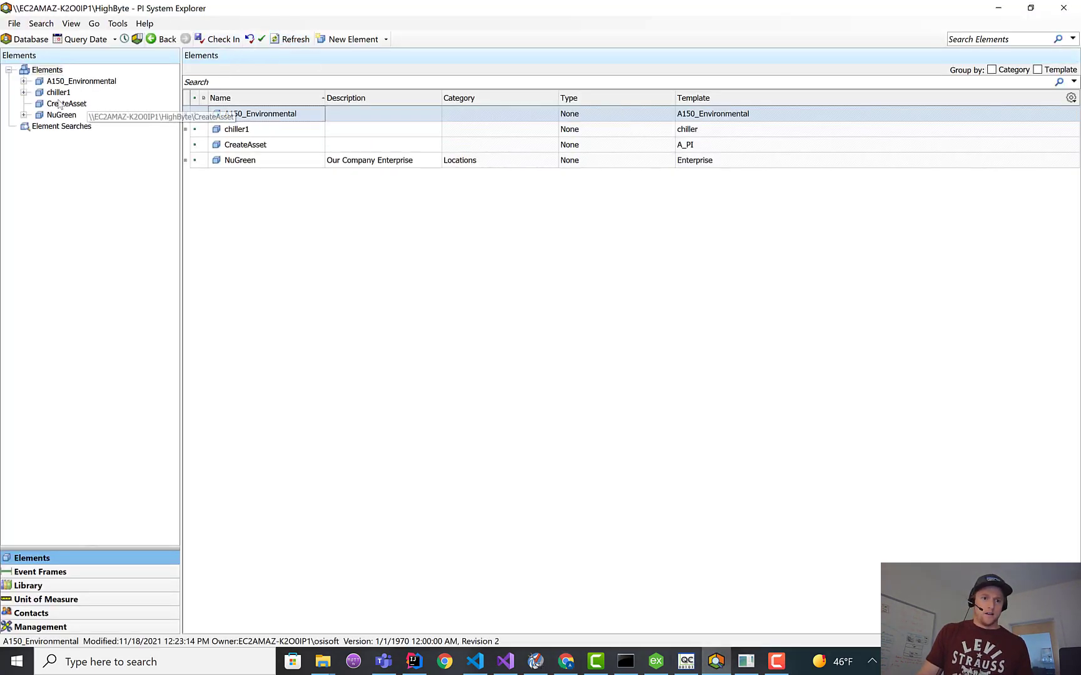
{"action": "left_click", "coordinate": [59, 92]}
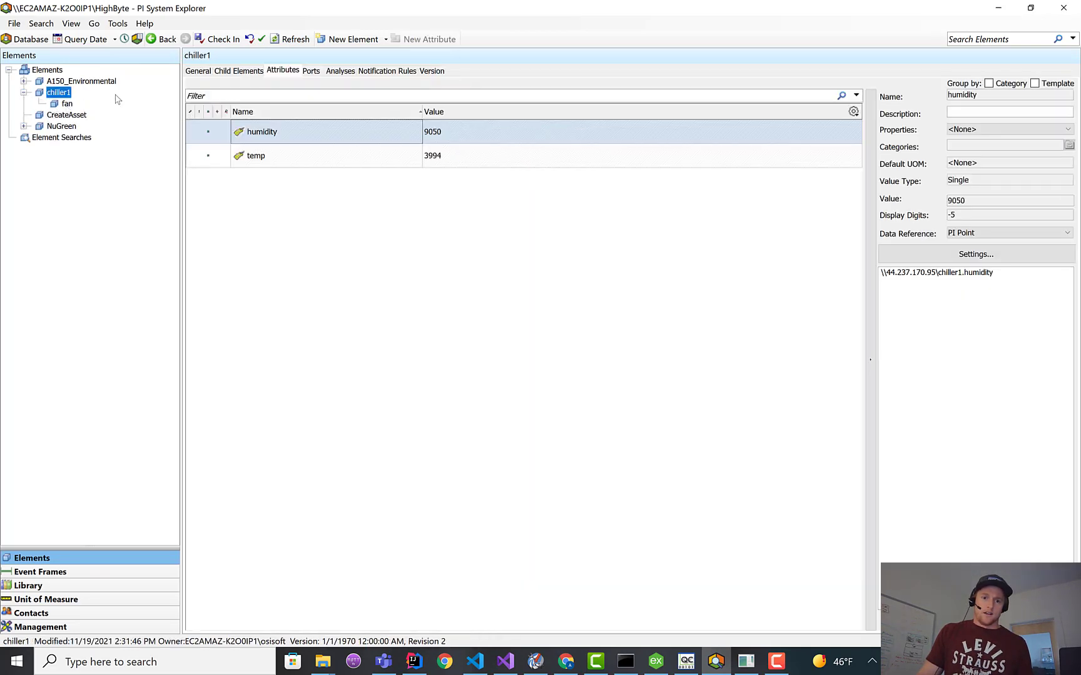
{"action": "left_click", "coordinate": [67, 103]}
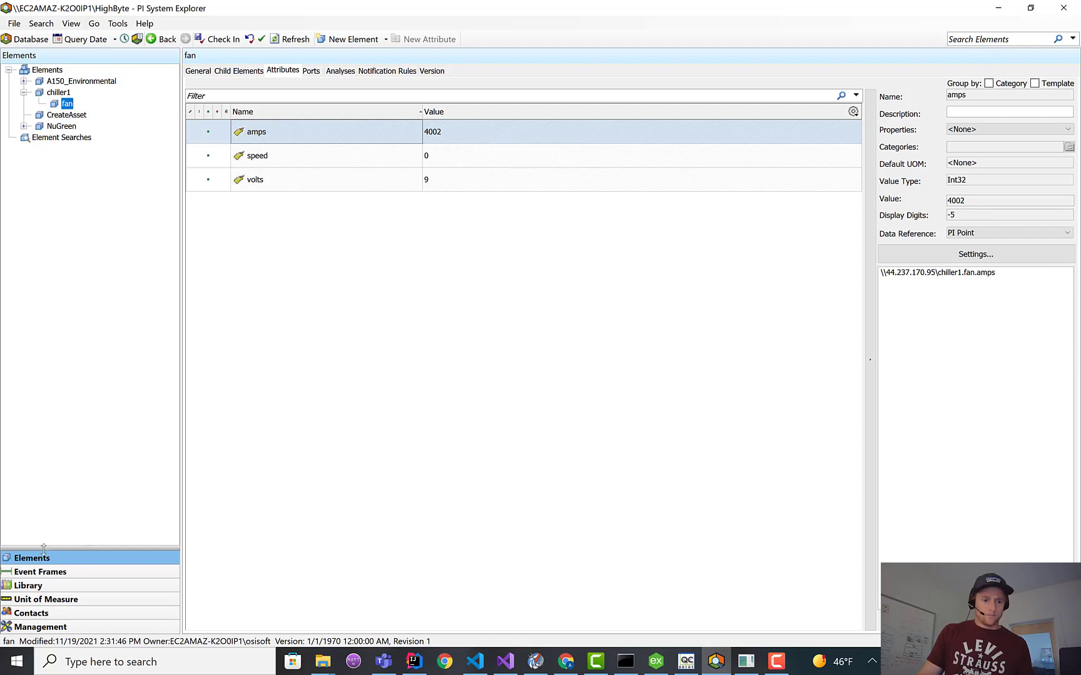
{"action": "left_click", "coordinate": [29, 585]}
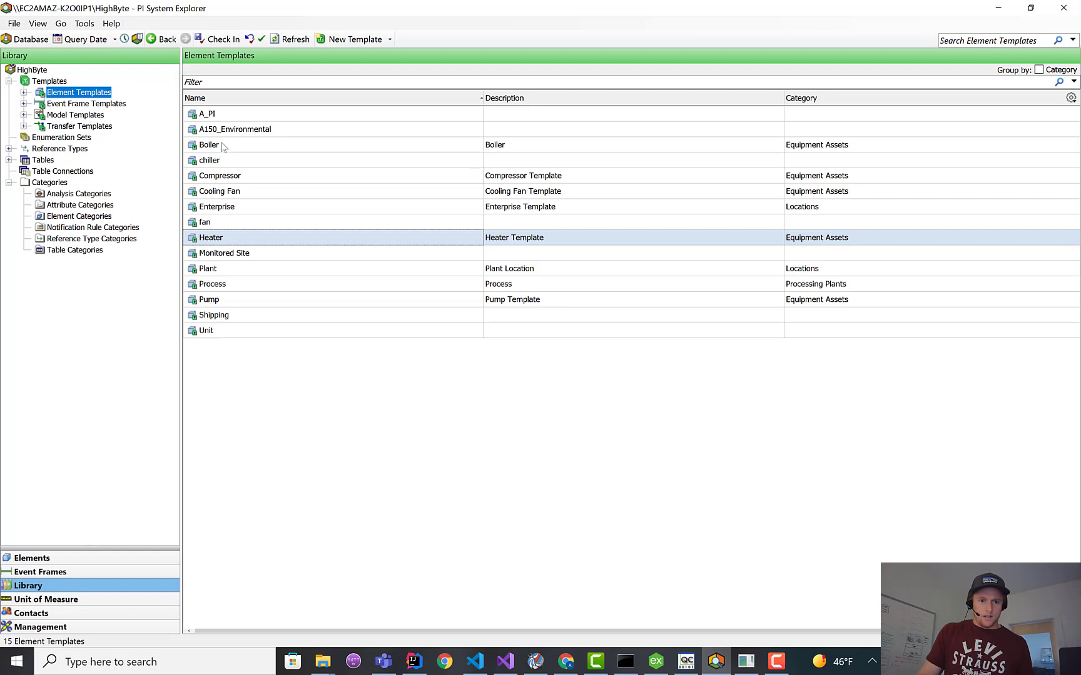
Open the chiller element template to view its humidity and temp attribute templates.
{"action": "left_click", "coordinate": [209, 160]}
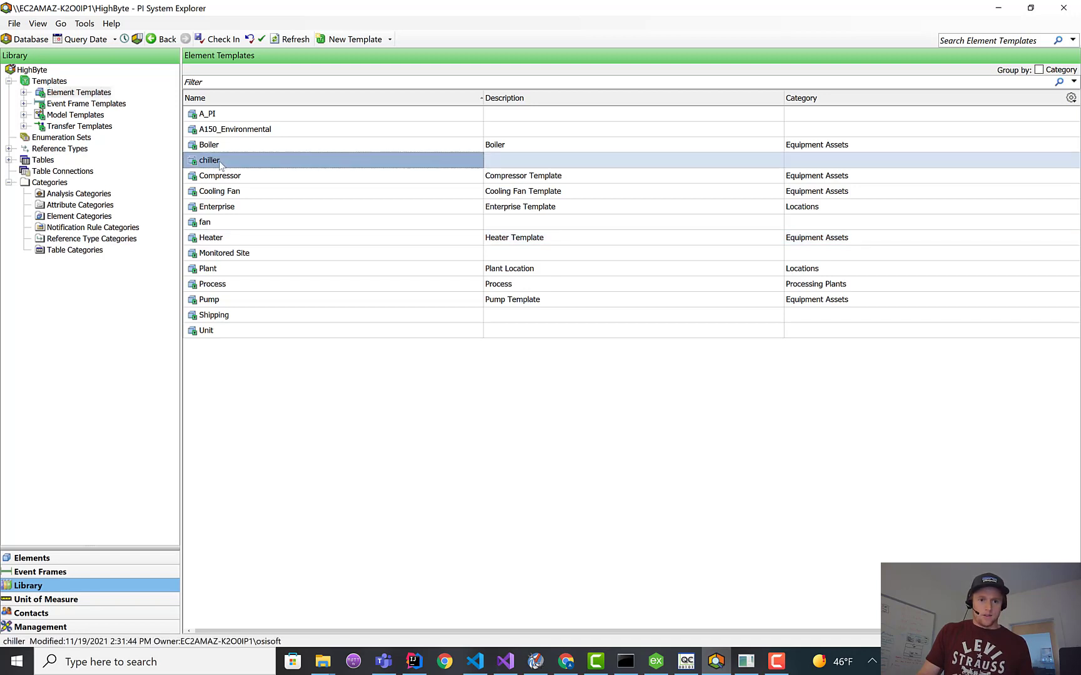
{"action": "double_click", "coordinate": [210, 160]}
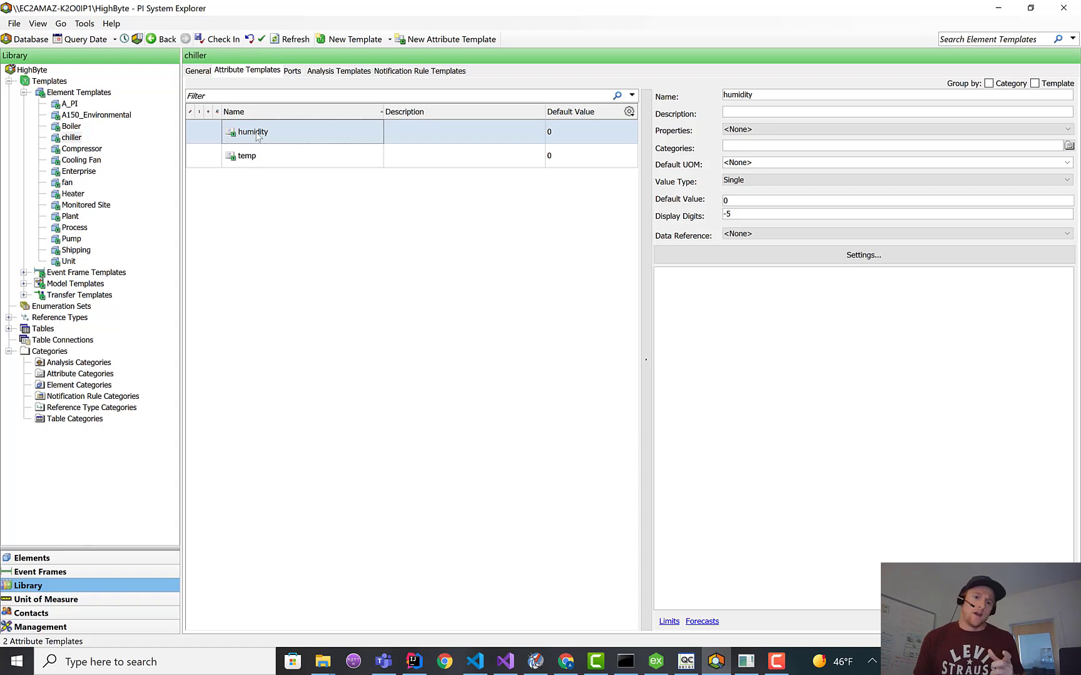
{"action": "mouse_move", "coordinate": [254, 232]}
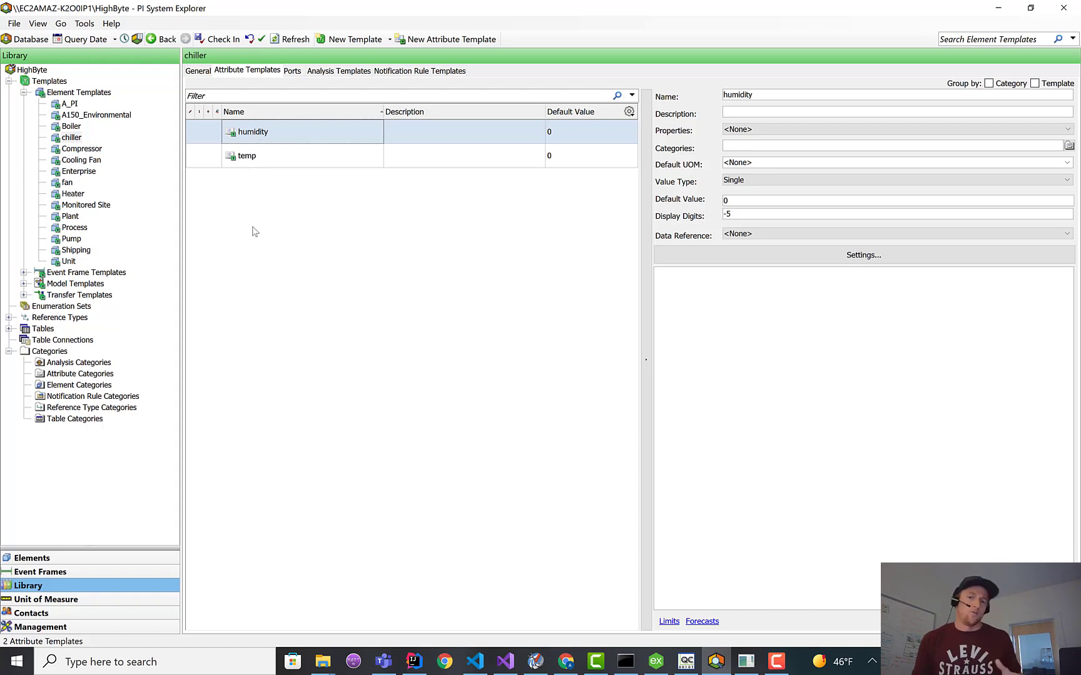
{"action": "mouse_move", "coordinate": [245, 223]}
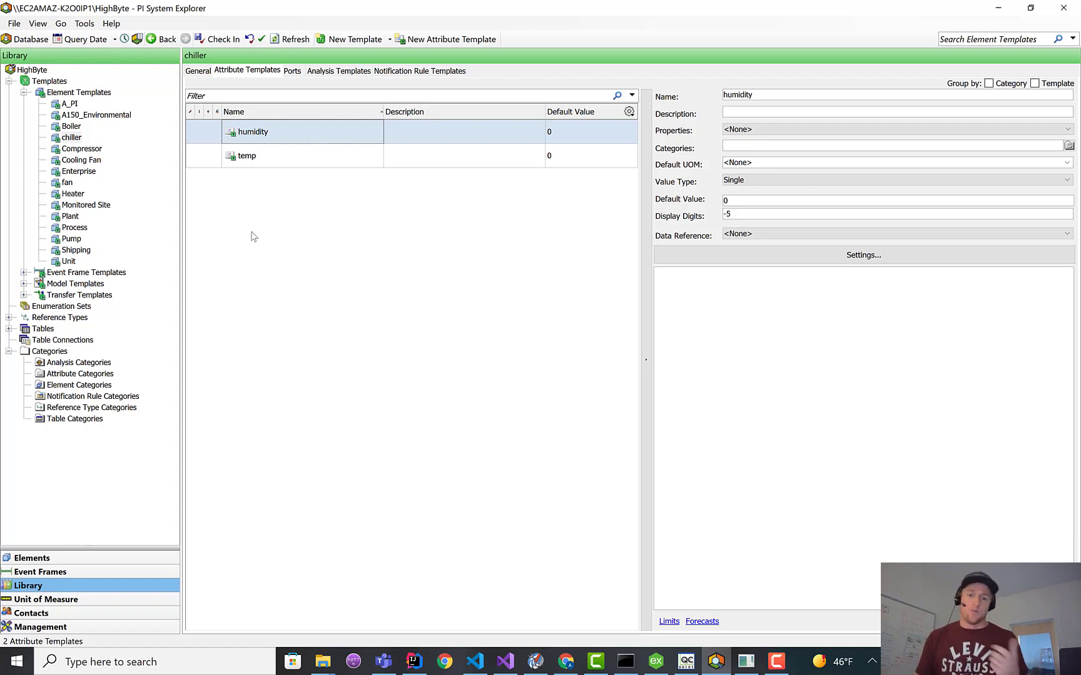
{"action": "mouse_move", "coordinate": [344, 267]}
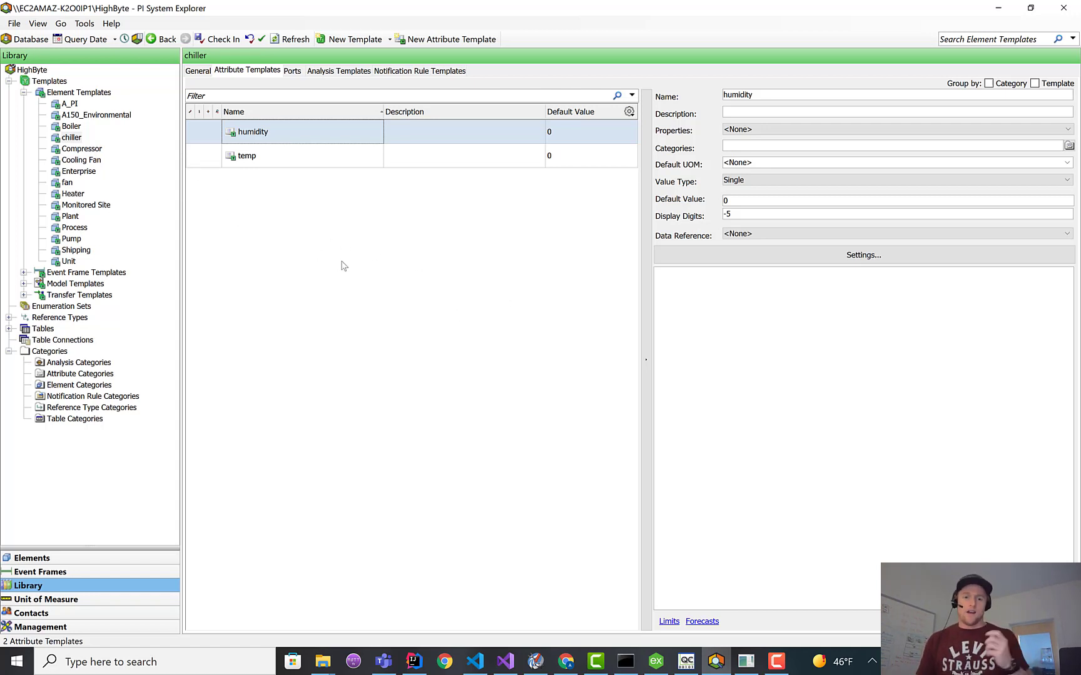
{"action": "mouse_move", "coordinate": [329, 256]}
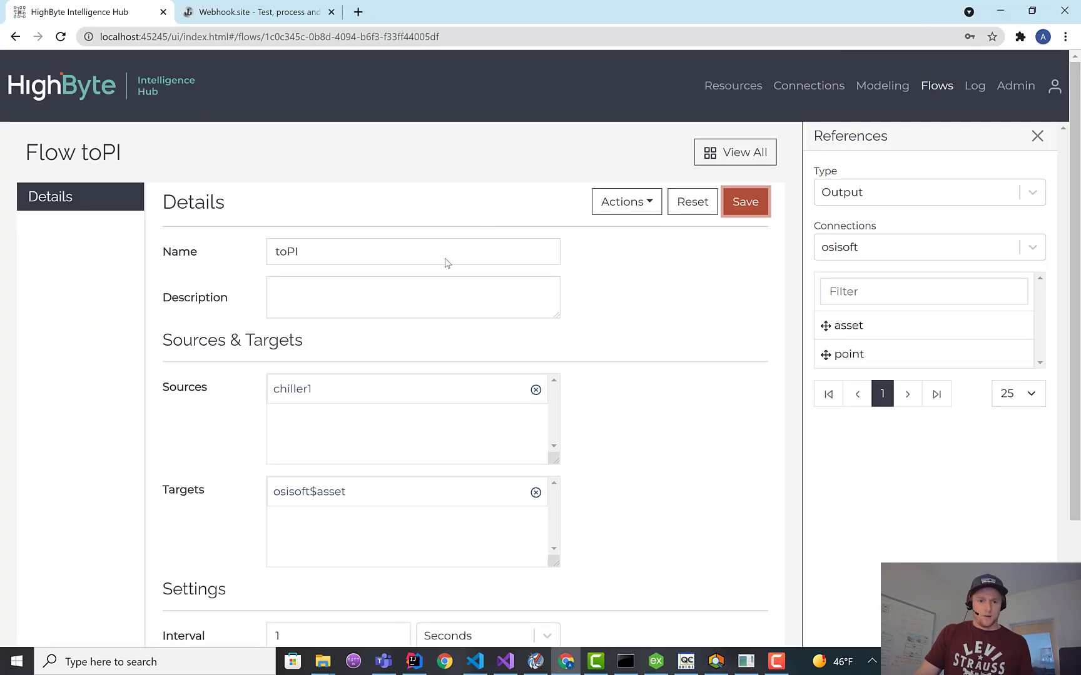
Go to the Modeling page listing the chiller and fan models.
{"action": "scroll", "scroll_direction": "down", "scroll_amount": 3}
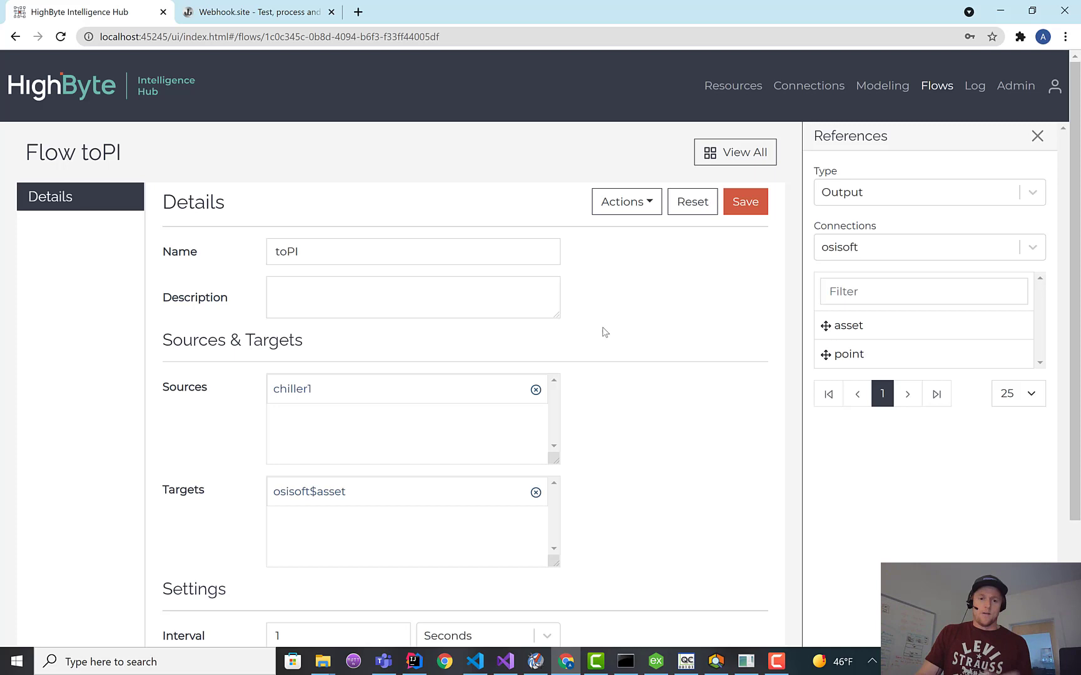
{"action": "mouse_move", "coordinate": [600, 330]}
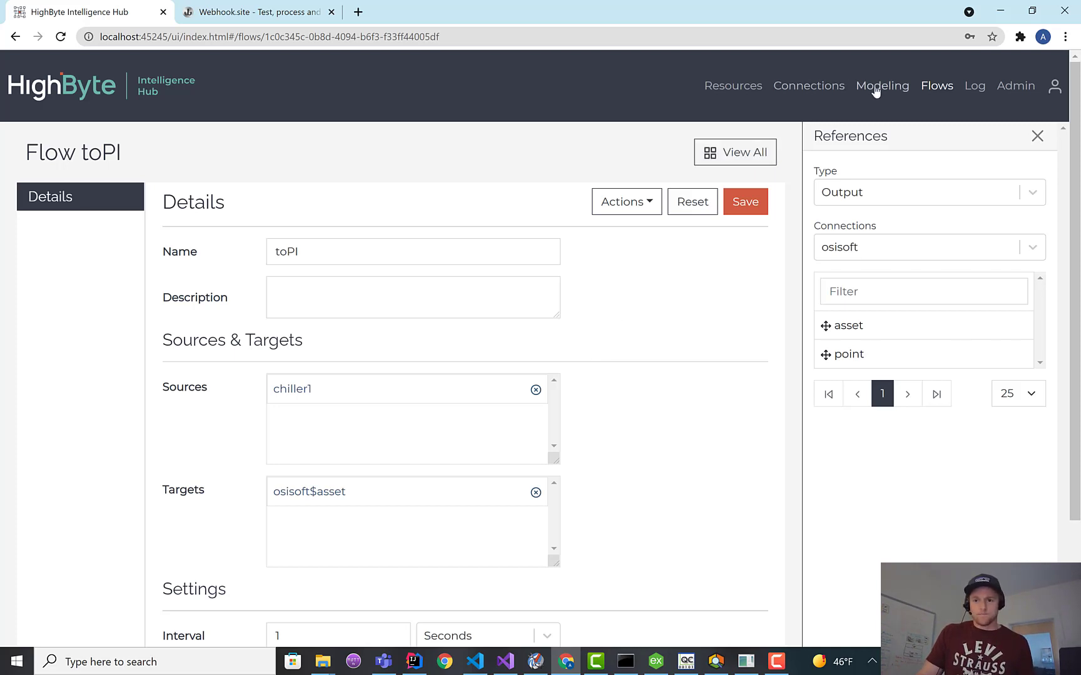
{"action": "left_click", "coordinate": [882, 85]}
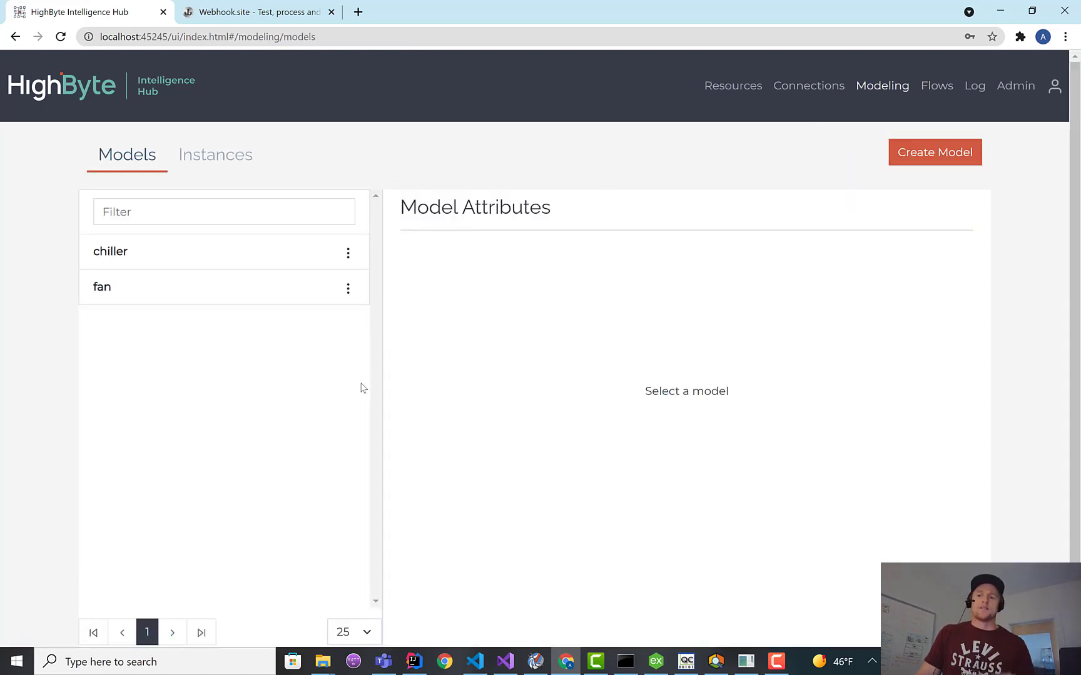
{"action": "mouse_move", "coordinate": [560, 303]}
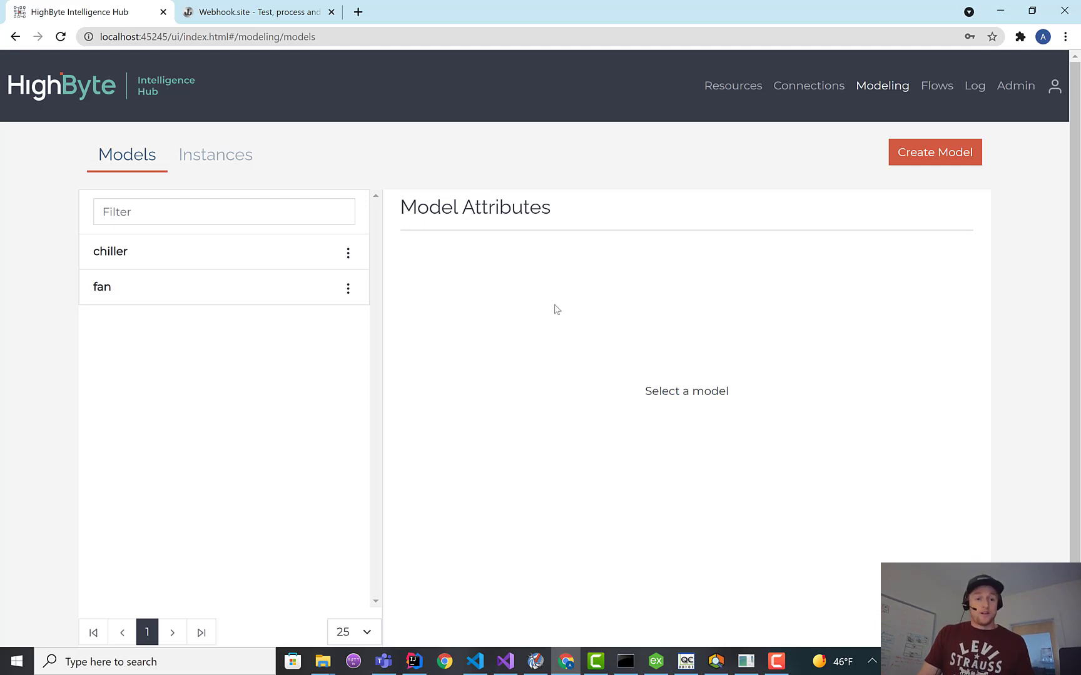
{"action": "mouse_move", "coordinate": [551, 317]}
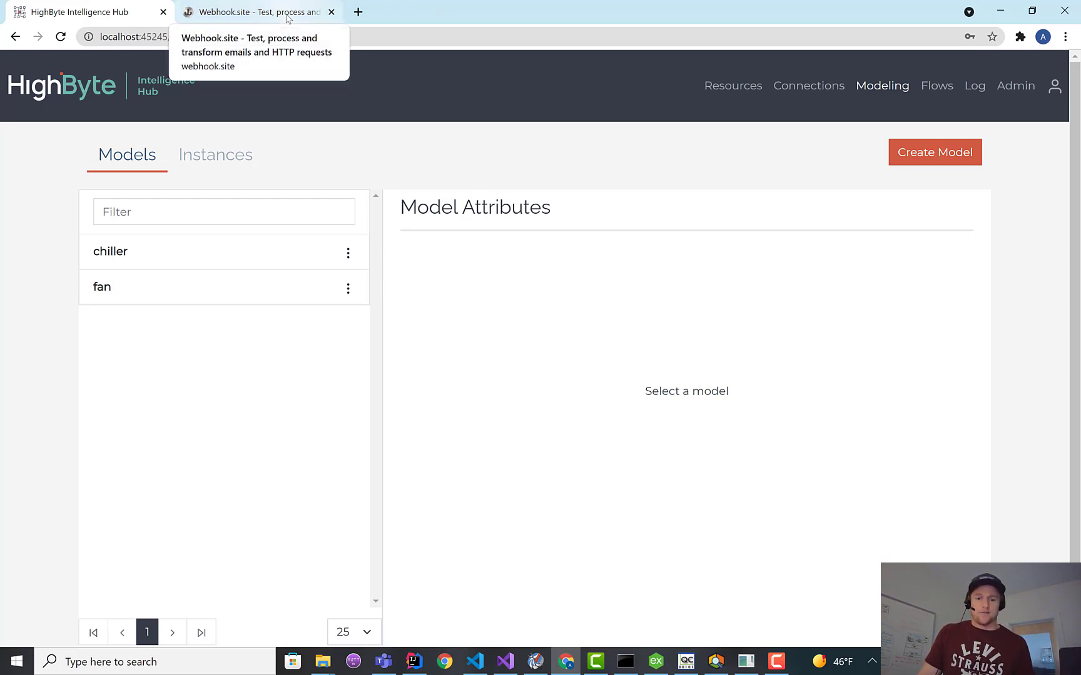
{"action": "mouse_move", "coordinate": [734, 292]}
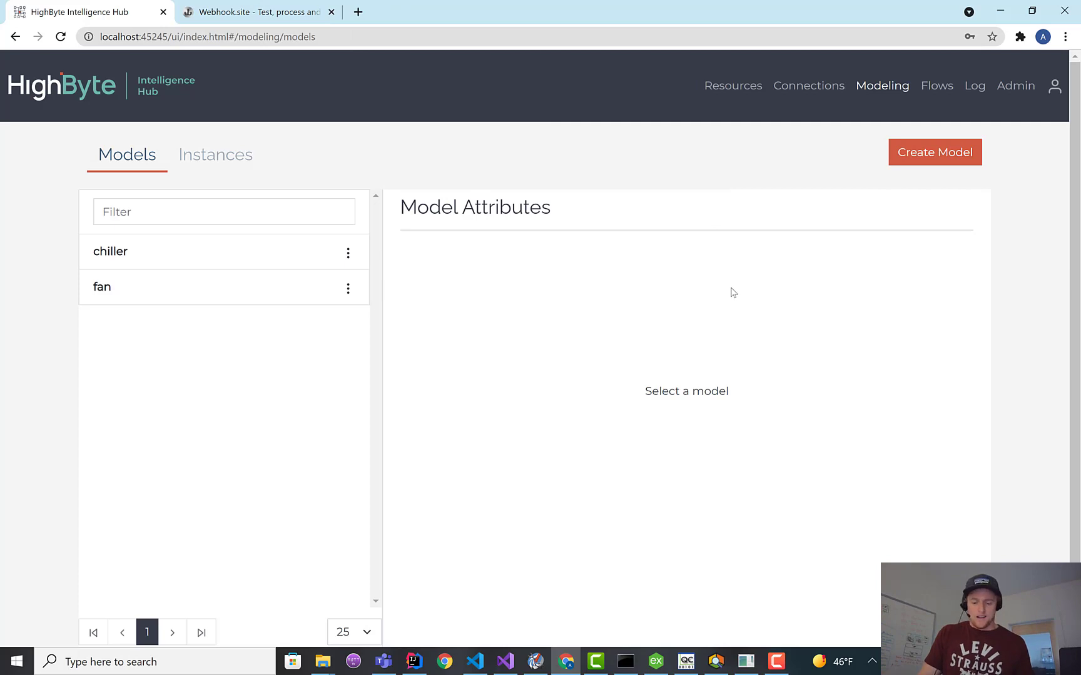